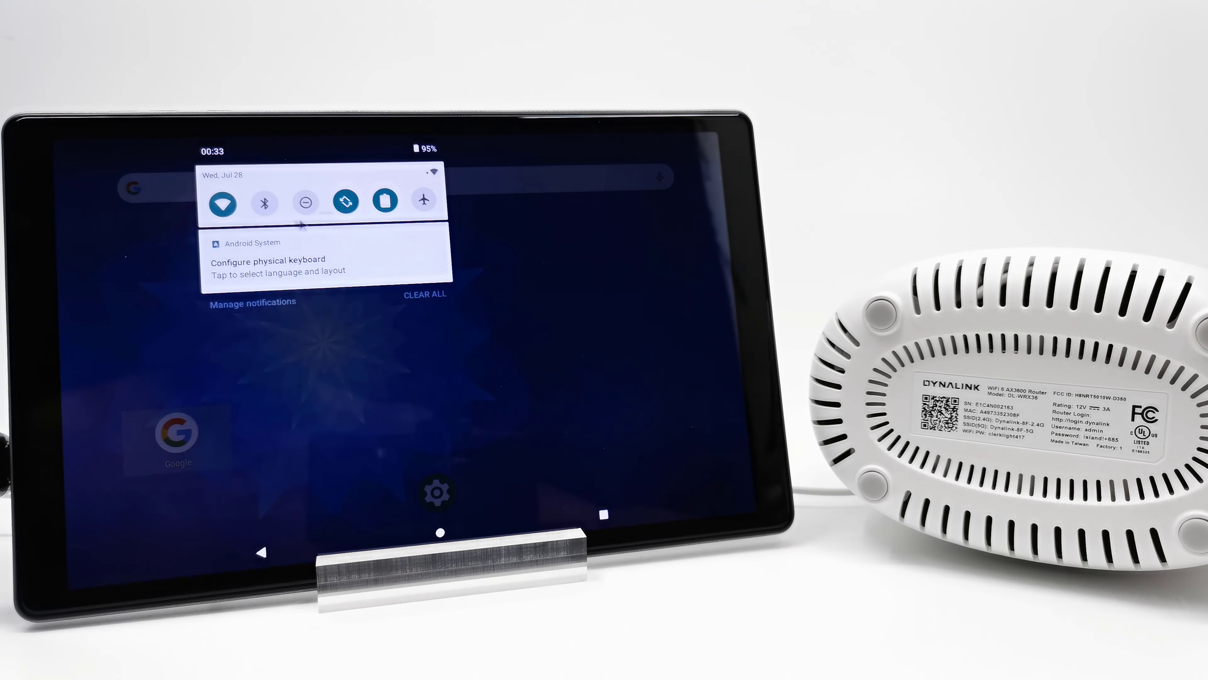
Join the Dynalink-8F-5G Wi-Fi network with its password from Android Wi-Fi settings
{"action": "left_click", "coordinate": [222, 201]}
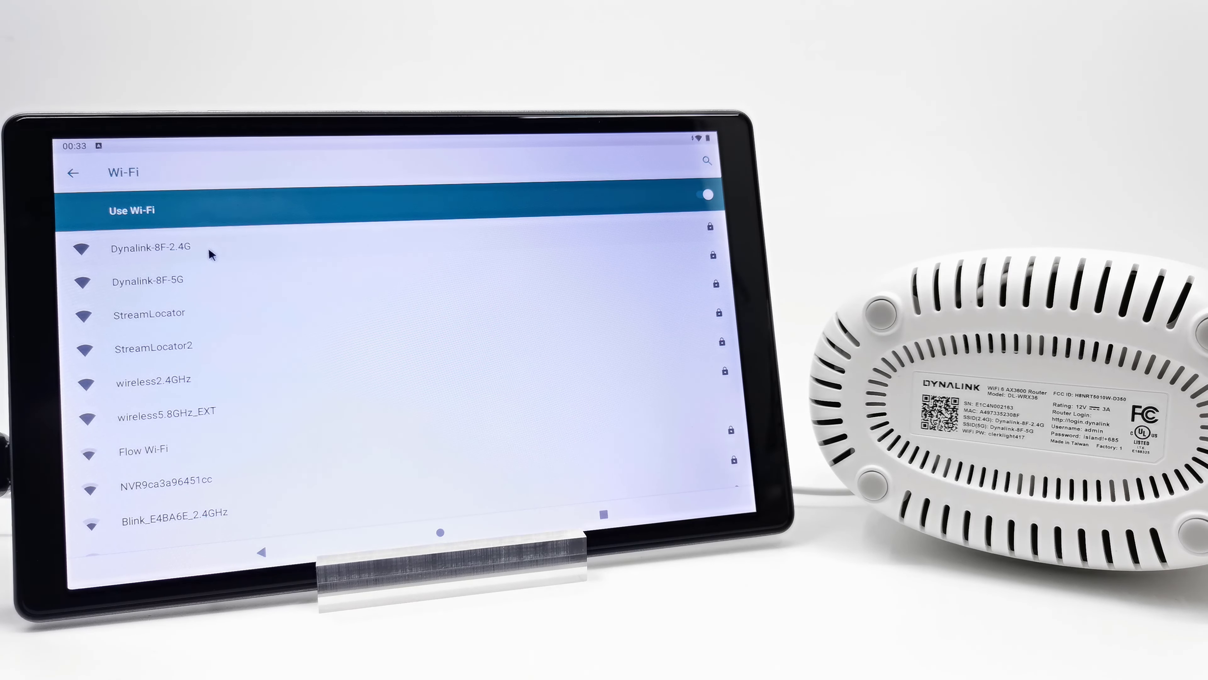
{"action": "left_click", "coordinate": [147, 280]}
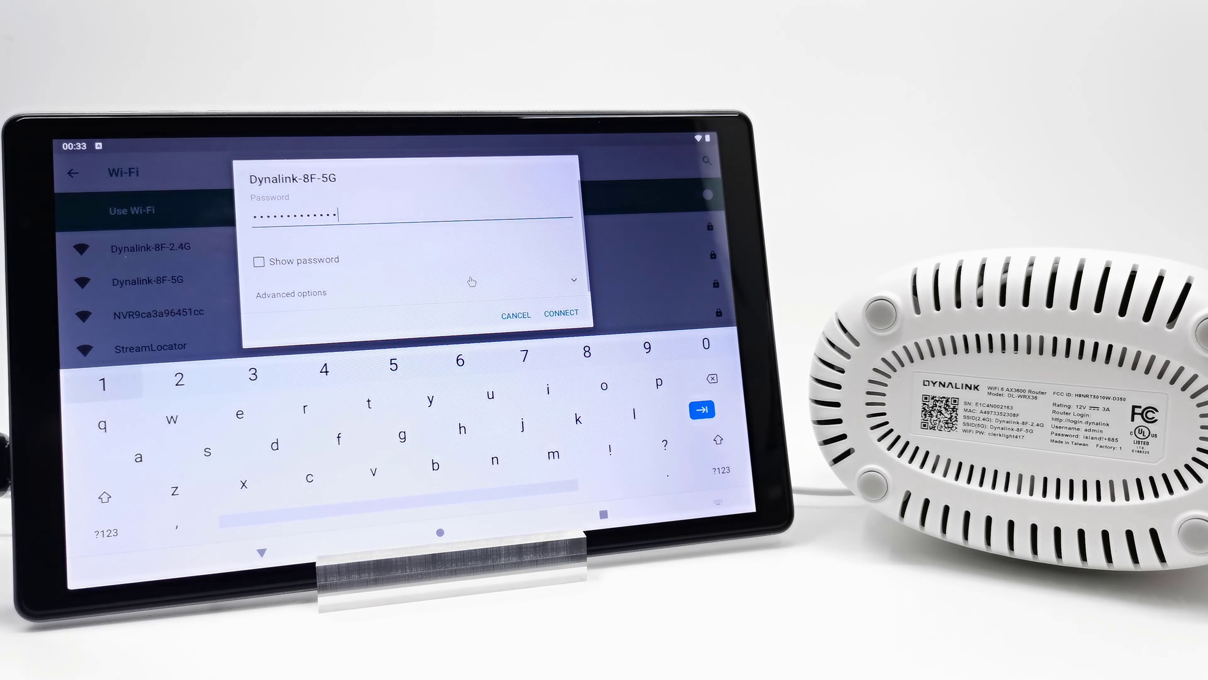
{"action": "left_click", "coordinate": [562, 313]}
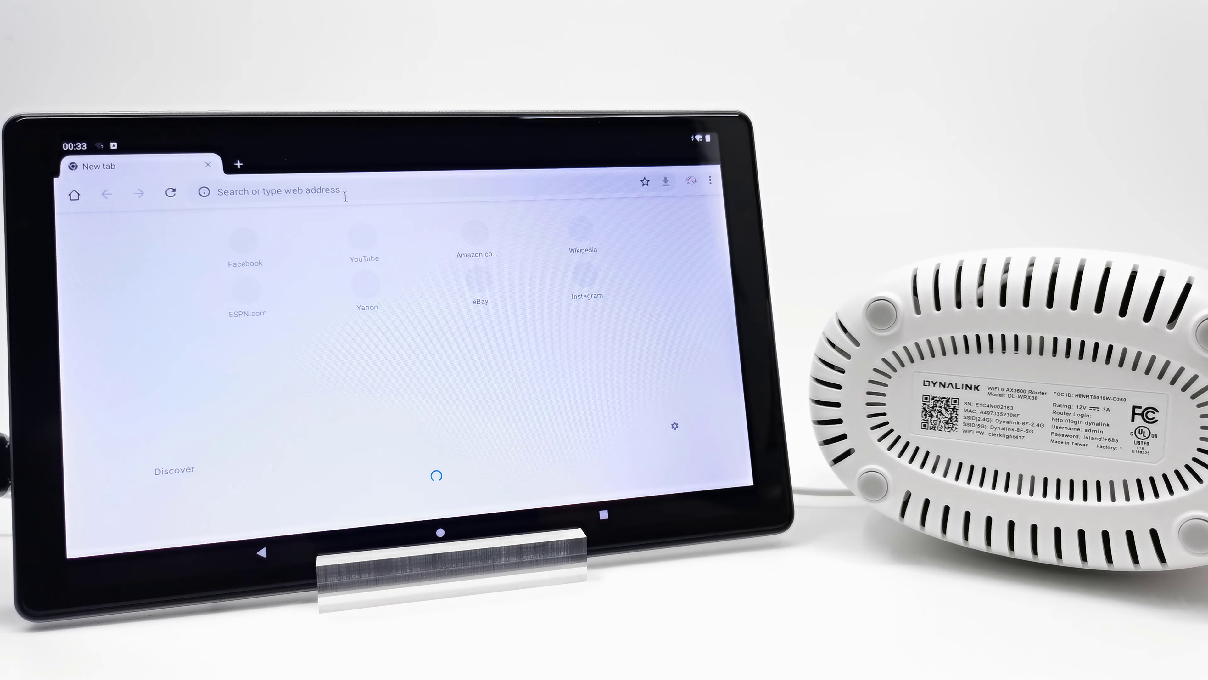
{"action": "left_click", "coordinate": [308, 190]}
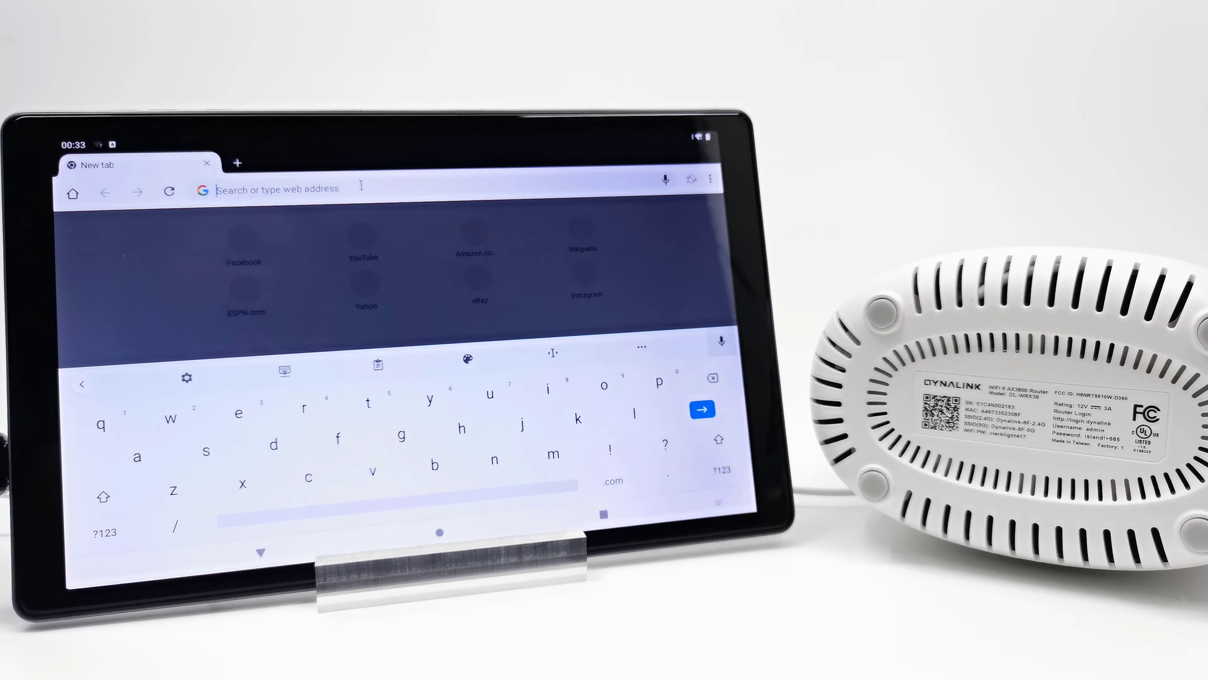
{"action": "type", "text": "http://l"}
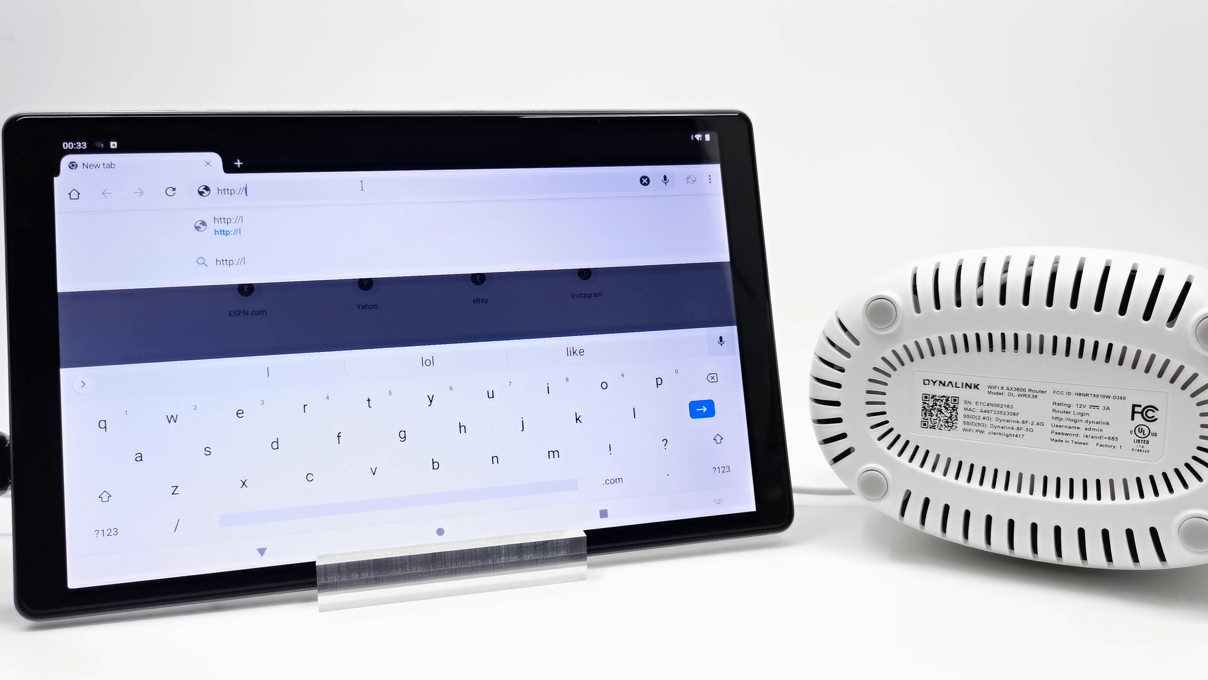
{"action": "type", "text": "ogin"}
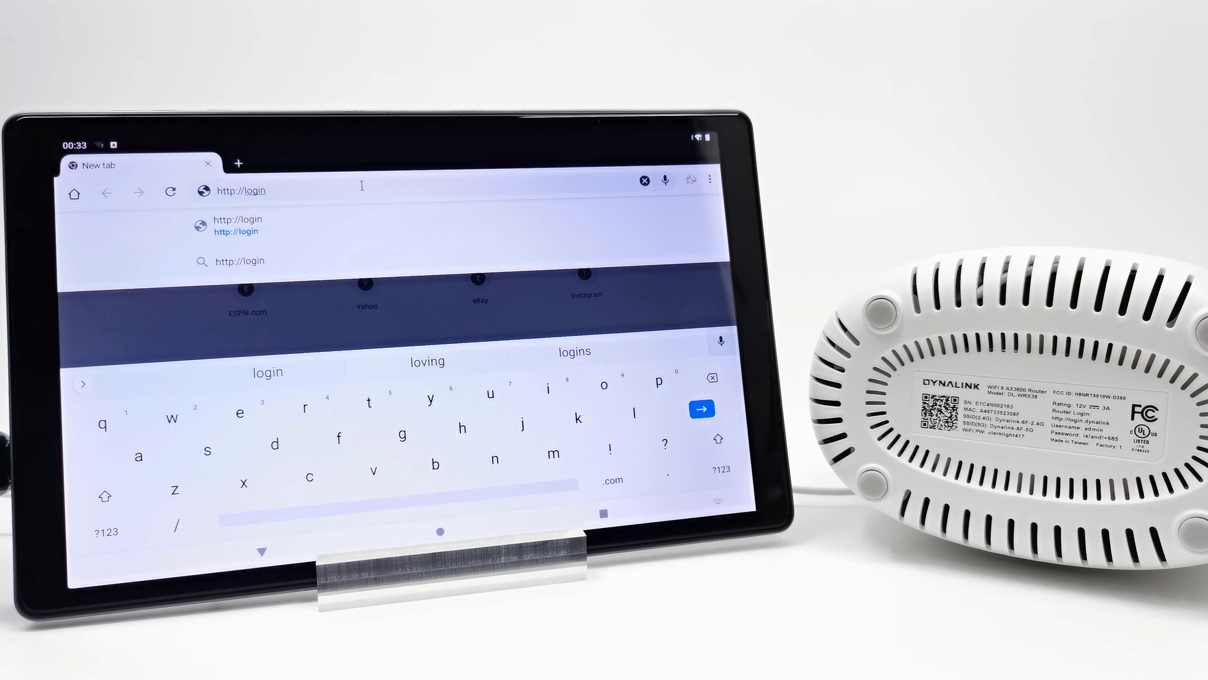
{"action": "type", "text": ".dyn"}
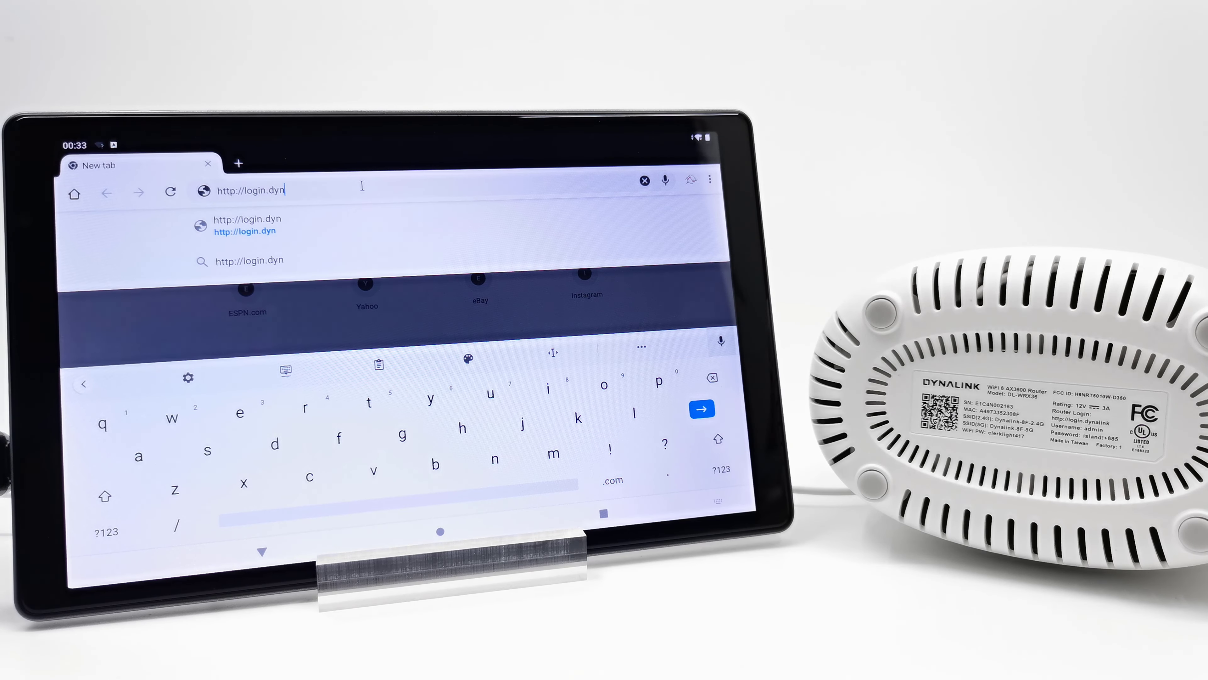
{"action": "type", "text": "alink.com/0.00.1/login.html"}
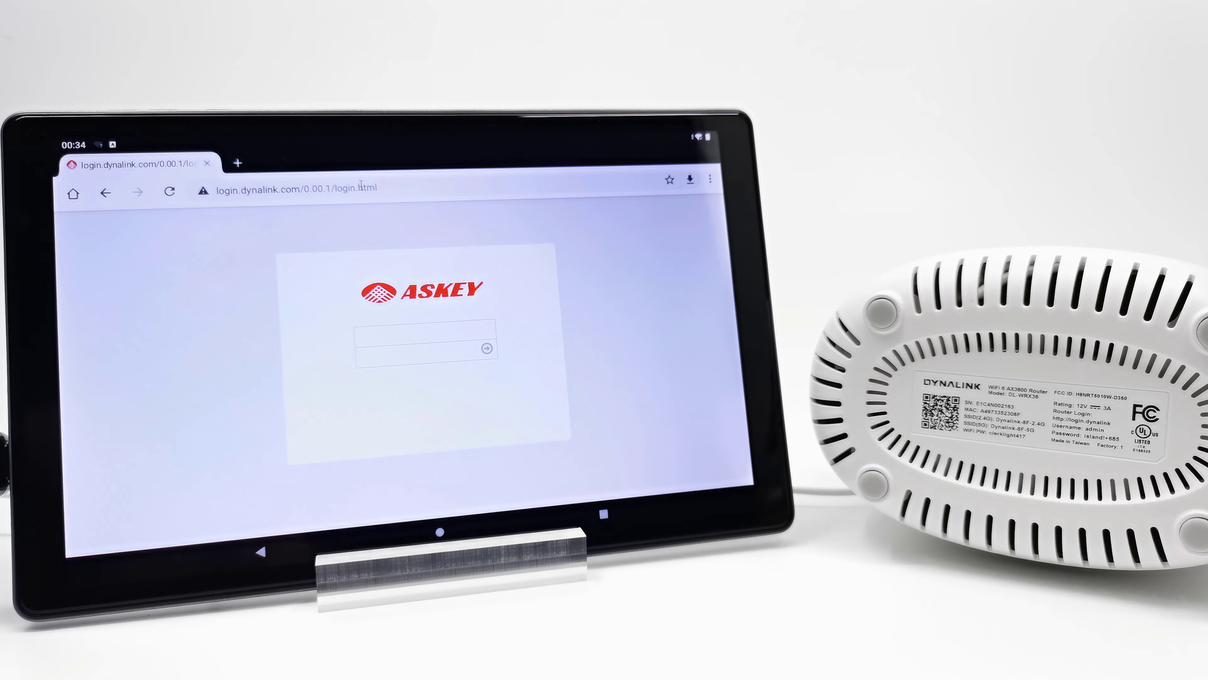
Sign in to the router admin and dismiss the Save password prompt
{"action": "left_click", "coordinate": [489, 382]}
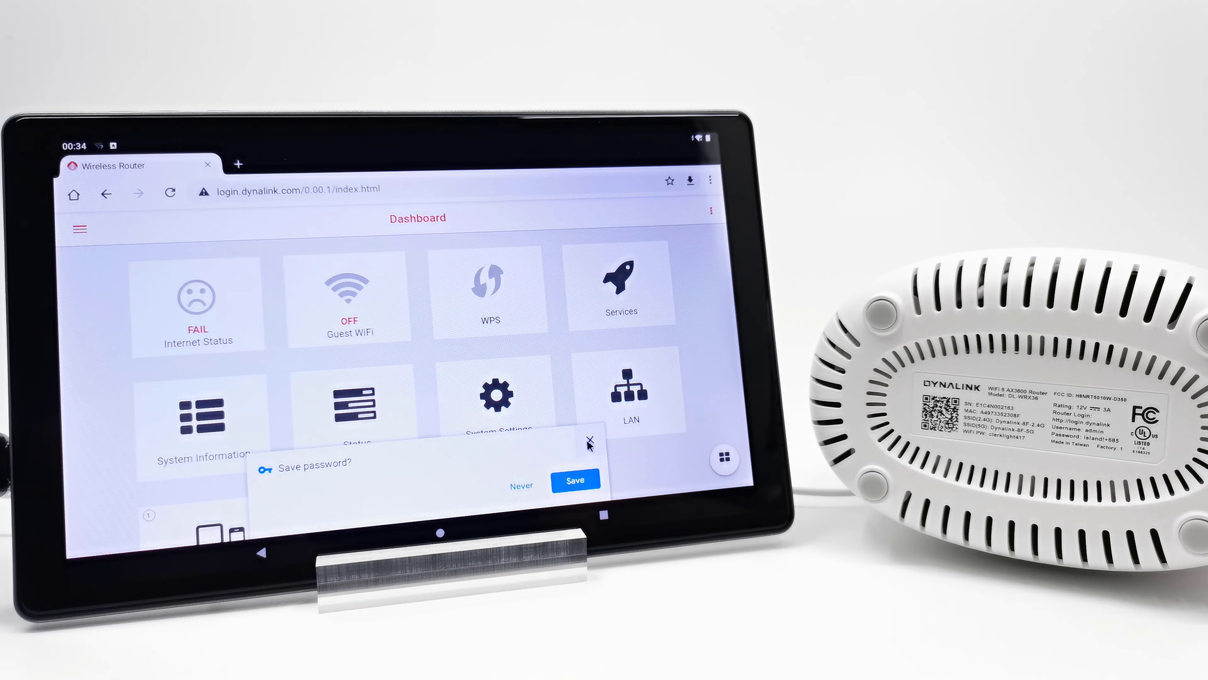
{"action": "left_click", "coordinate": [590, 443]}
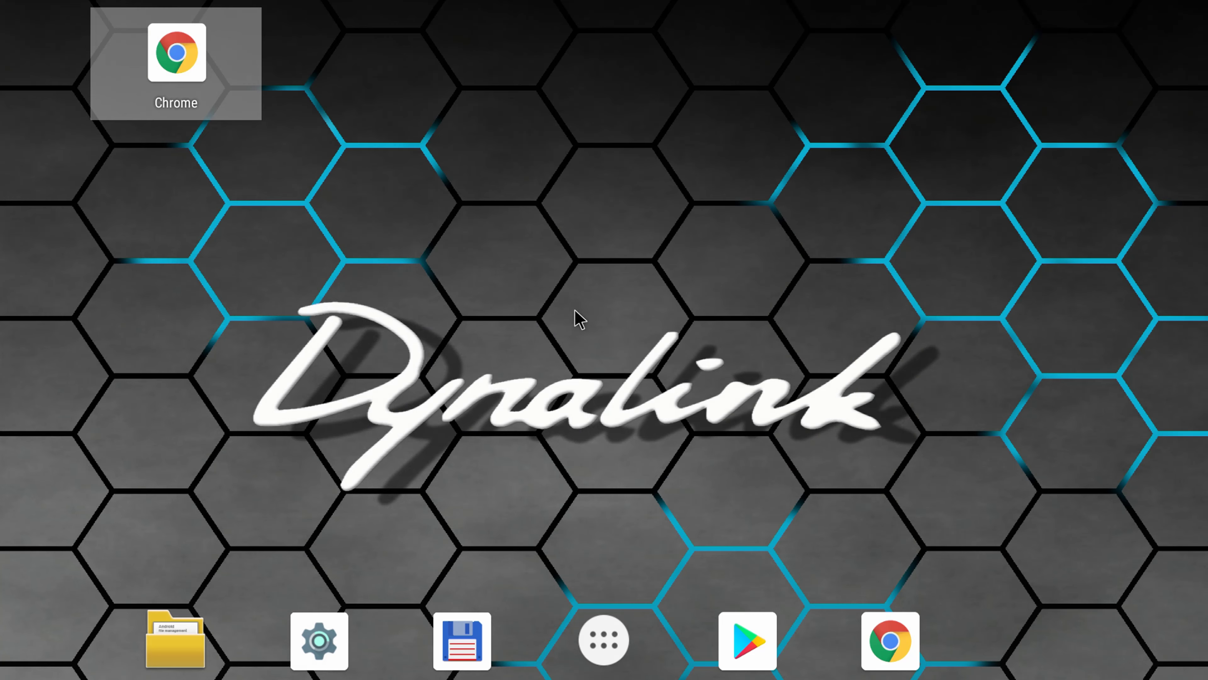
{"action": "mouse_move", "coordinate": [199, 86]}
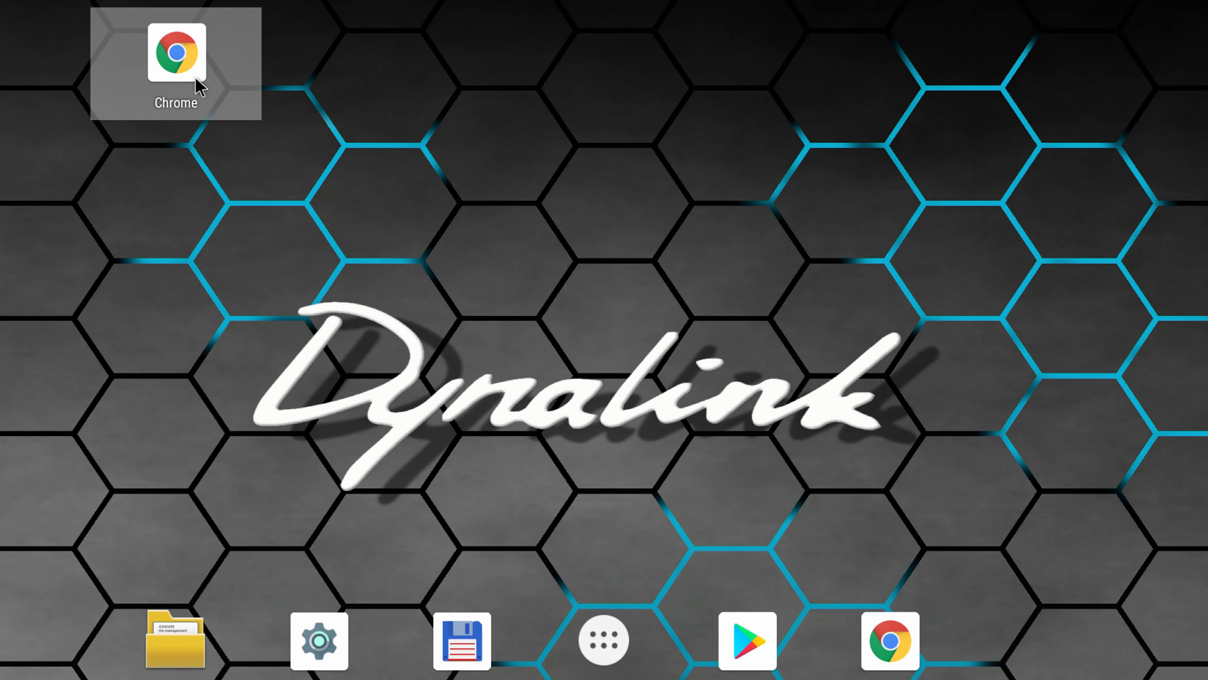
Sign in at 192.168.216.1 using the saved admin credentials to reach the Dashboard
{"action": "left_click", "coordinate": [175, 54]}
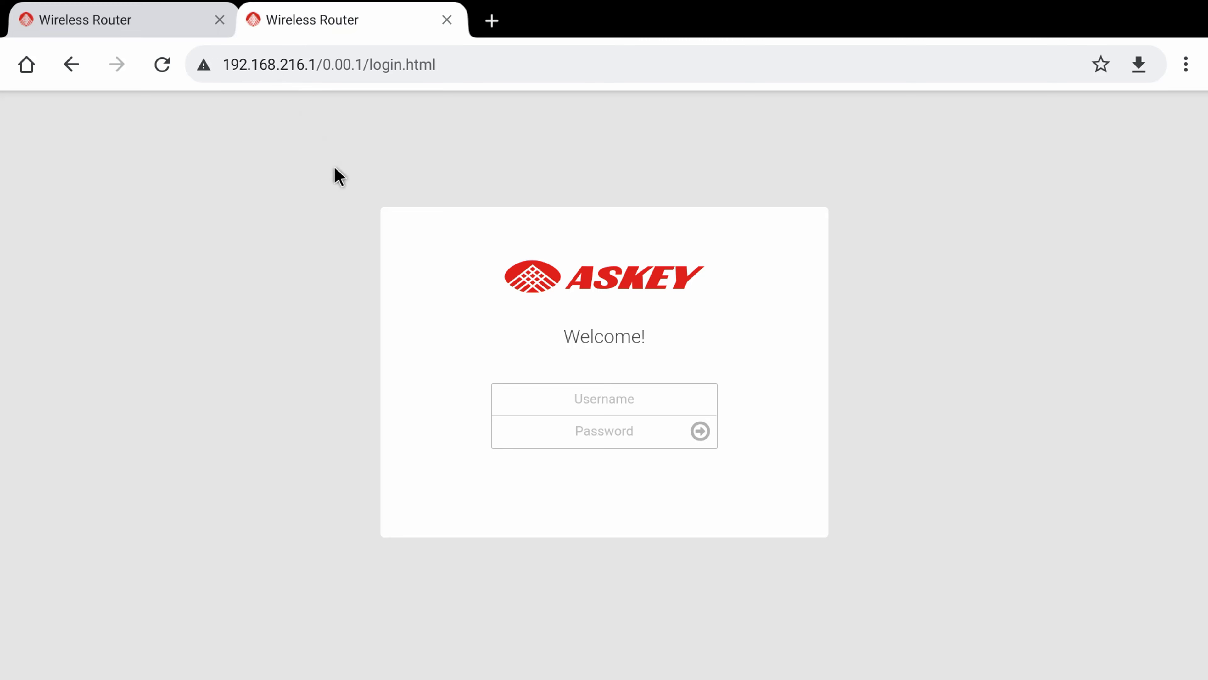
{"action": "left_click", "coordinate": [604, 398]}
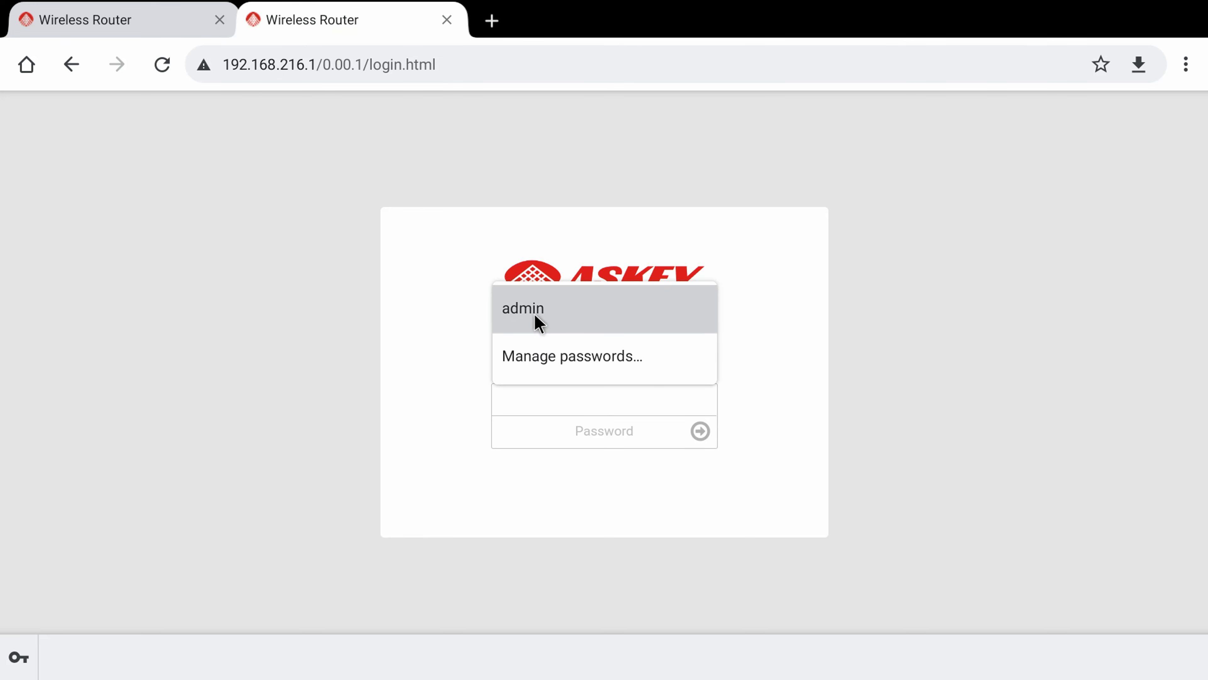
{"action": "left_click", "coordinate": [526, 309]}
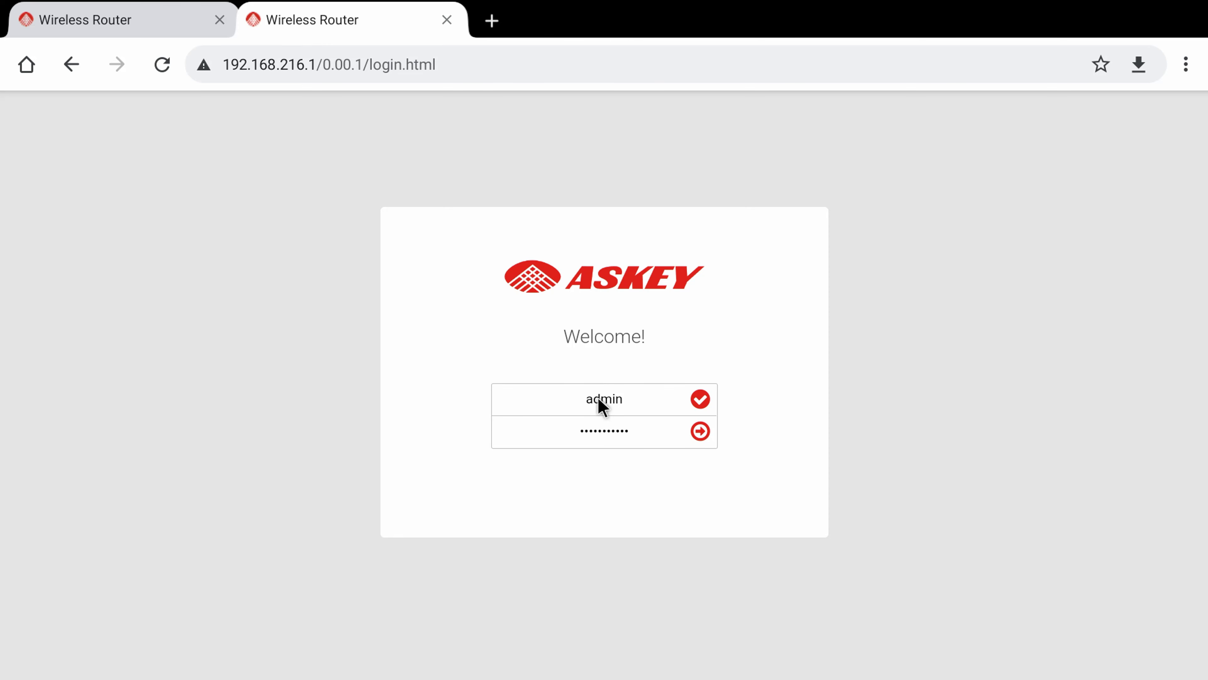
{"action": "left_click", "coordinate": [700, 432]}
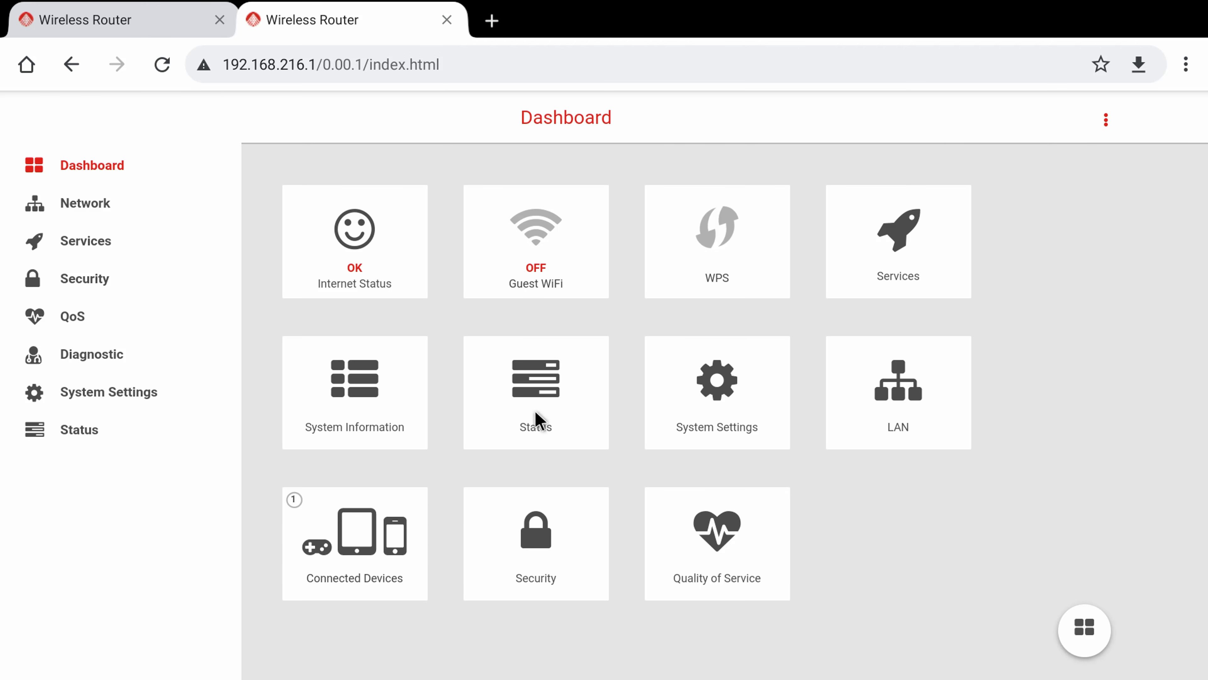
{"action": "mouse_move", "coordinate": [632, 439]}
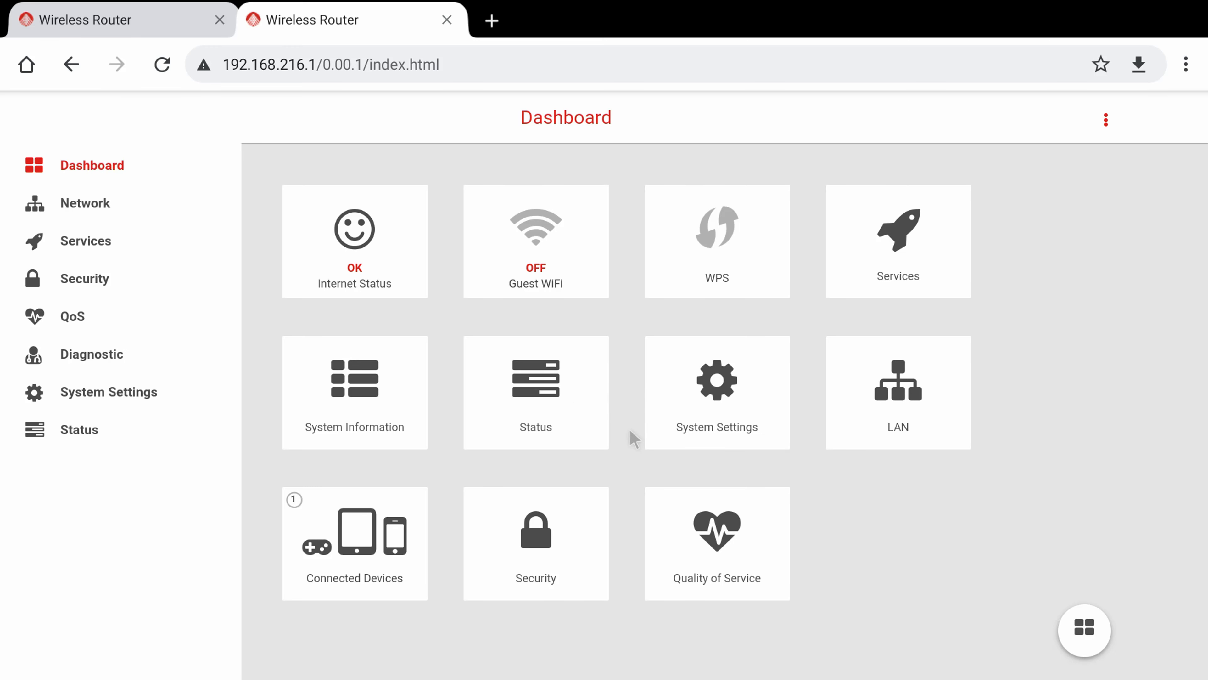
{"action": "mouse_move", "coordinate": [7, 73]}
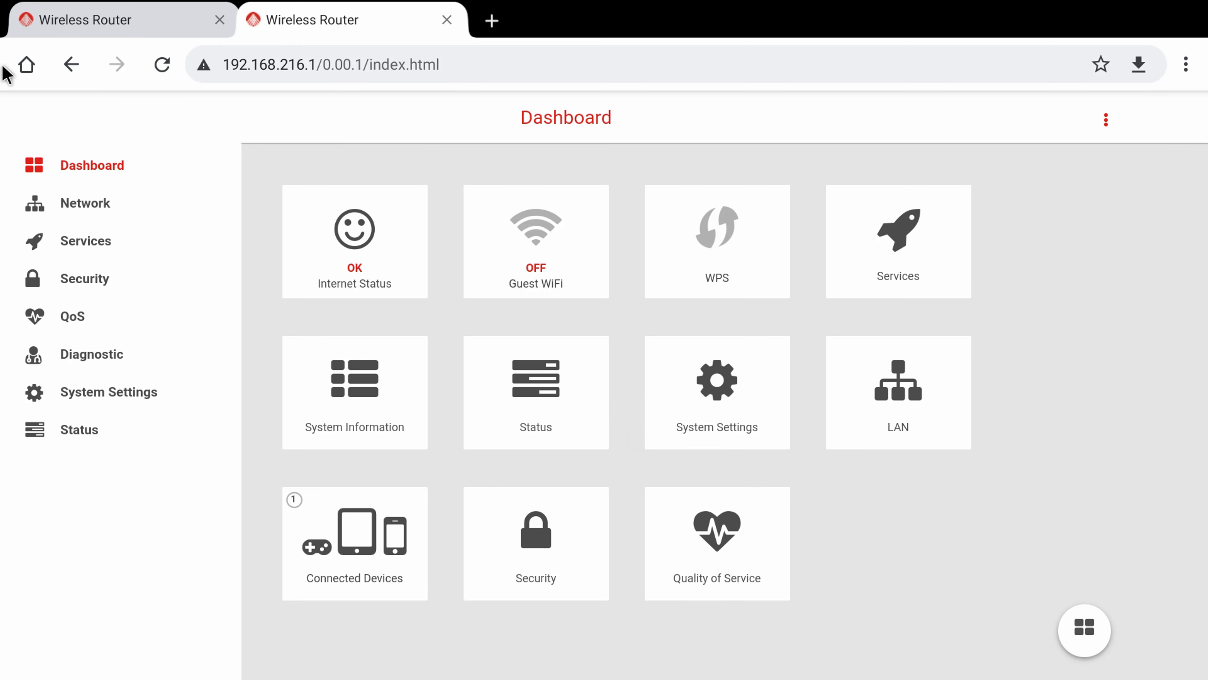
{"action": "mouse_move", "coordinate": [471, 233]}
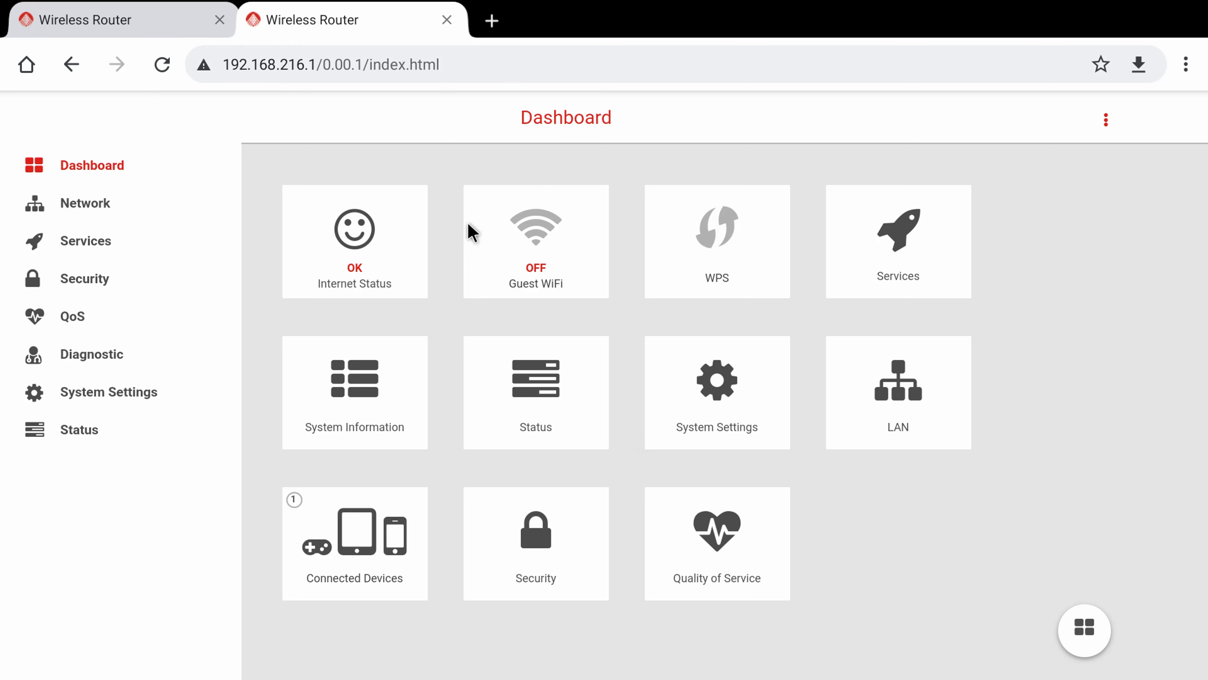
{"action": "mouse_move", "coordinate": [744, 410]}
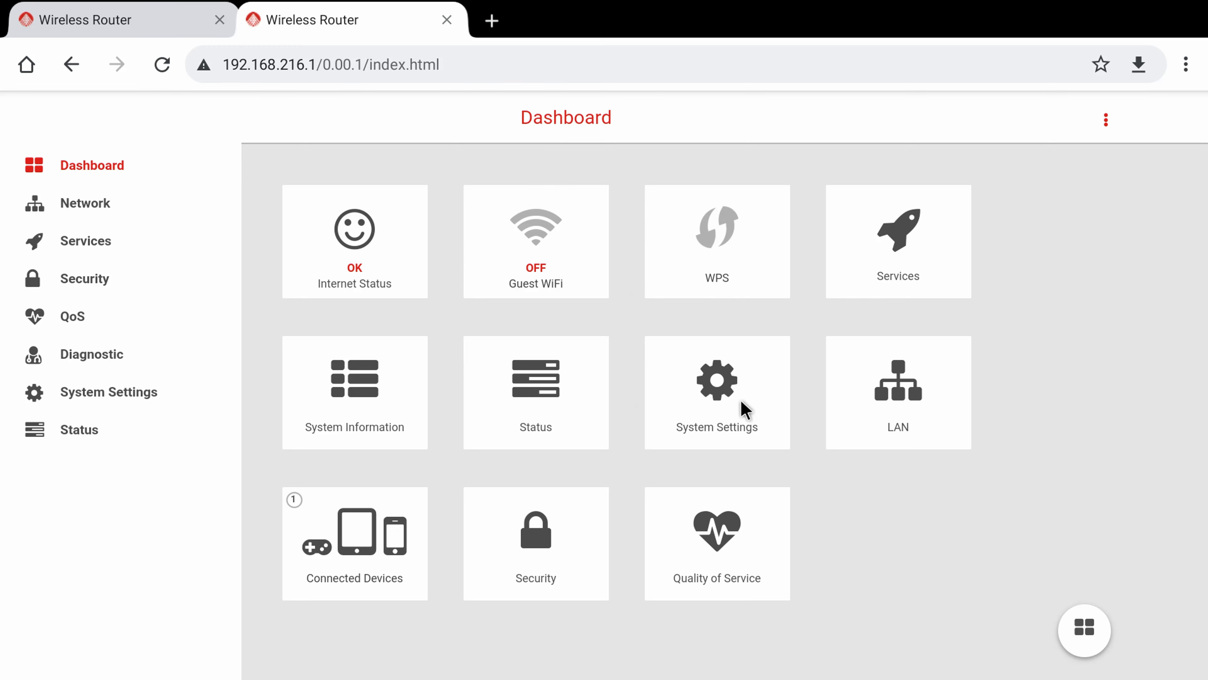
{"action": "mouse_move", "coordinate": [384, 229]}
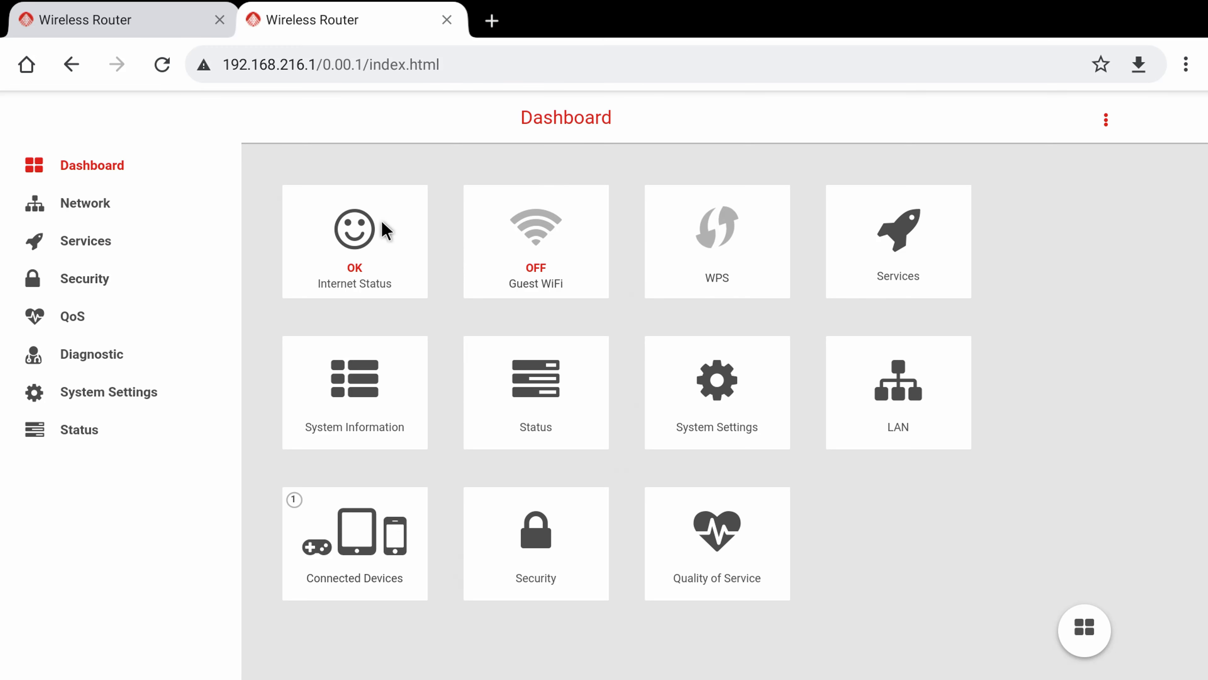
{"action": "left_click", "coordinate": [85, 202]}
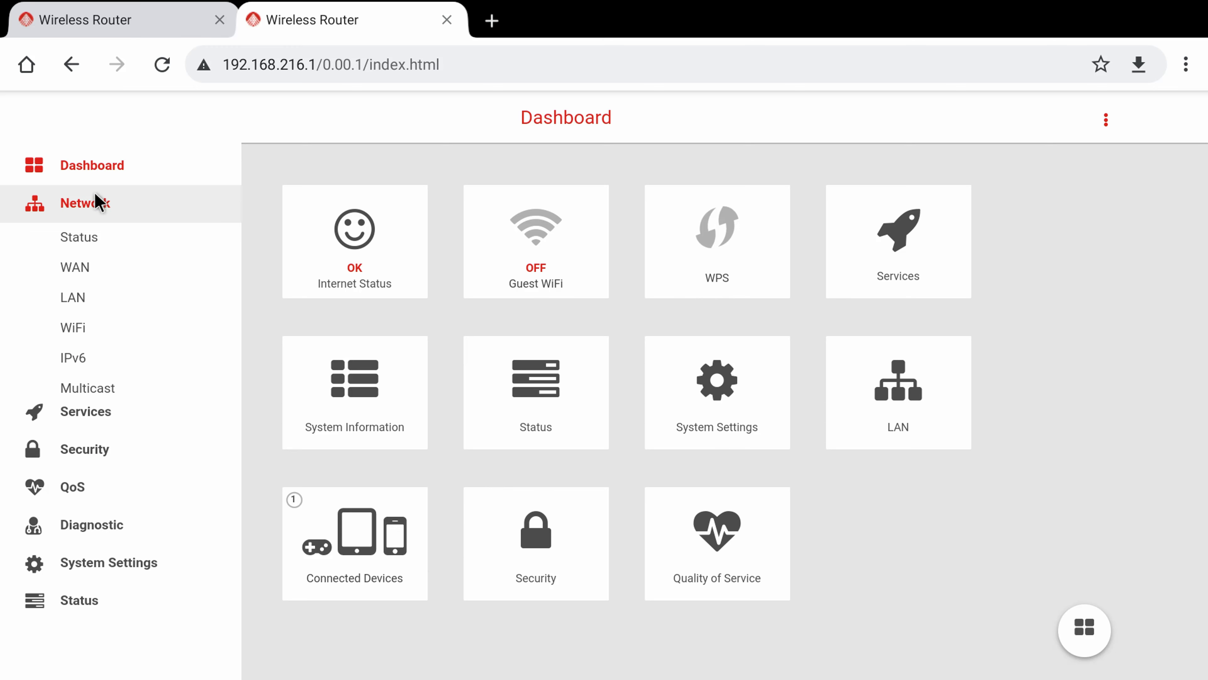
{"action": "left_click", "coordinate": [86, 203]}
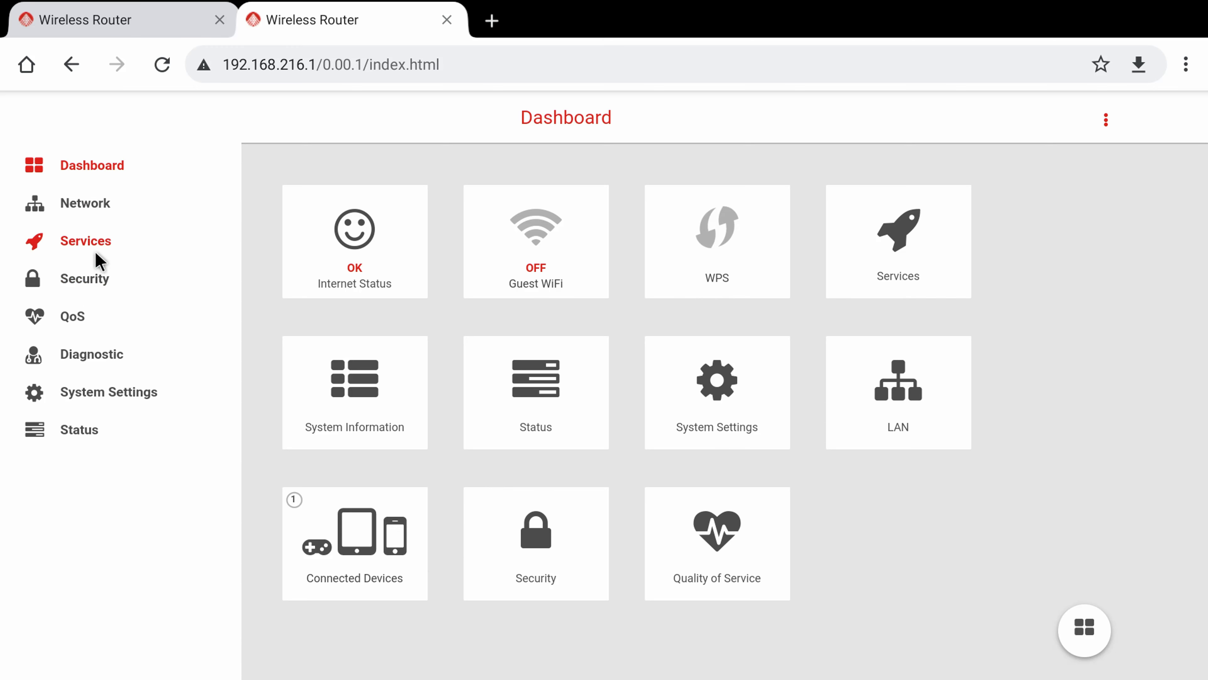
{"action": "mouse_move", "coordinate": [226, 245]}
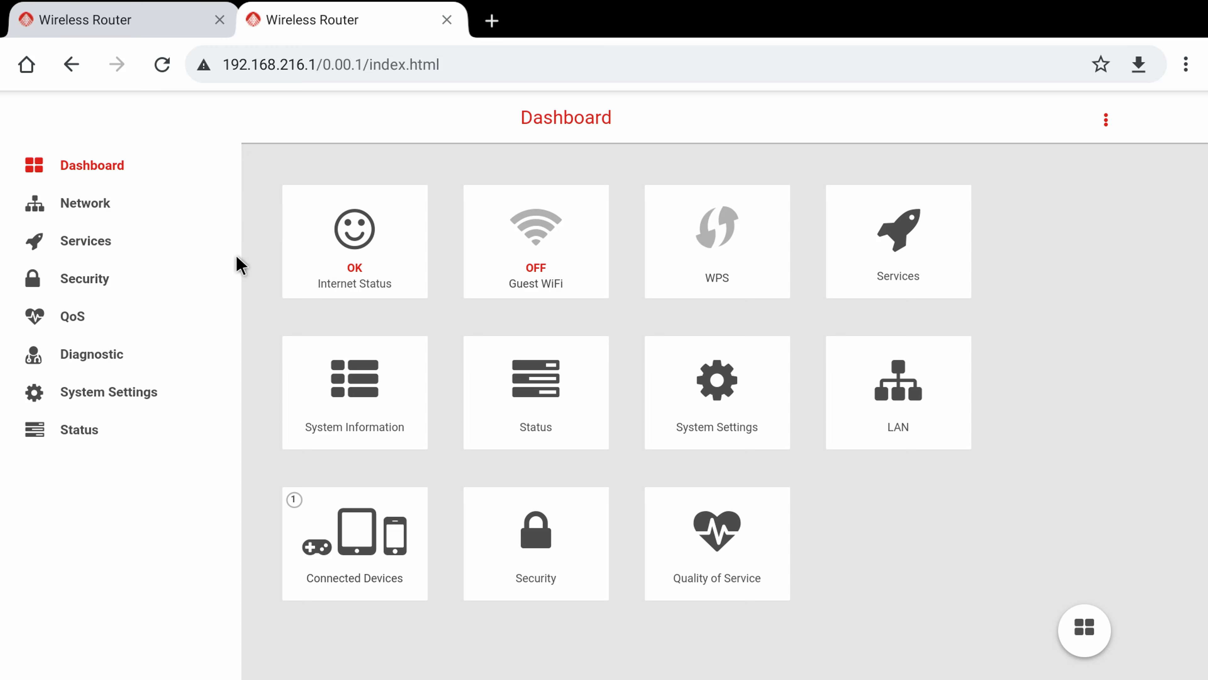
{"action": "mouse_move", "coordinate": [315, 267]}
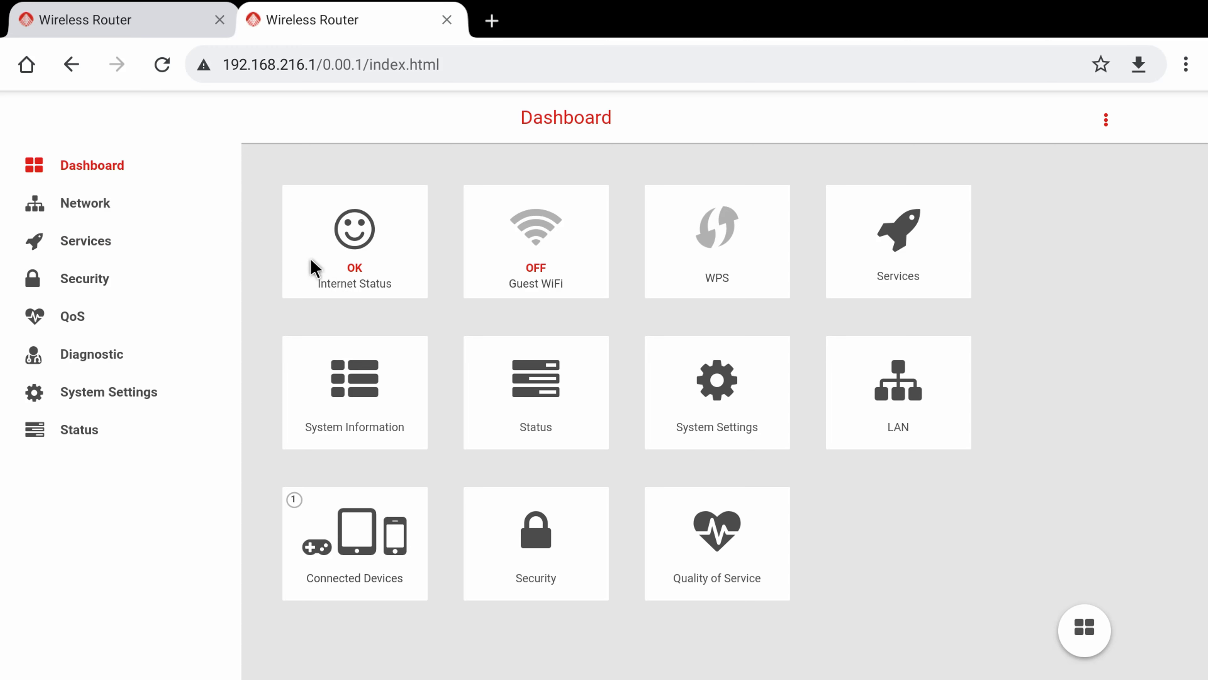
{"action": "left_click", "coordinate": [355, 231]}
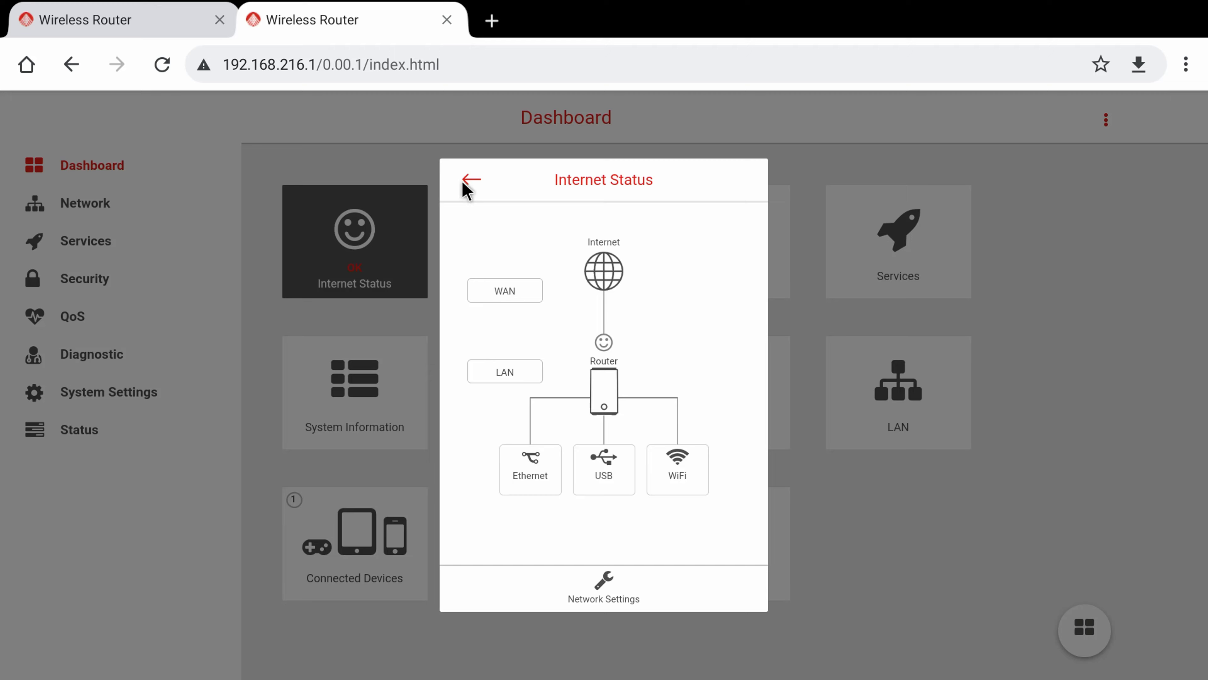
{"action": "left_click", "coordinate": [470, 179]}
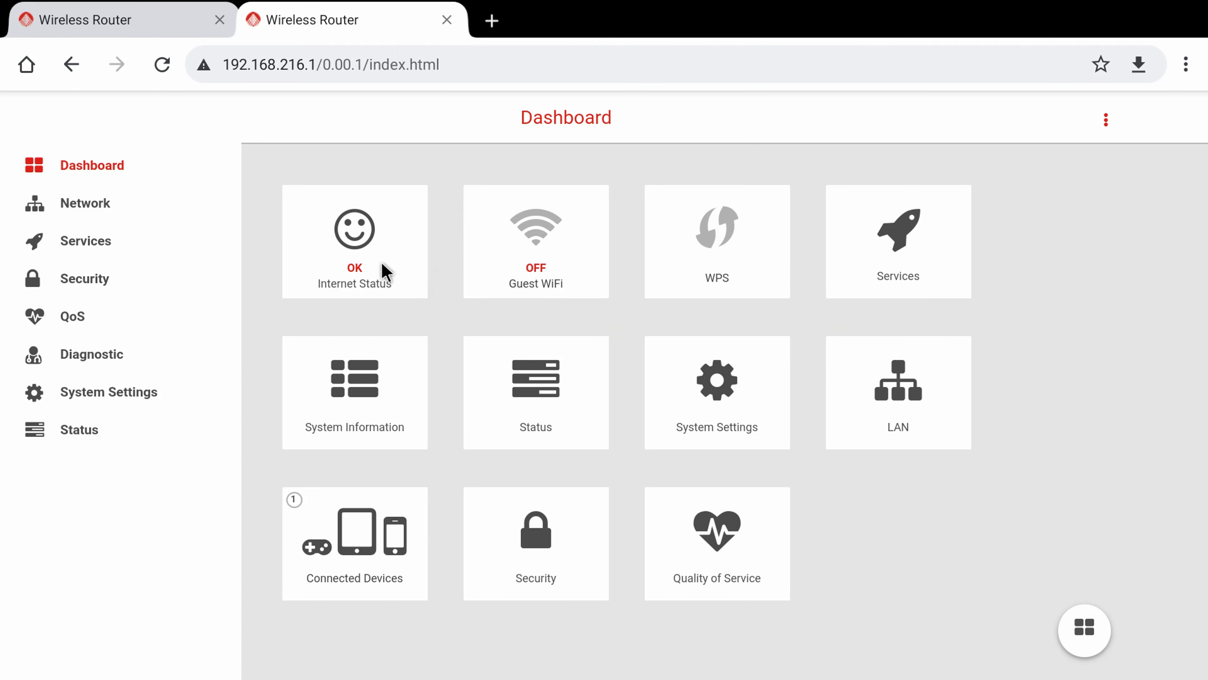
{"action": "mouse_move", "coordinate": [416, 293]}
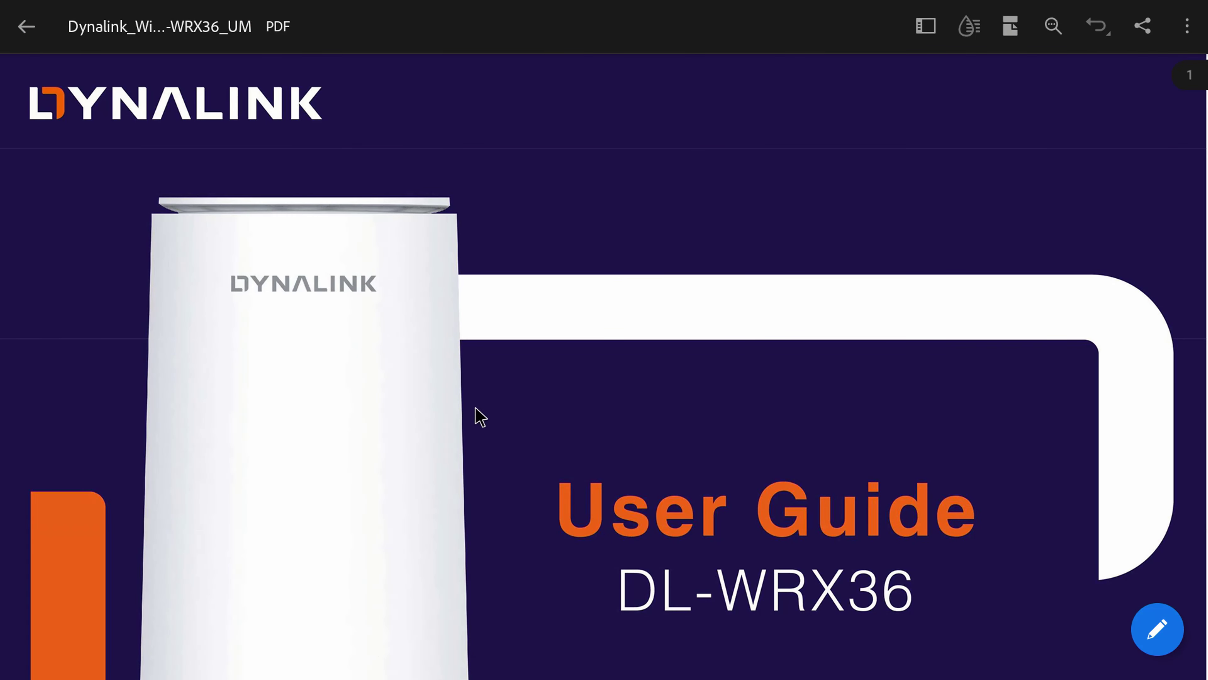
Scroll the DL-WRX36 user guide from the contents pages down to section 5.2 Network > Status
{"action": "scroll", "scroll_direction": "down", "scroll_amount": 3}
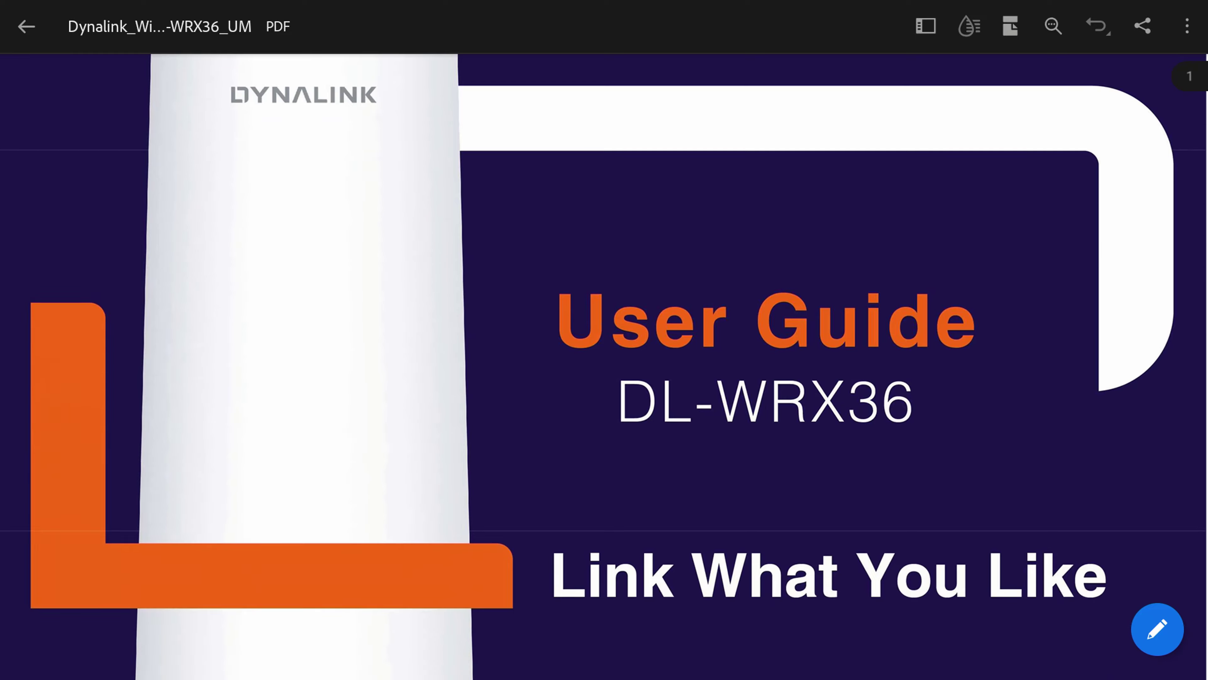
{"action": "scroll", "scroll_direction": "down", "scroll_amount": 3}
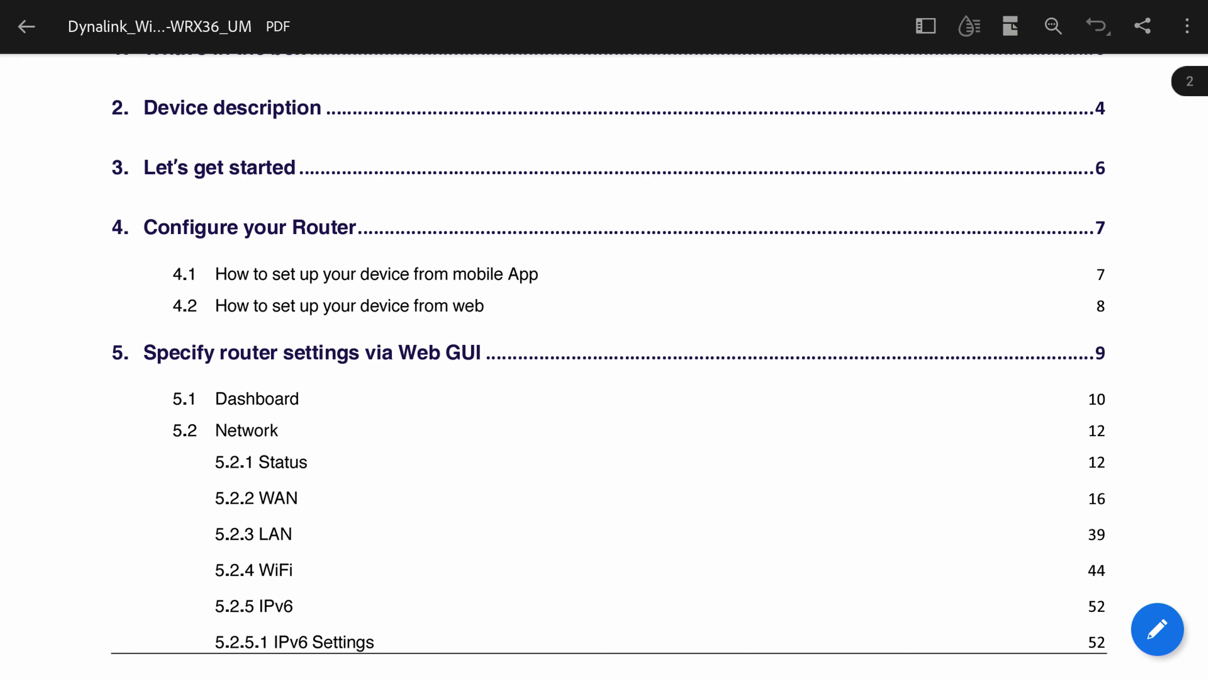
{"action": "scroll", "scroll_direction": "down", "scroll_amount": 3}
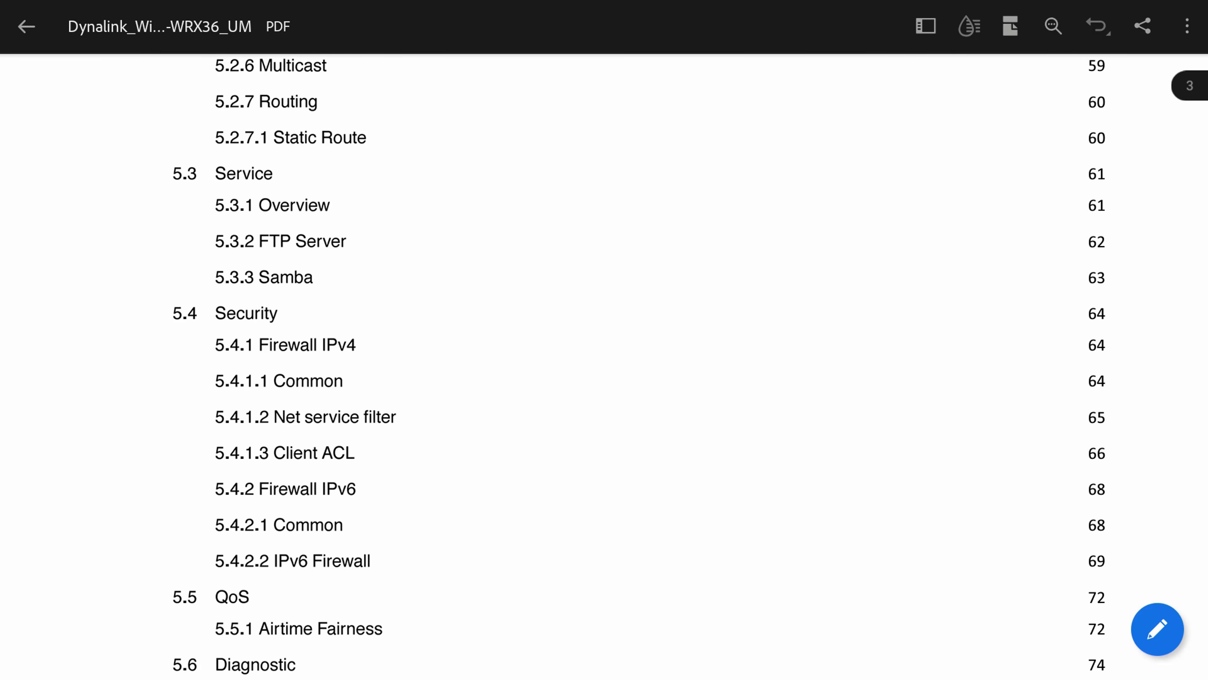
{"action": "scroll", "scroll_direction": "down", "scroll_amount": 3}
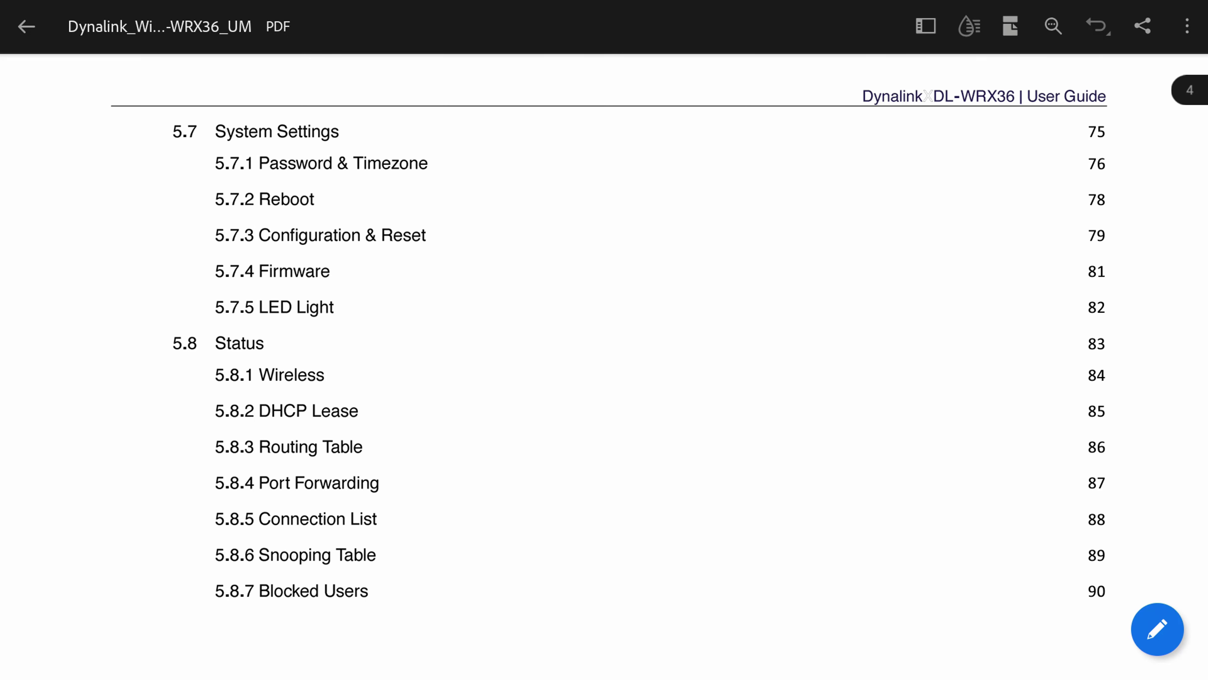
{"action": "scroll", "scroll_direction": "down", "scroll_amount": 3}
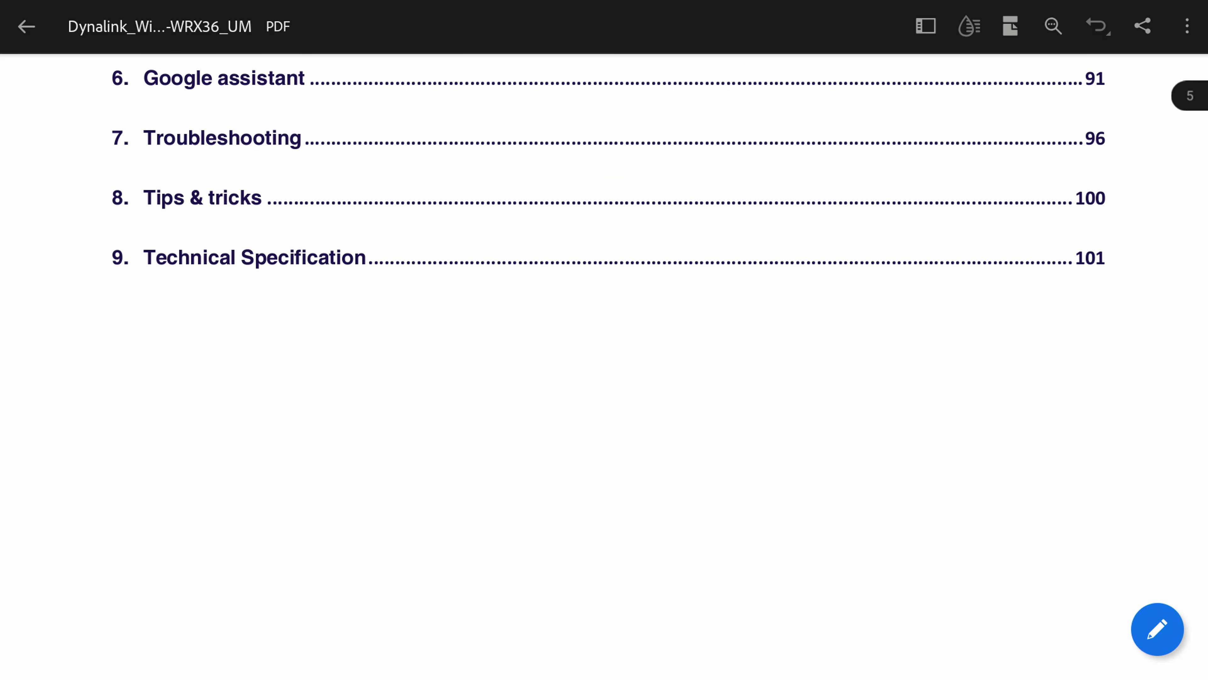
{"action": "scroll", "scroll_direction": "down", "scroll_amount": 3}
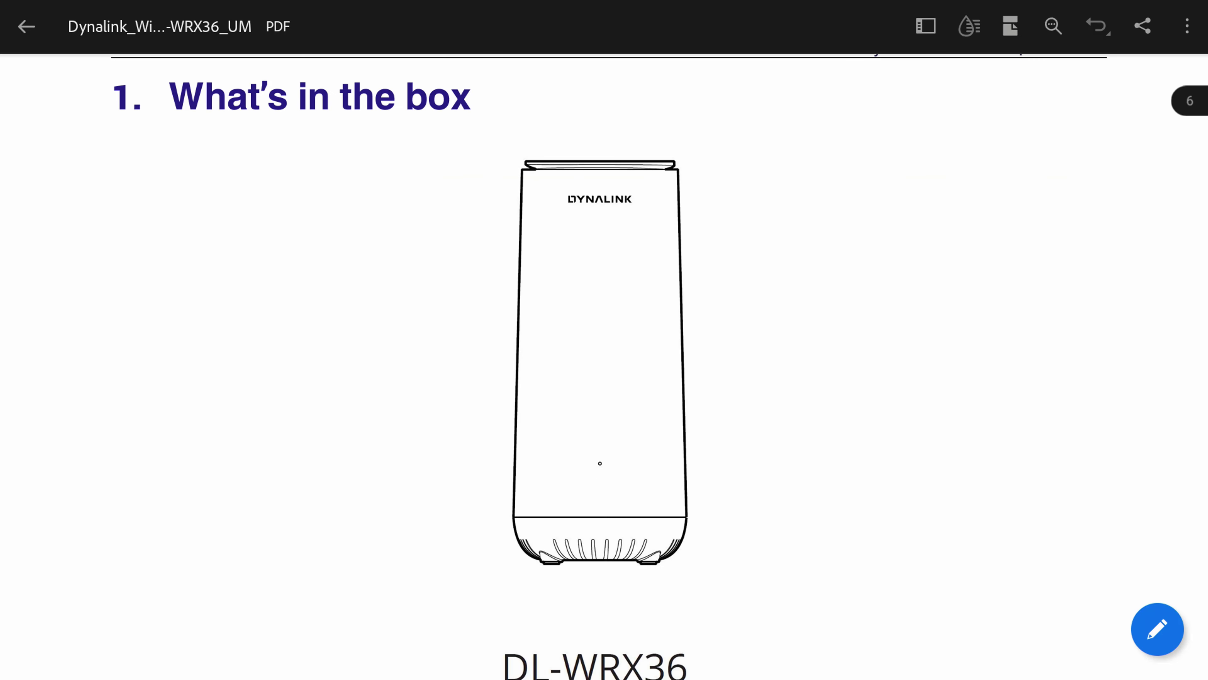
{"action": "scroll", "scroll_direction": "down", "scroll_amount": 3}
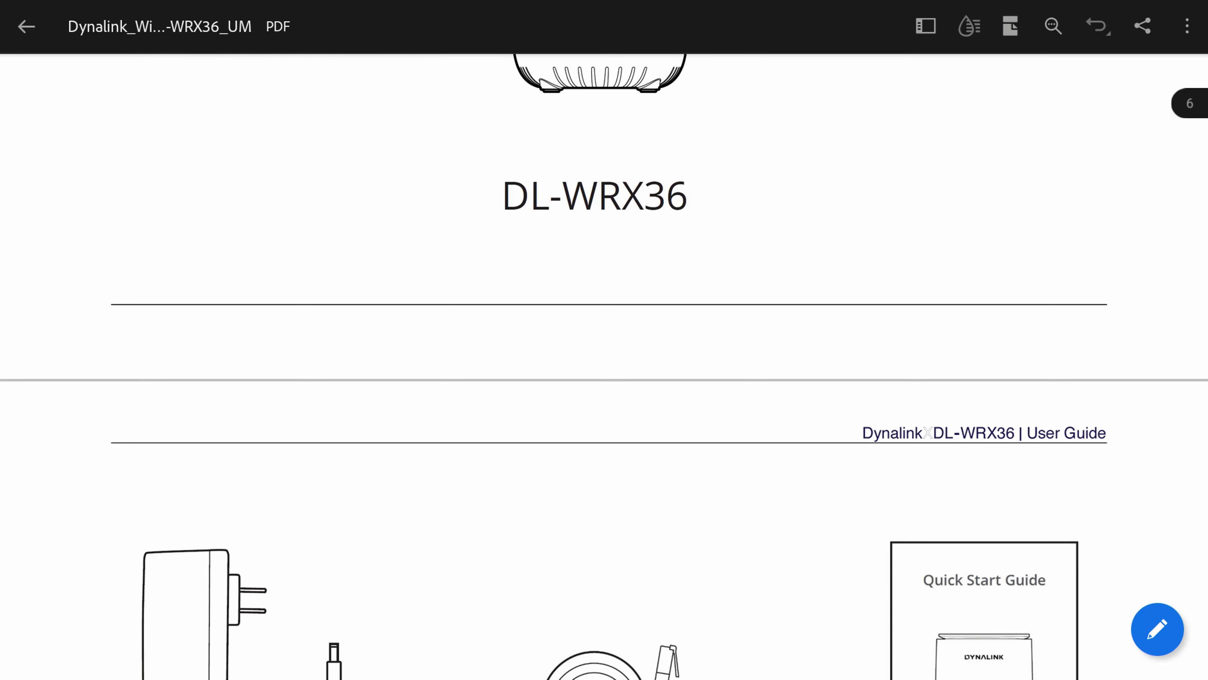
{"action": "scroll", "scroll_direction": "down", "scroll_amount": 3}
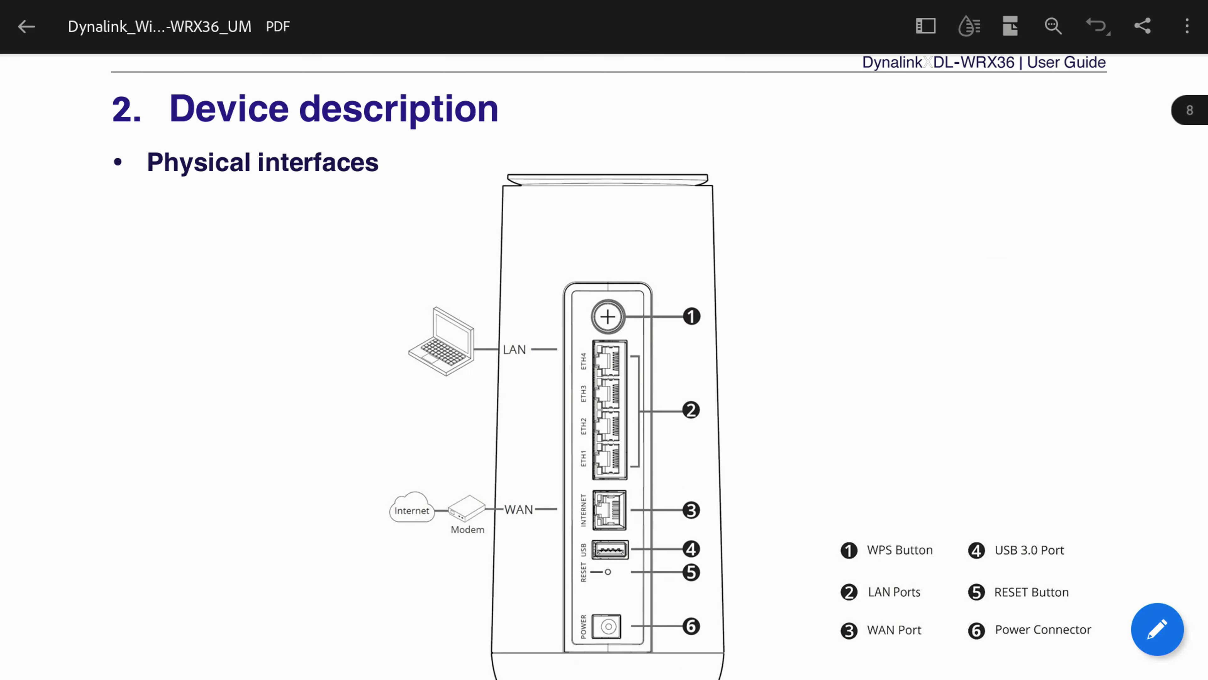
{"action": "scroll", "scroll_direction": "down", "scroll_amount": 3}
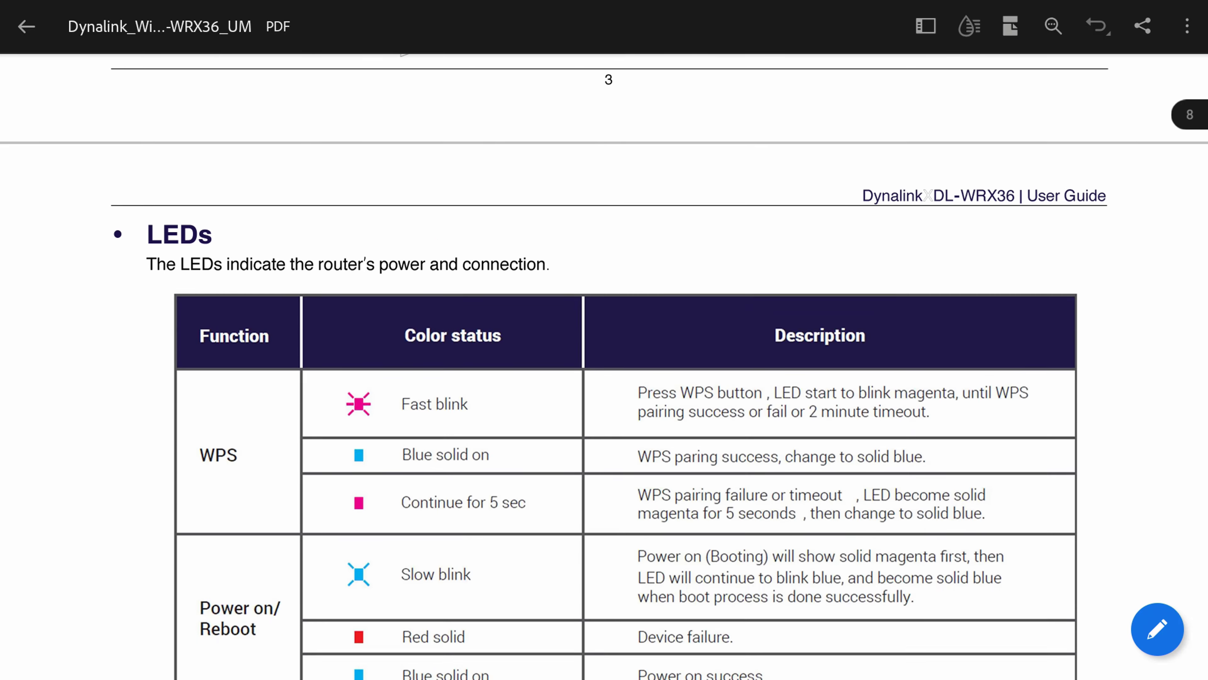
{"action": "scroll", "scroll_direction": "down", "scroll_amount": 3}
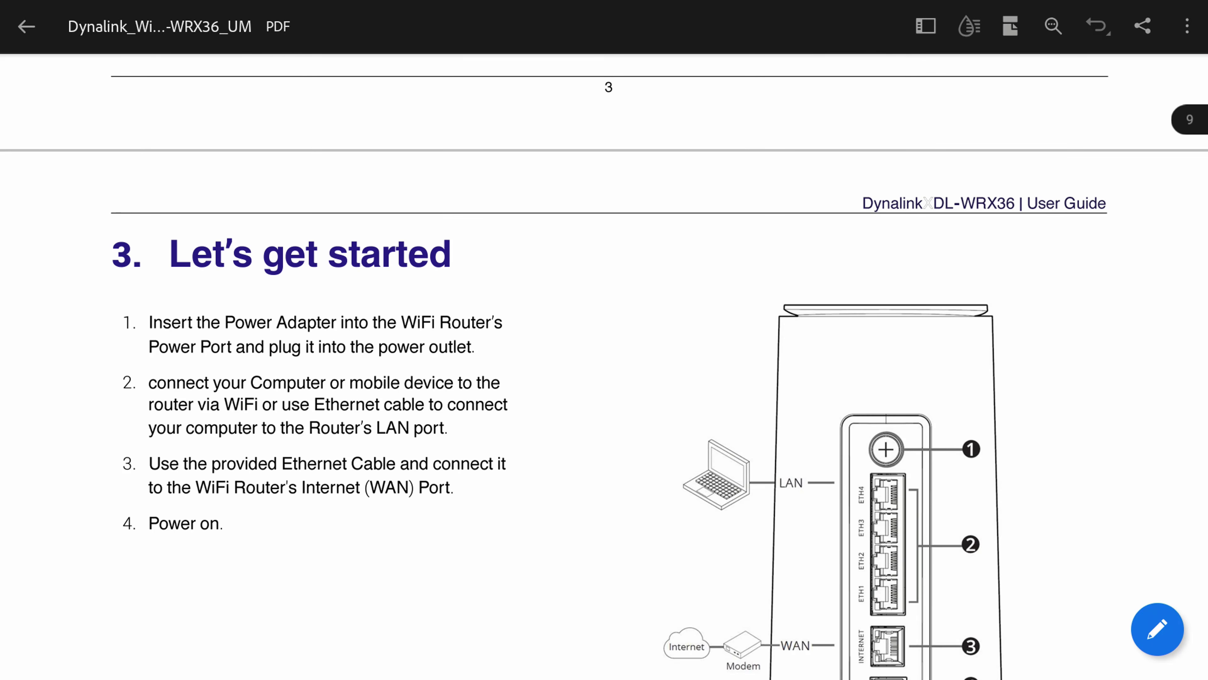
{"action": "scroll", "scroll_direction": "down", "scroll_amount": 3}
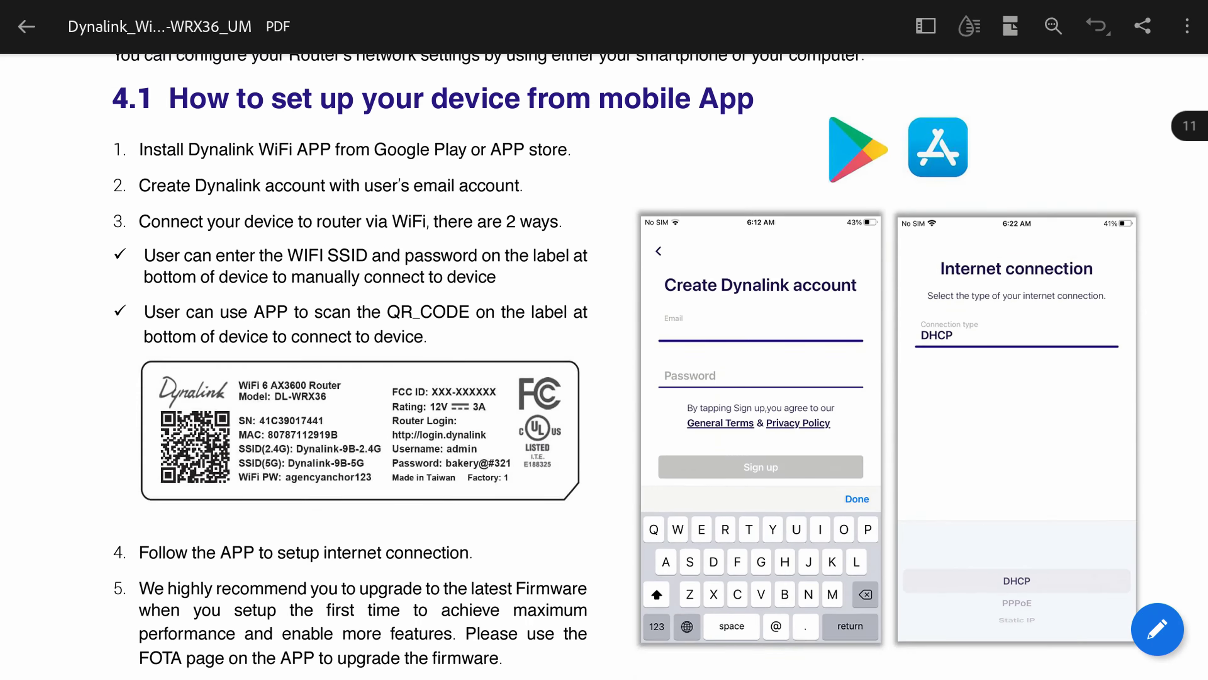
{"action": "scroll", "scroll_direction": "down", "scroll_amount": 3}
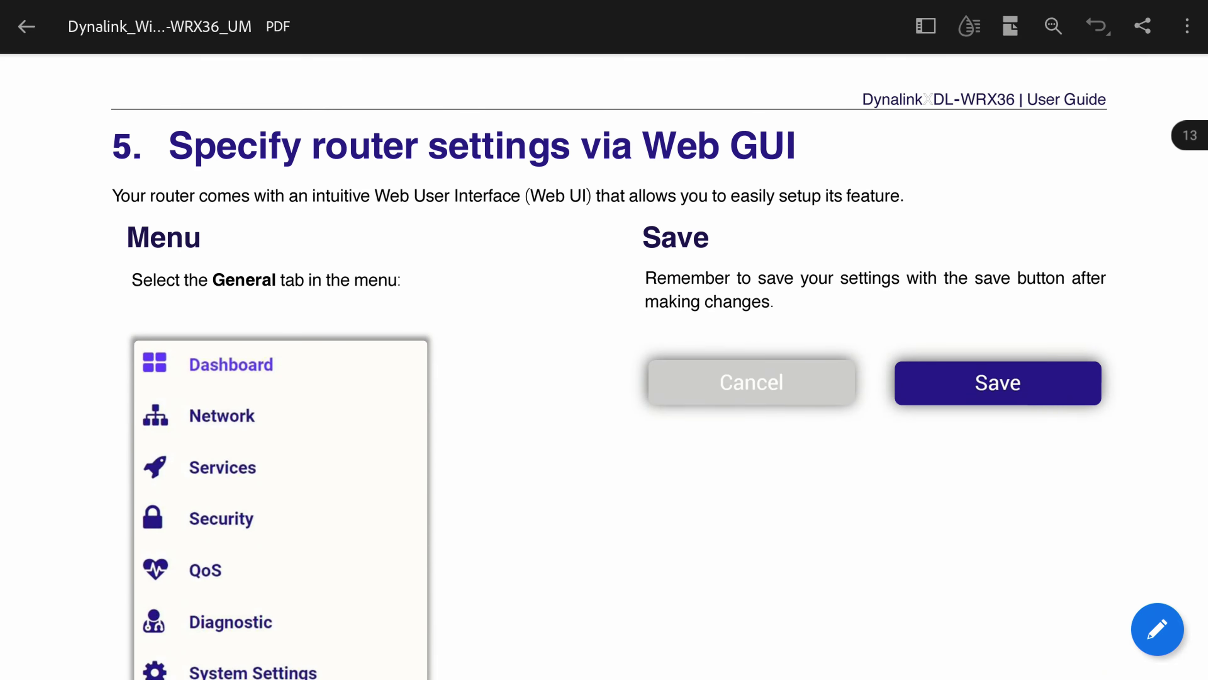
{"action": "scroll", "scroll_direction": "down", "scroll_amount": 3}
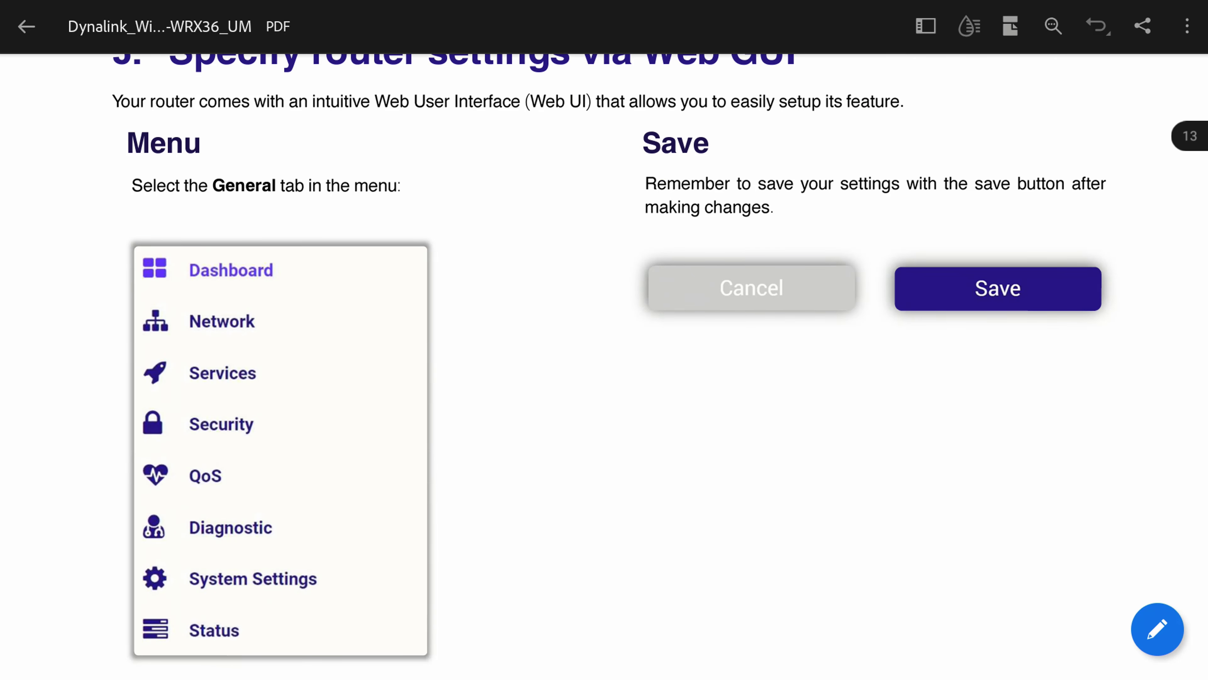
{"action": "scroll", "scroll_direction": "down", "scroll_amount": 3}
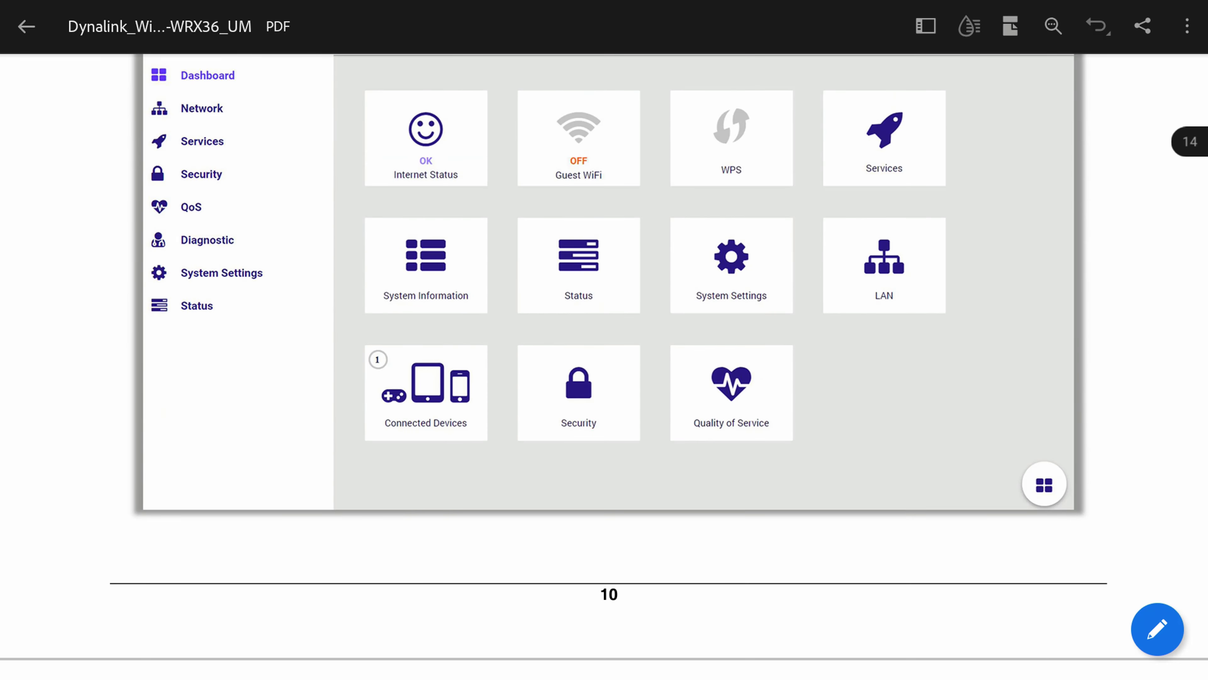
{"action": "scroll", "scroll_direction": "down", "scroll_amount": 3}
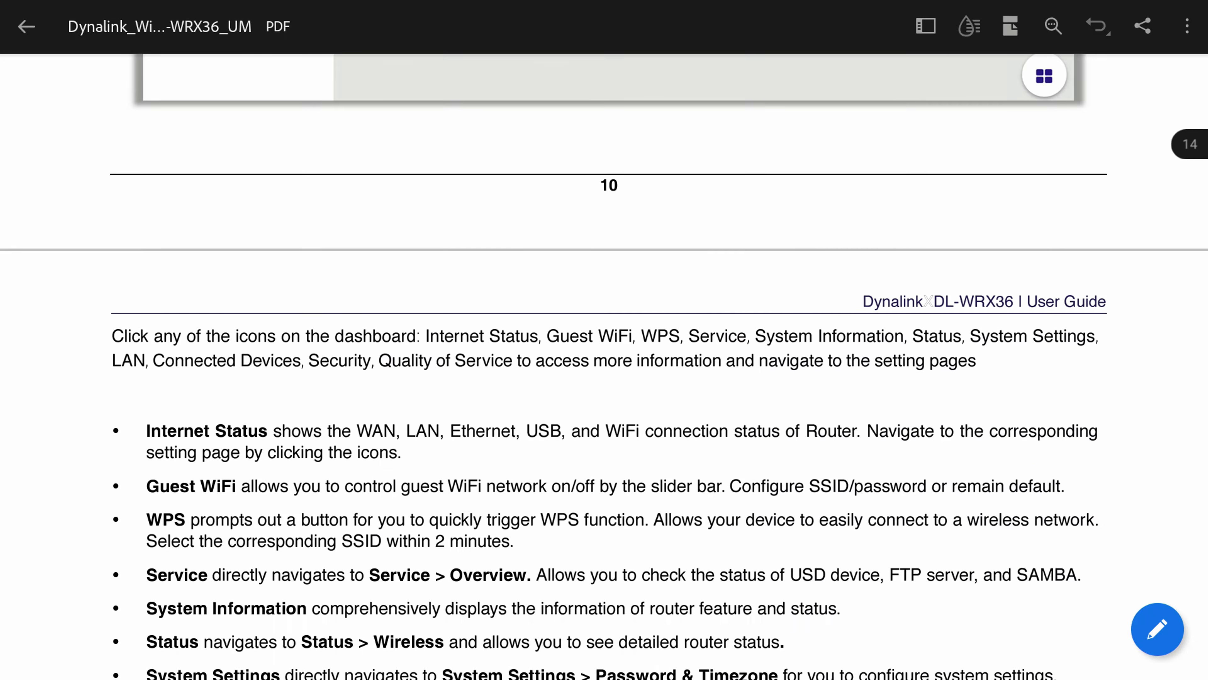
{"action": "scroll", "scroll_direction": "down", "scroll_amount": 3}
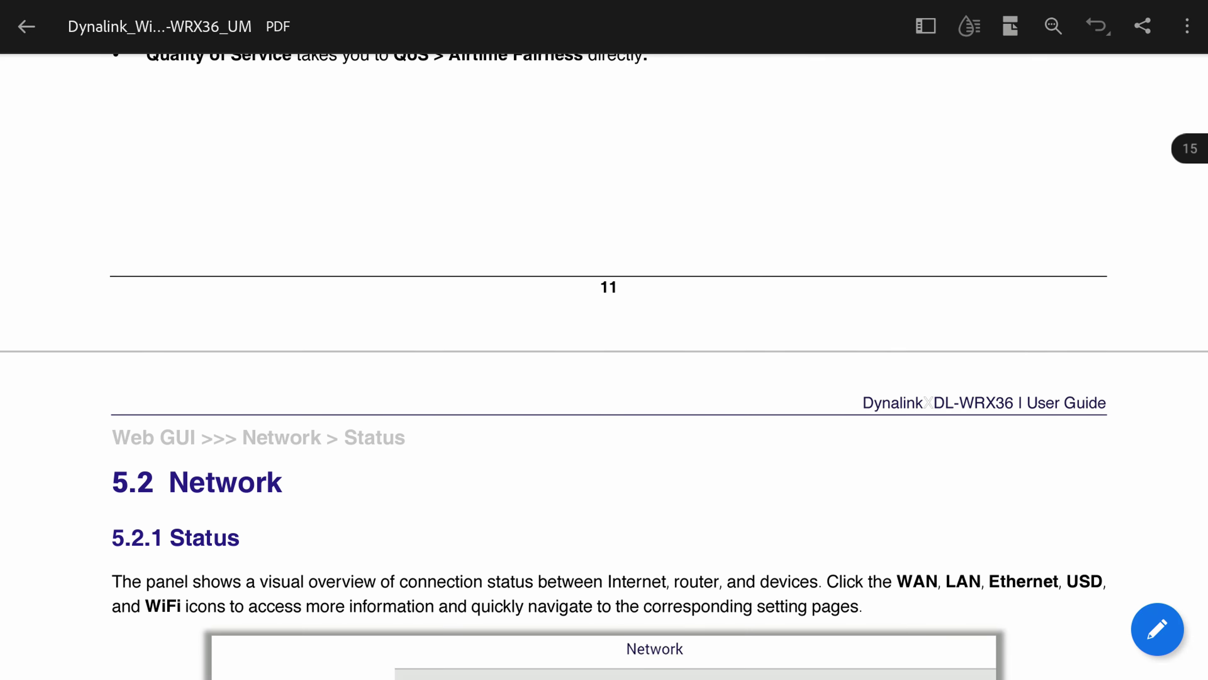
{"action": "scroll", "scroll_direction": "down", "scroll_amount": 3}
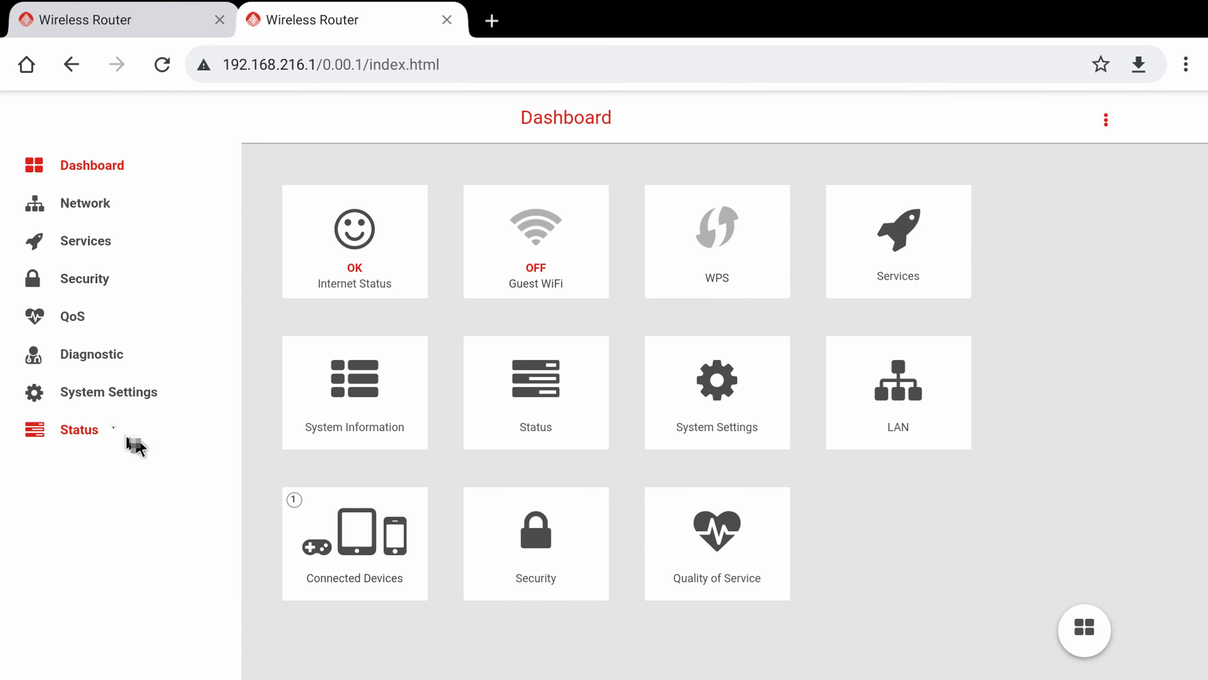
{"action": "mouse_move", "coordinate": [142, 463]}
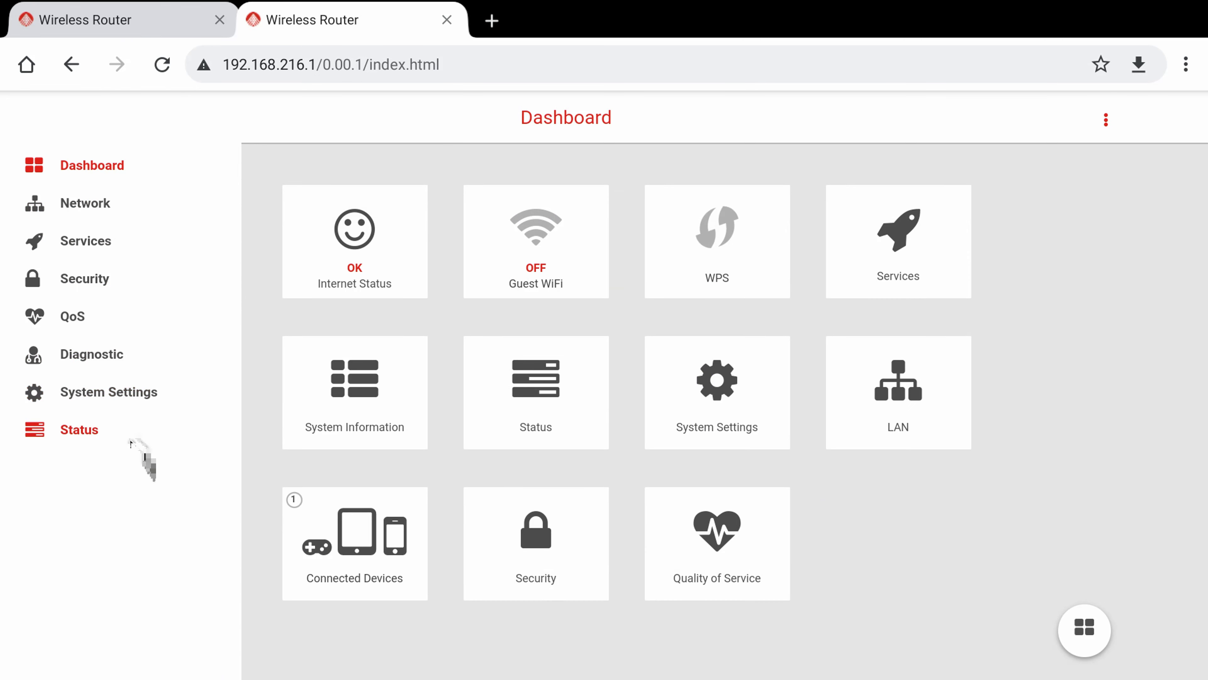
Check online for new firmware from System Settings > Firmware
{"action": "left_click", "coordinate": [109, 391]}
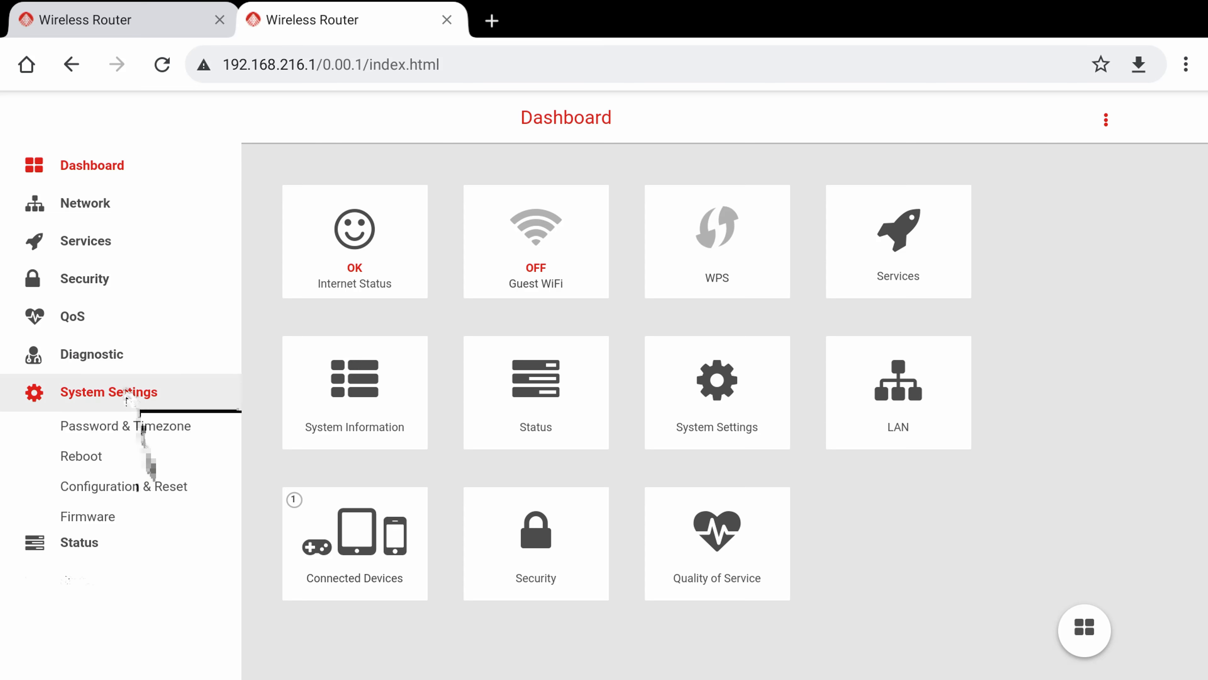
{"action": "left_click", "coordinate": [109, 391]}
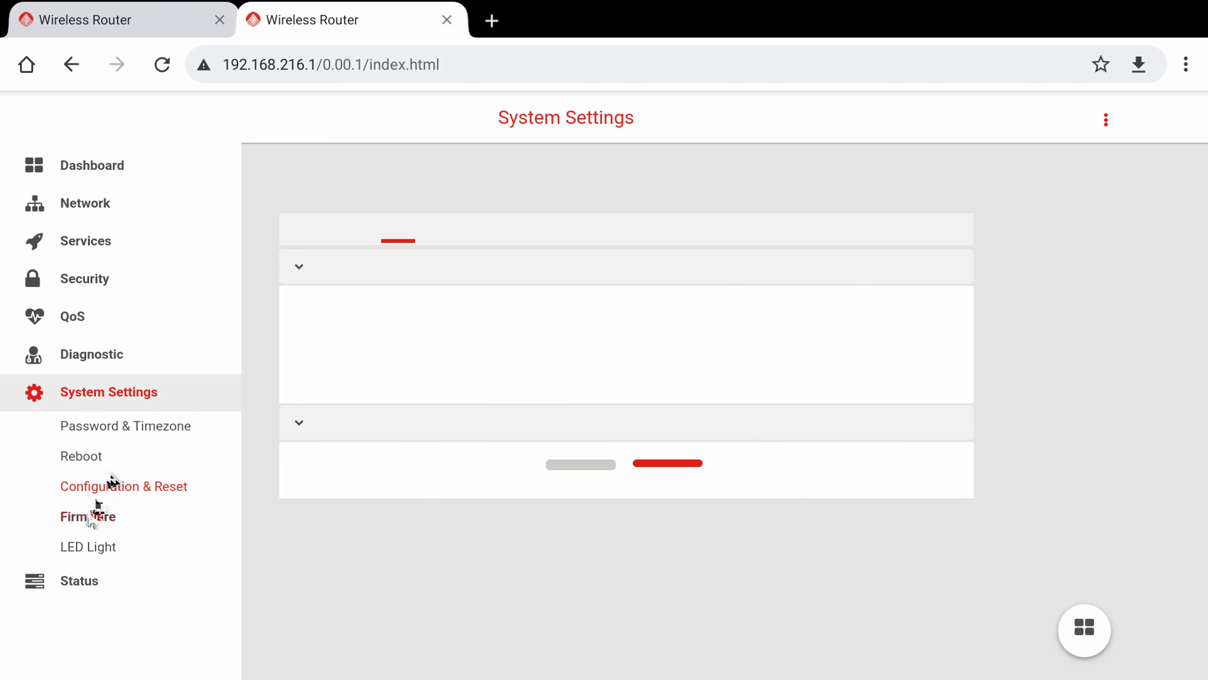
{"action": "left_click", "coordinate": [88, 516]}
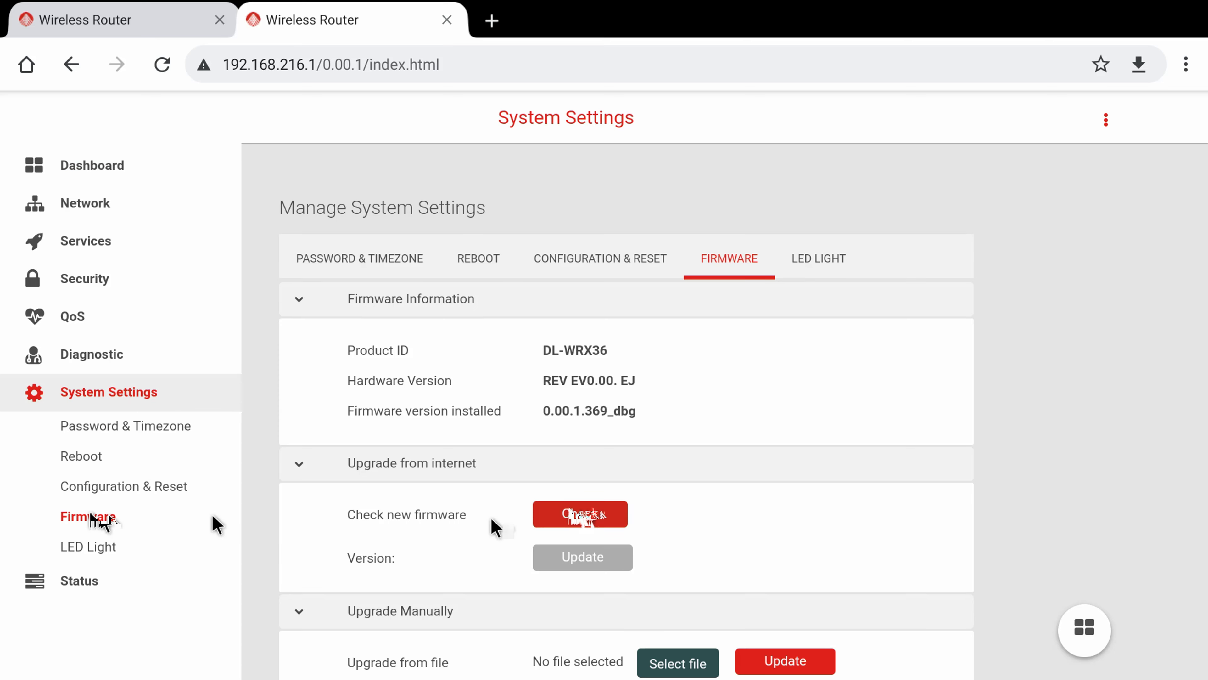
{"action": "left_click", "coordinate": [579, 514]}
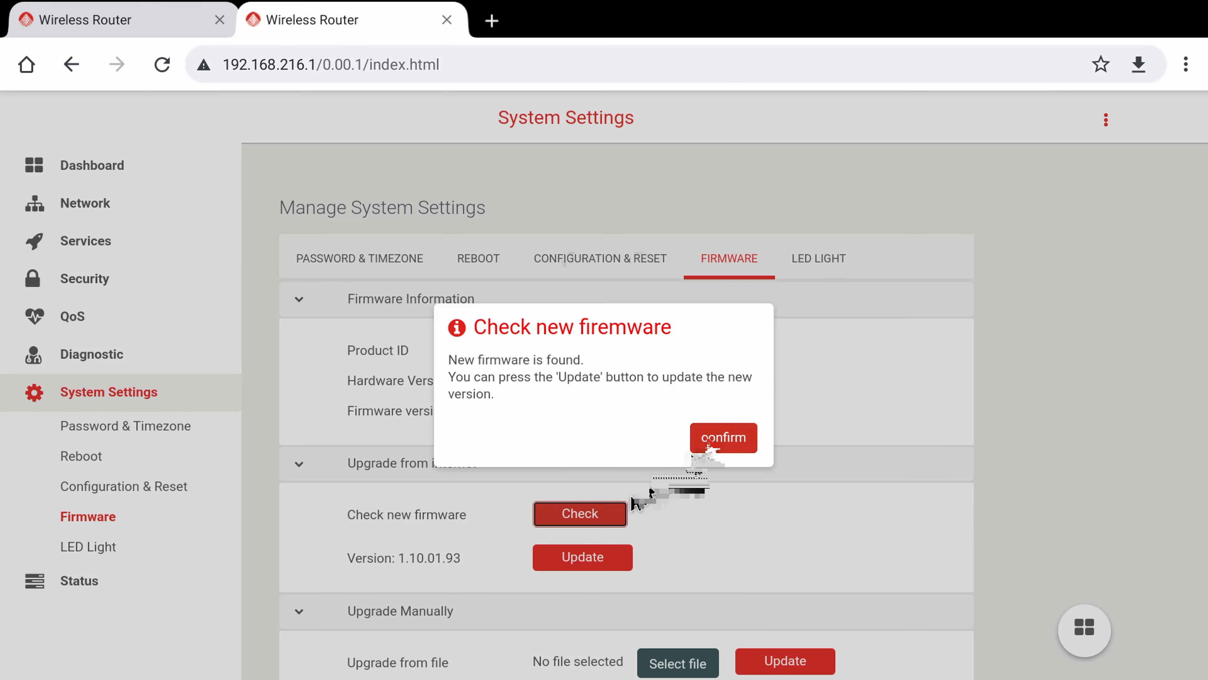
Confirm the notice, install firmware 1.10.01.93 and acknowledge the completed update
{"action": "left_click", "coordinate": [722, 437]}
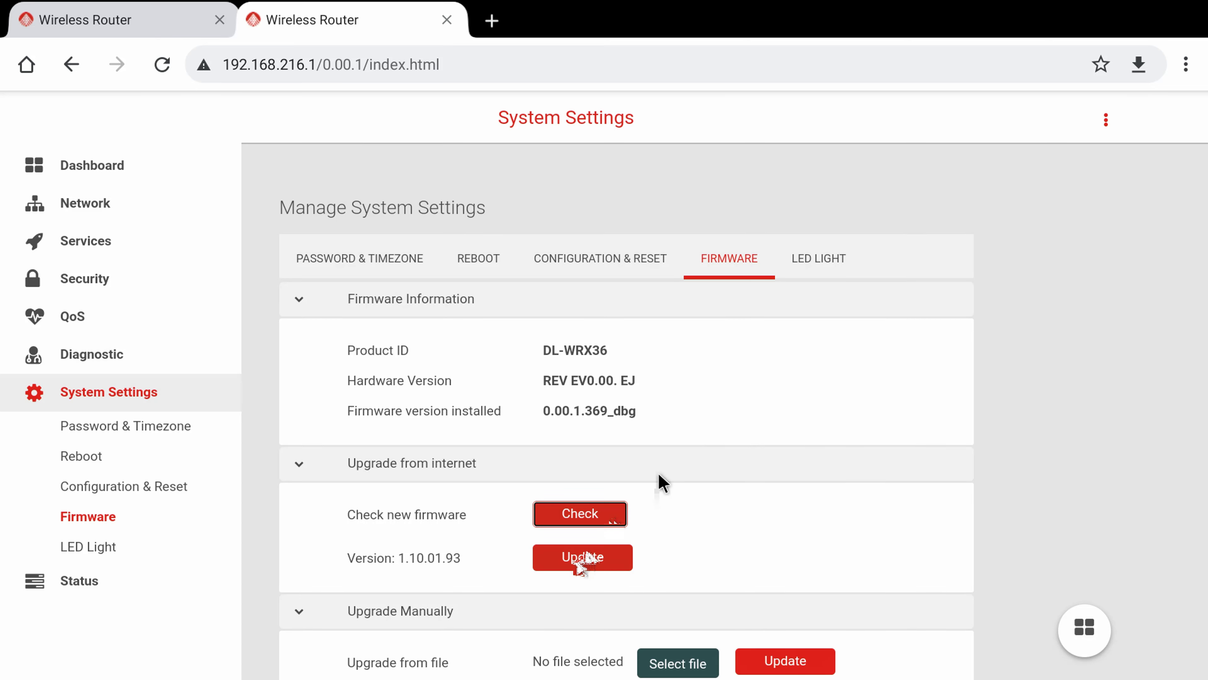
{"action": "left_click", "coordinate": [581, 557]}
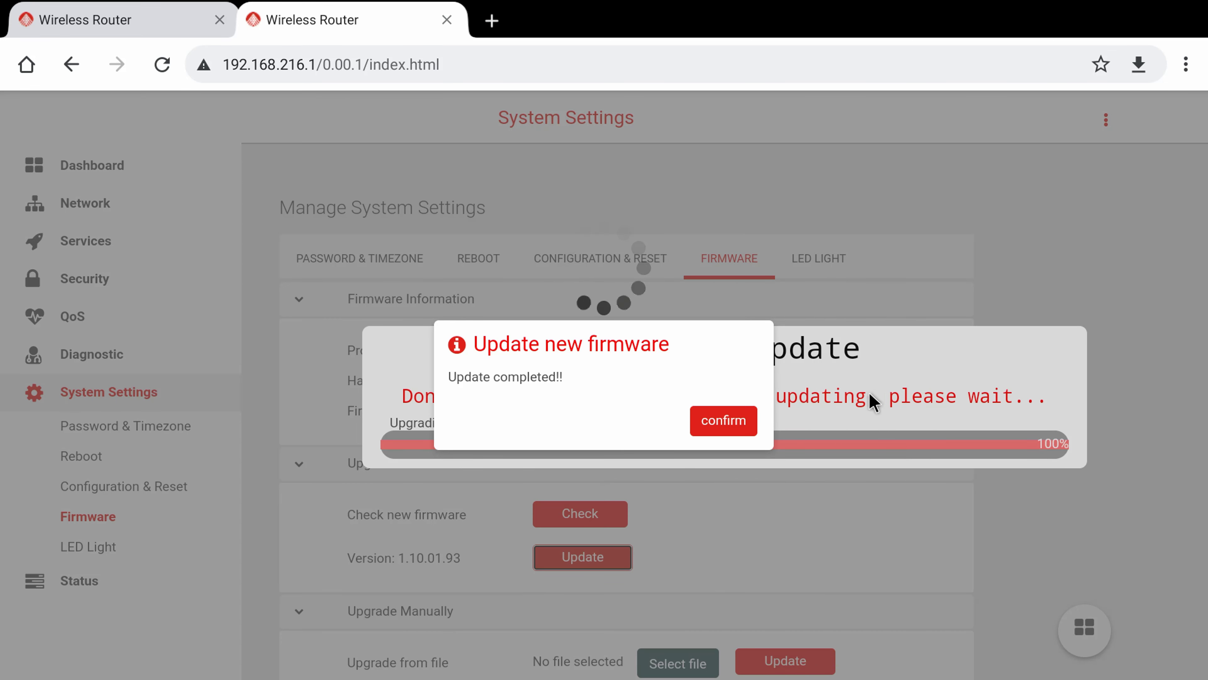
{"action": "left_click", "coordinate": [723, 421]}
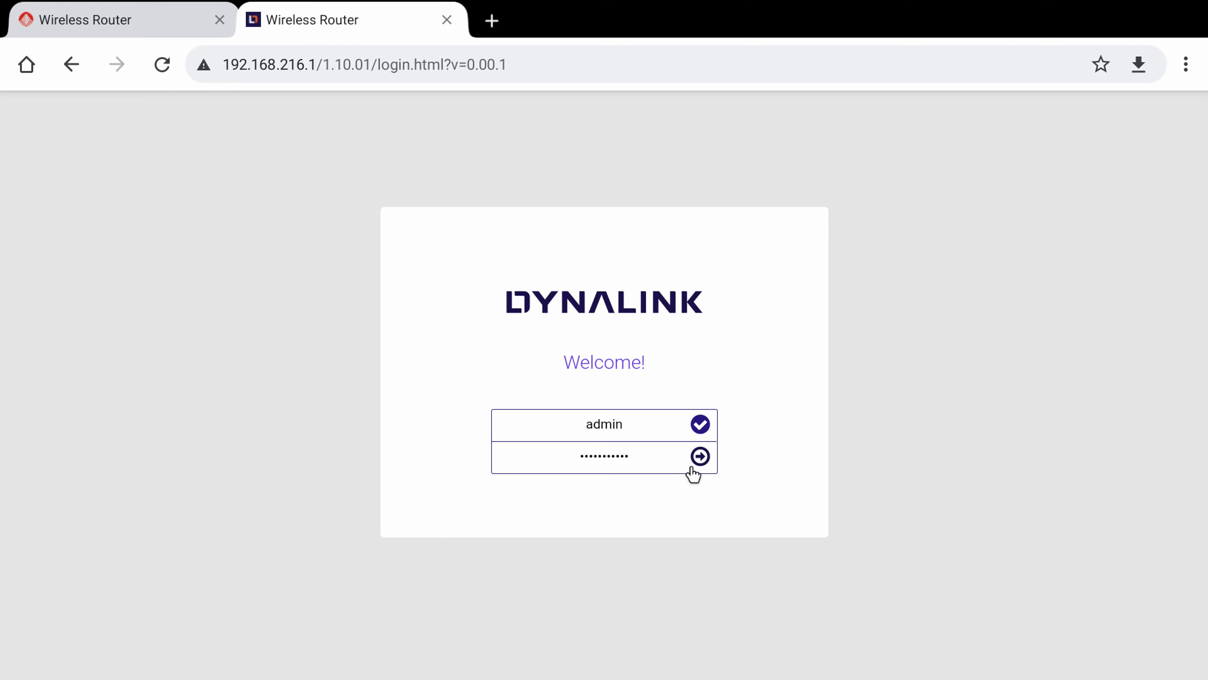
Sign back in as admin after the update and go to the Password & Timezone settings
{"action": "left_click", "coordinate": [699, 455]}
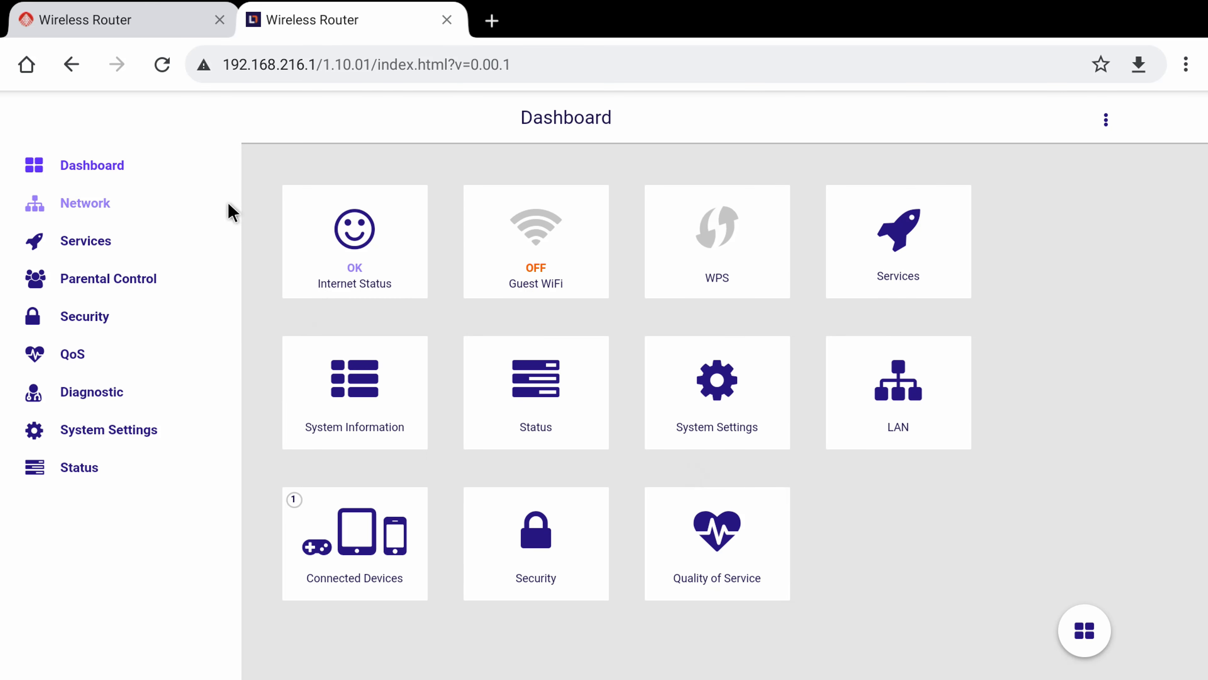
{"action": "mouse_move", "coordinate": [150, 191]}
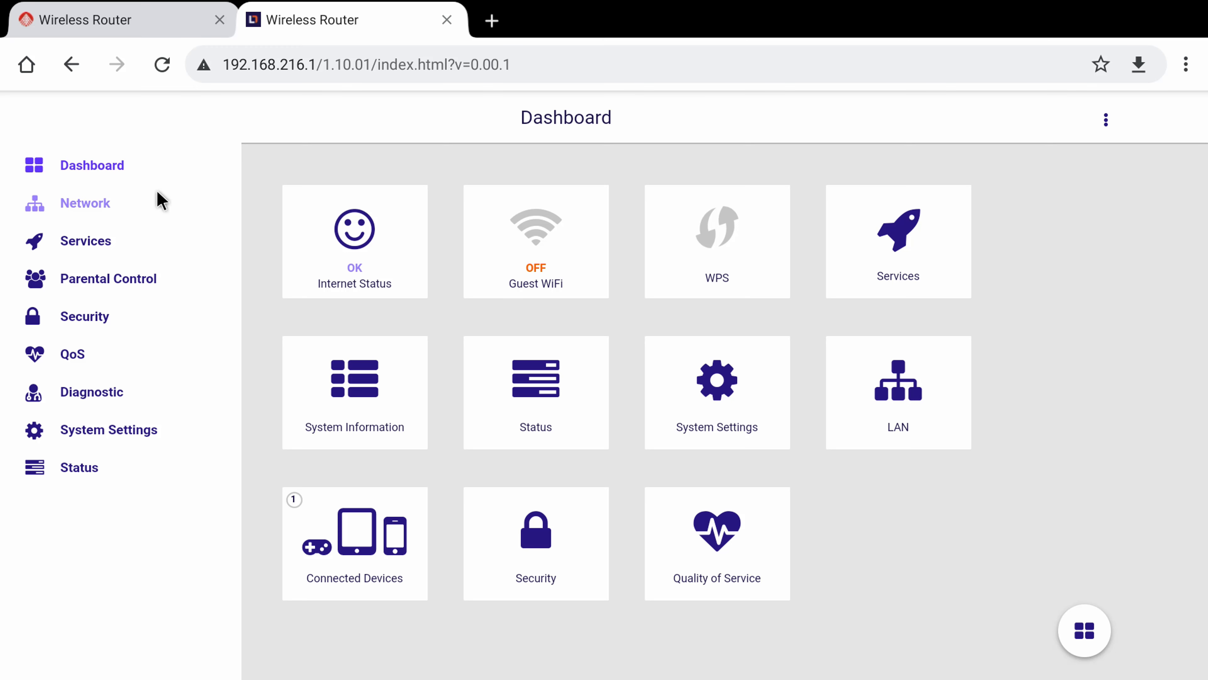
{"action": "left_click", "coordinate": [108, 430]}
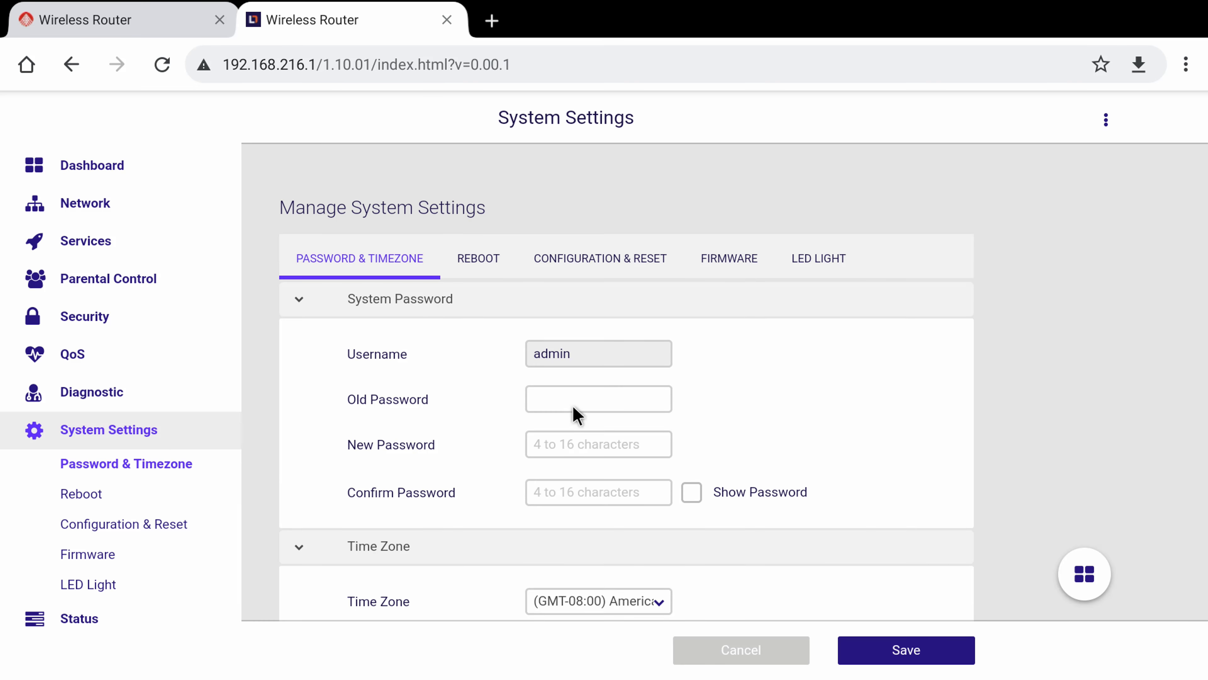
{"action": "mouse_move", "coordinate": [532, 491]}
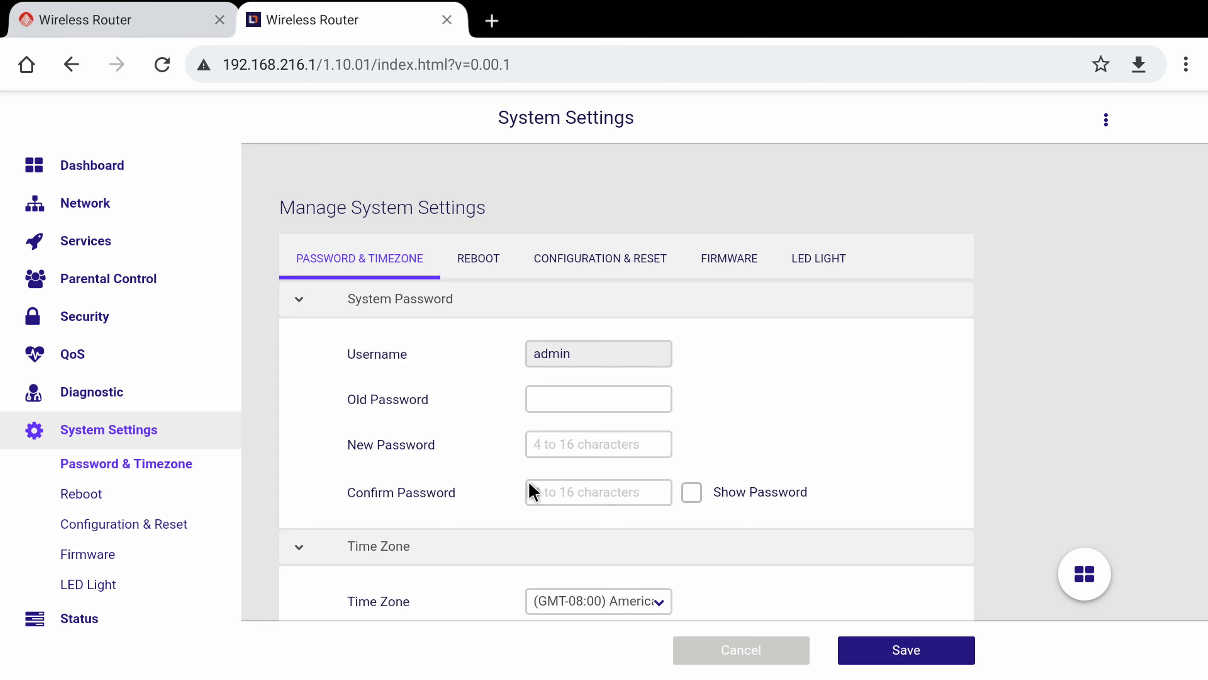
Scroll through the password, time zone and auto-logout fields
{"action": "scroll", "scroll_direction": "down", "scroll_amount": 3}
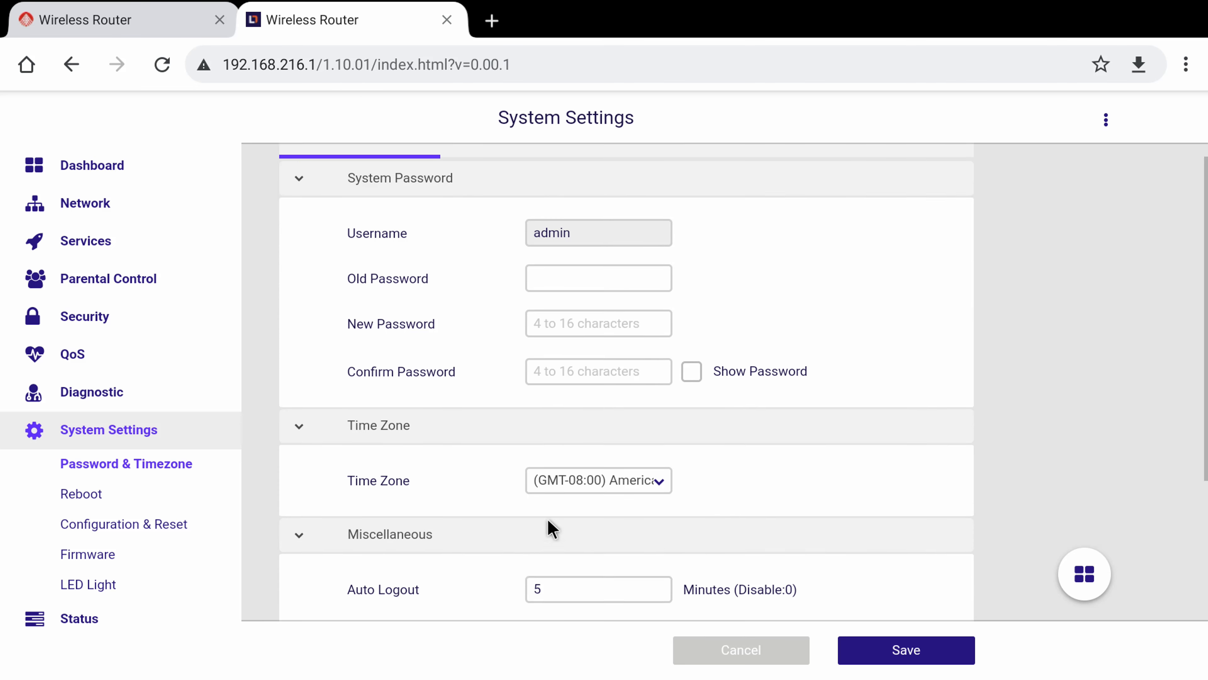
{"action": "scroll", "scroll_direction": "down", "scroll_amount": 3}
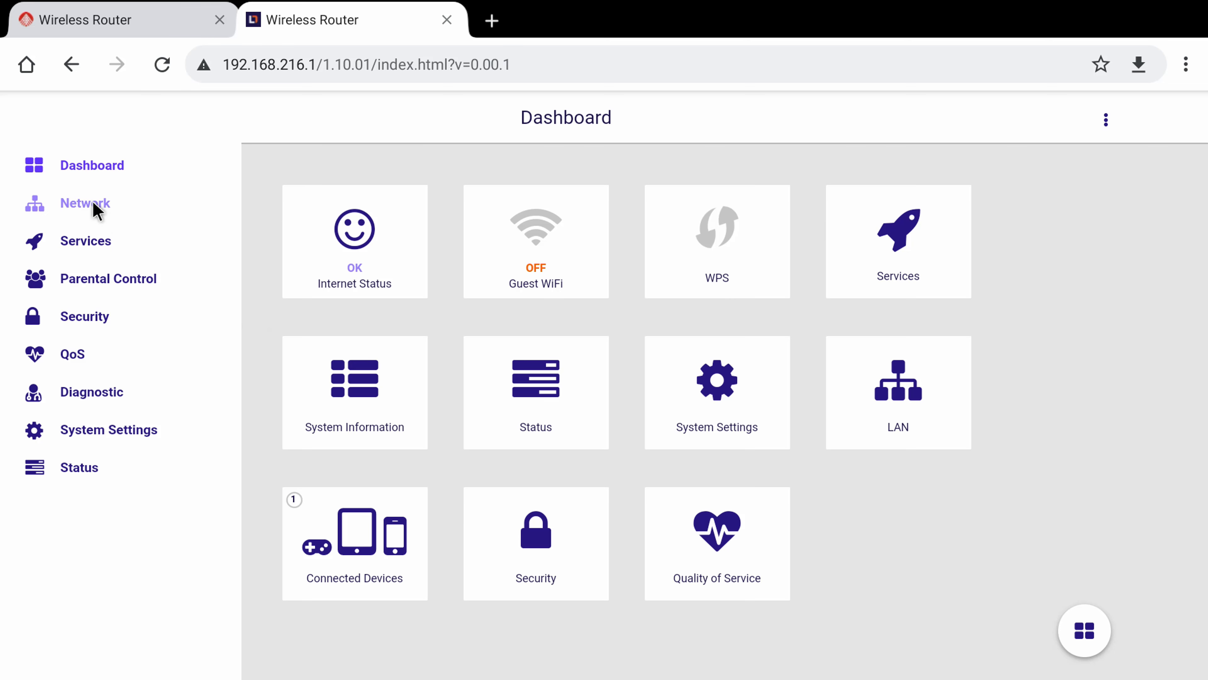
On Network > WiFi > Basic, switch the Frequency dropdown from 5 GHz to 2.4 GHz
{"action": "left_click", "coordinate": [85, 203]}
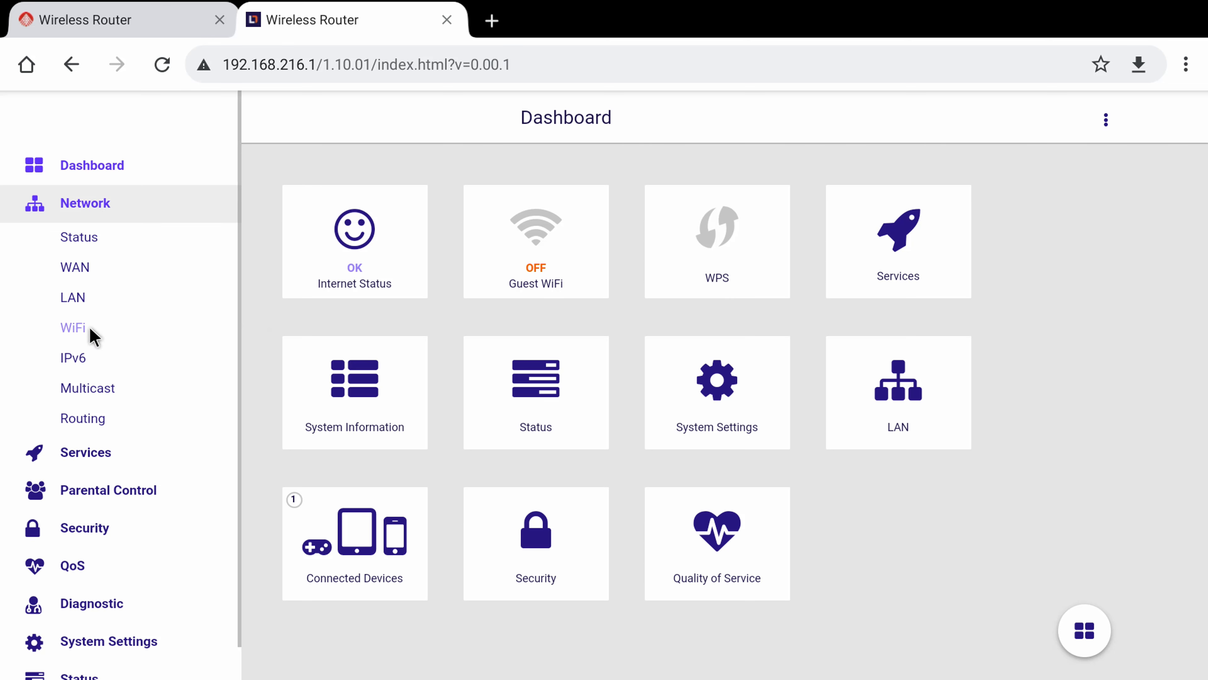
{"action": "left_click", "coordinate": [73, 326]}
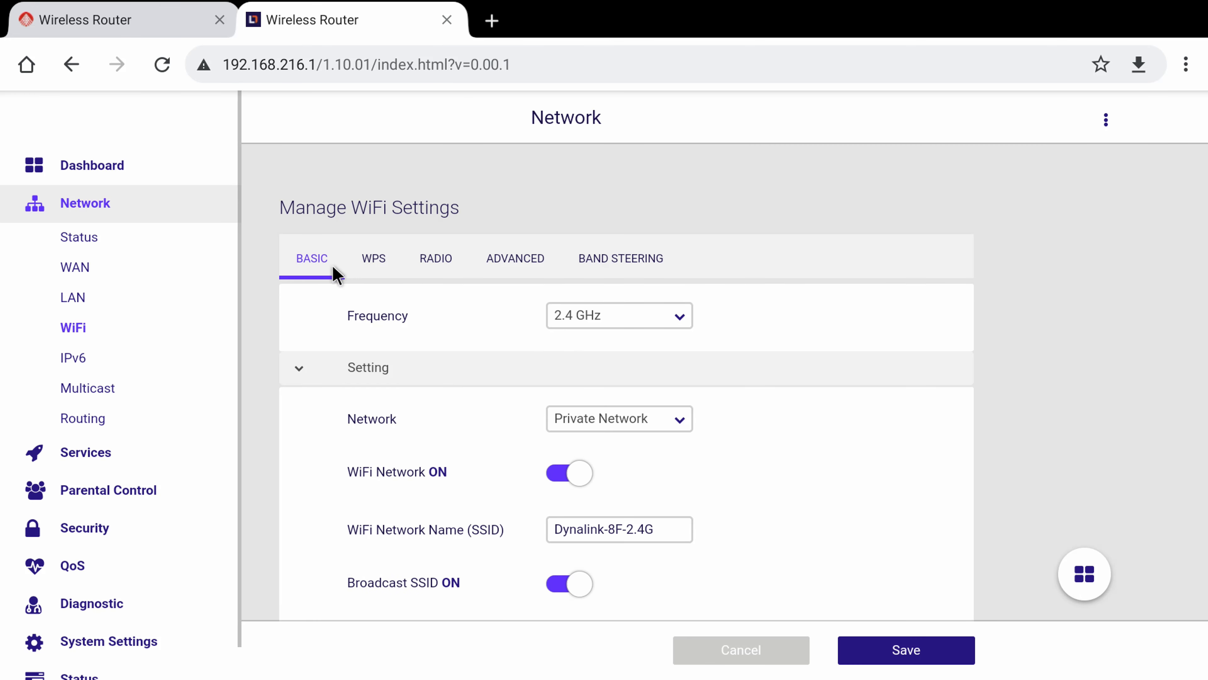
{"action": "left_click", "coordinate": [618, 315]}
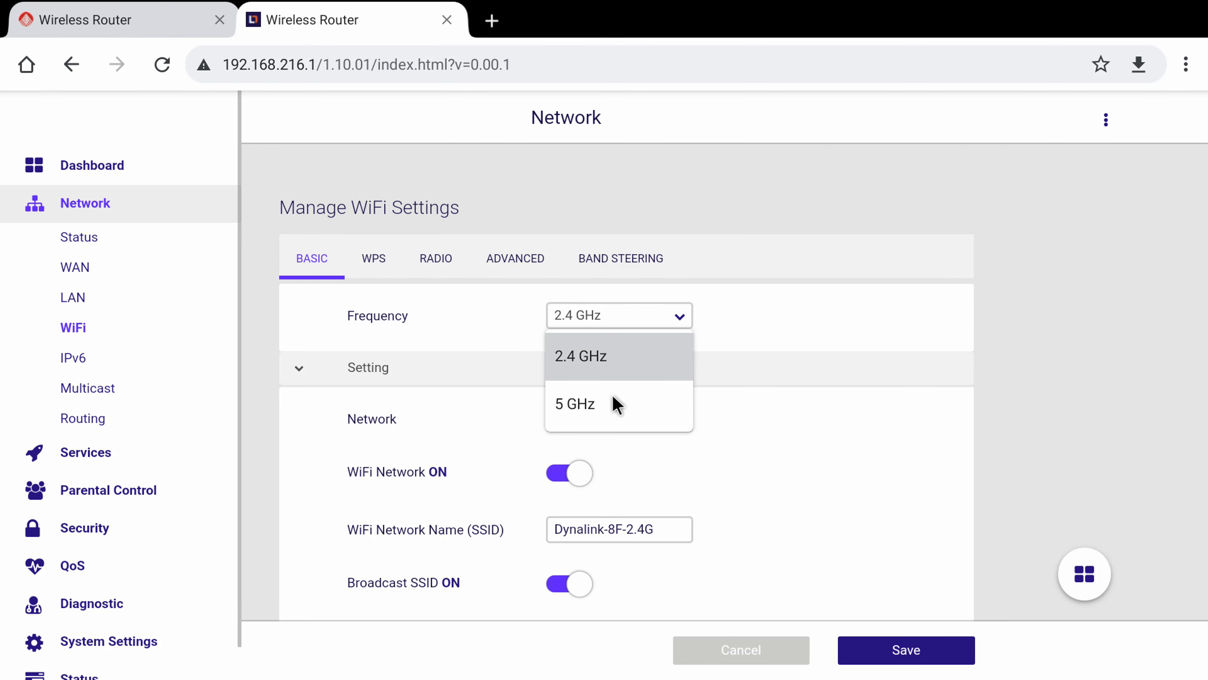
{"action": "left_click", "coordinate": [574, 402]}
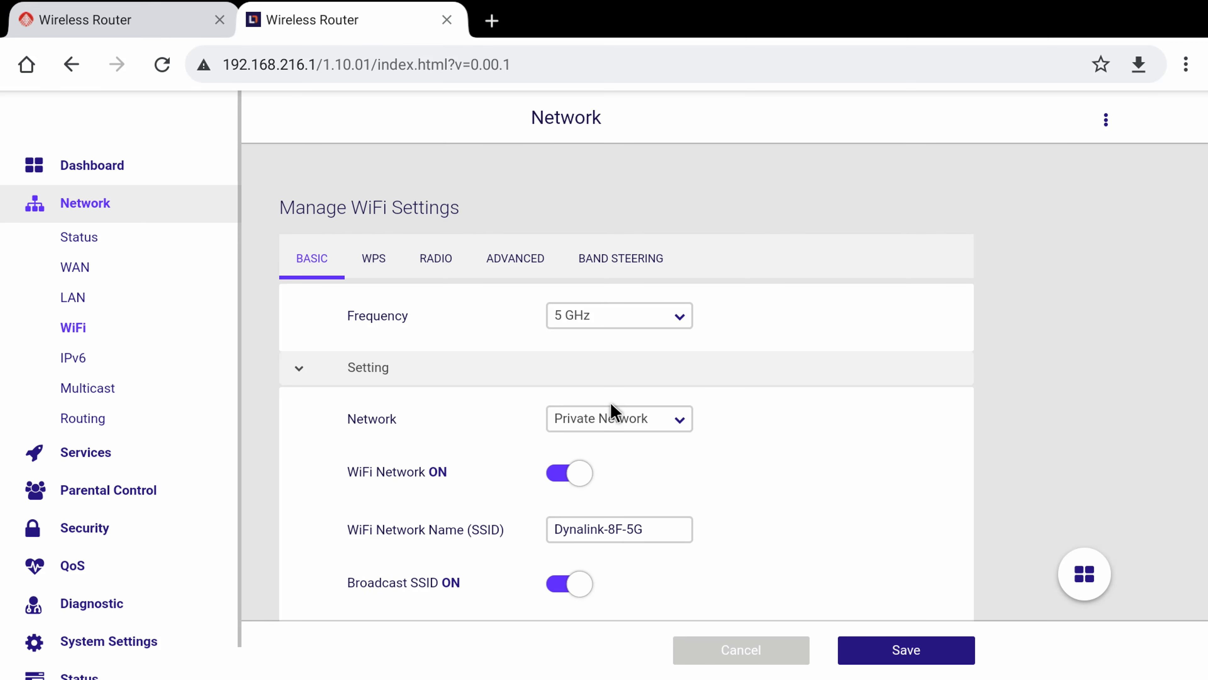
{"action": "scroll", "scroll_direction": "down", "scroll_amount": 3}
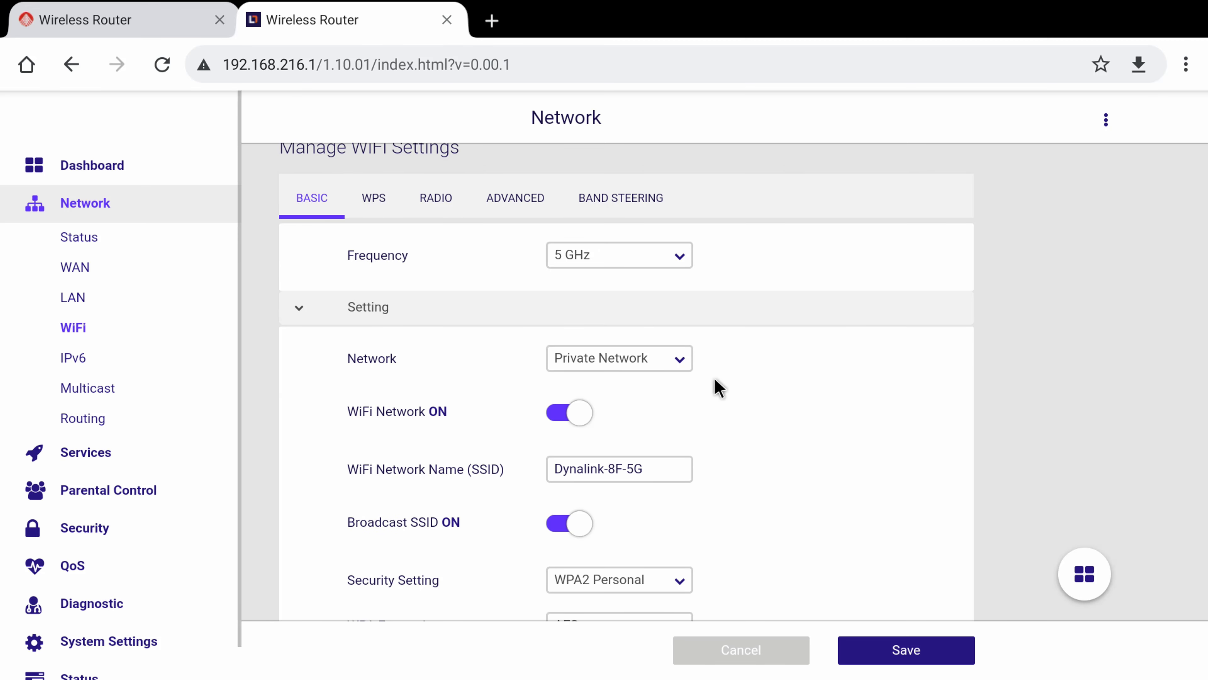
{"action": "left_click", "coordinate": [617, 357]}
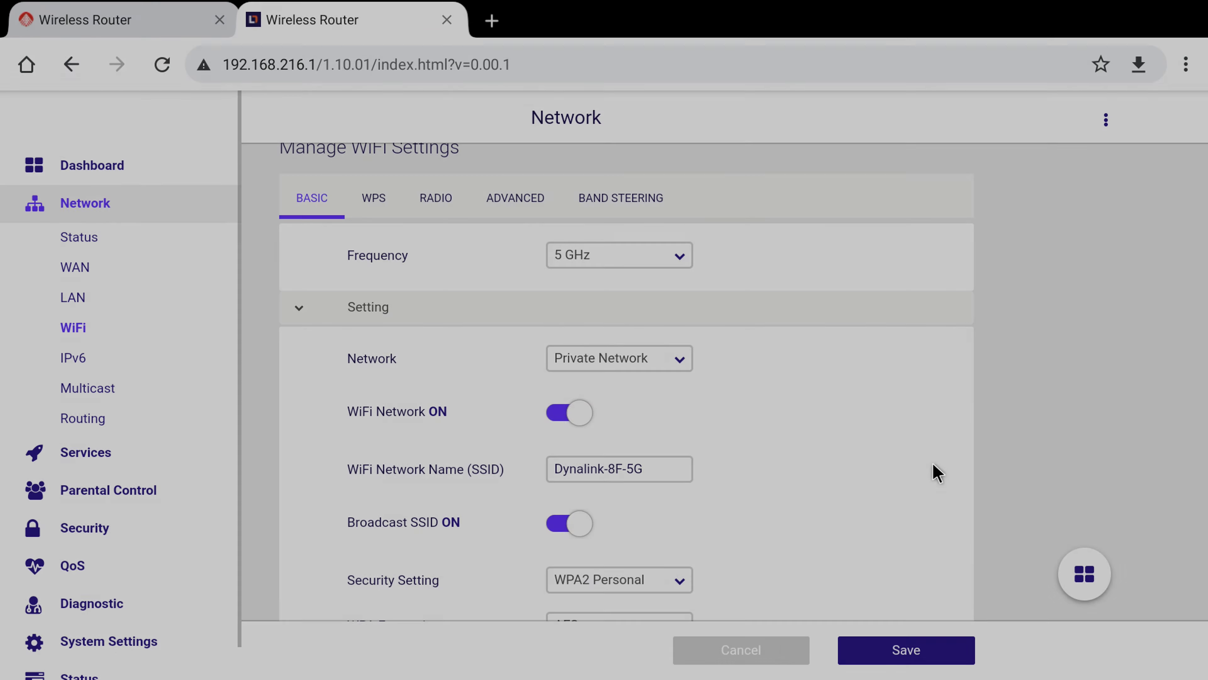
{"action": "scroll", "scroll_direction": "down", "scroll_amount": 3}
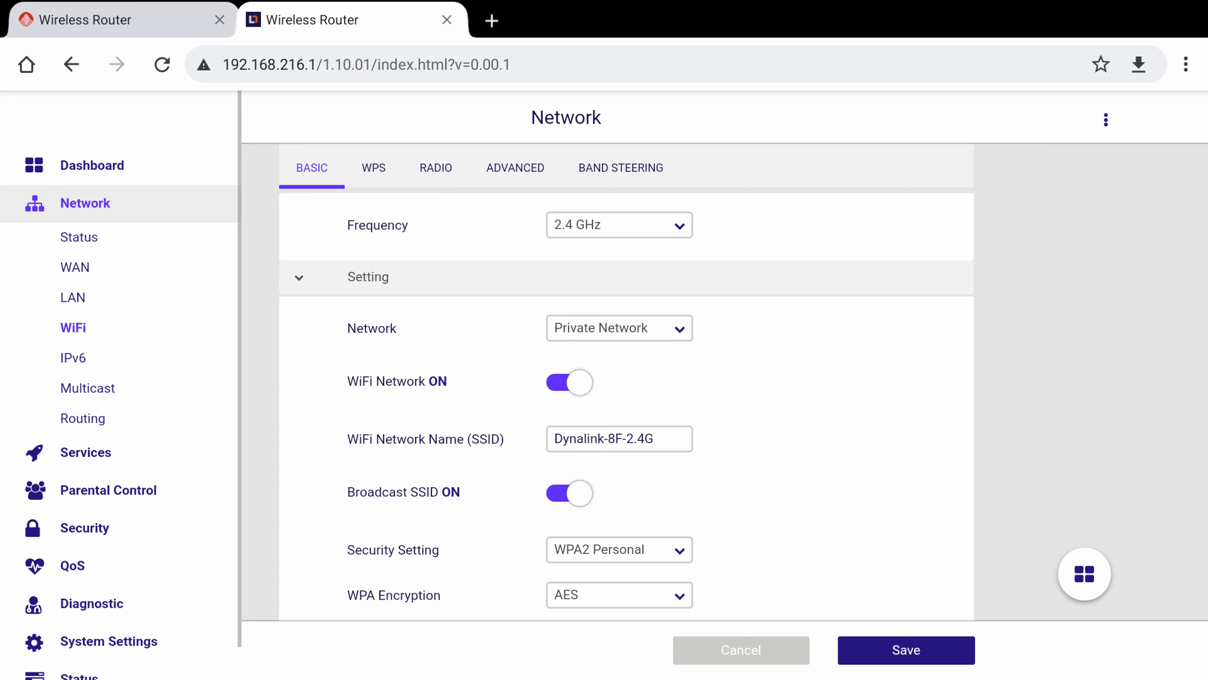
{"action": "mouse_move", "coordinate": [621, 168]}
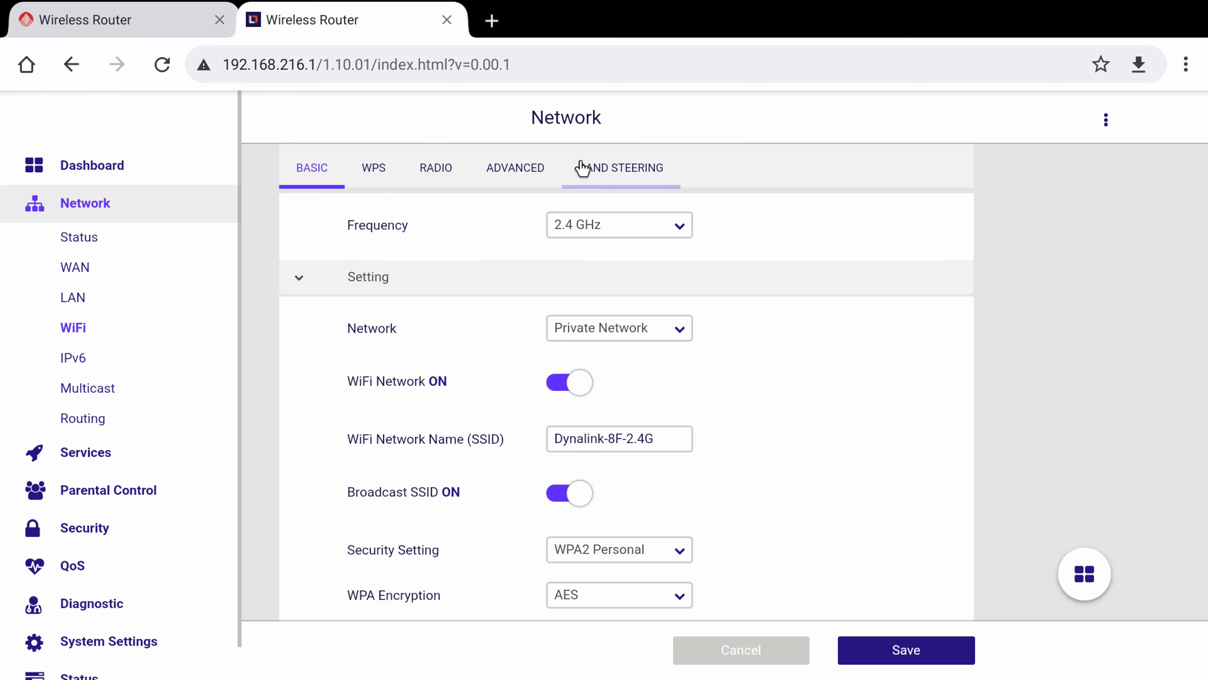
Switch Band Steering ON so all radios sync the Dynalink-8F-2.4G SSID, security and password
{"action": "left_click", "coordinate": [621, 167]}
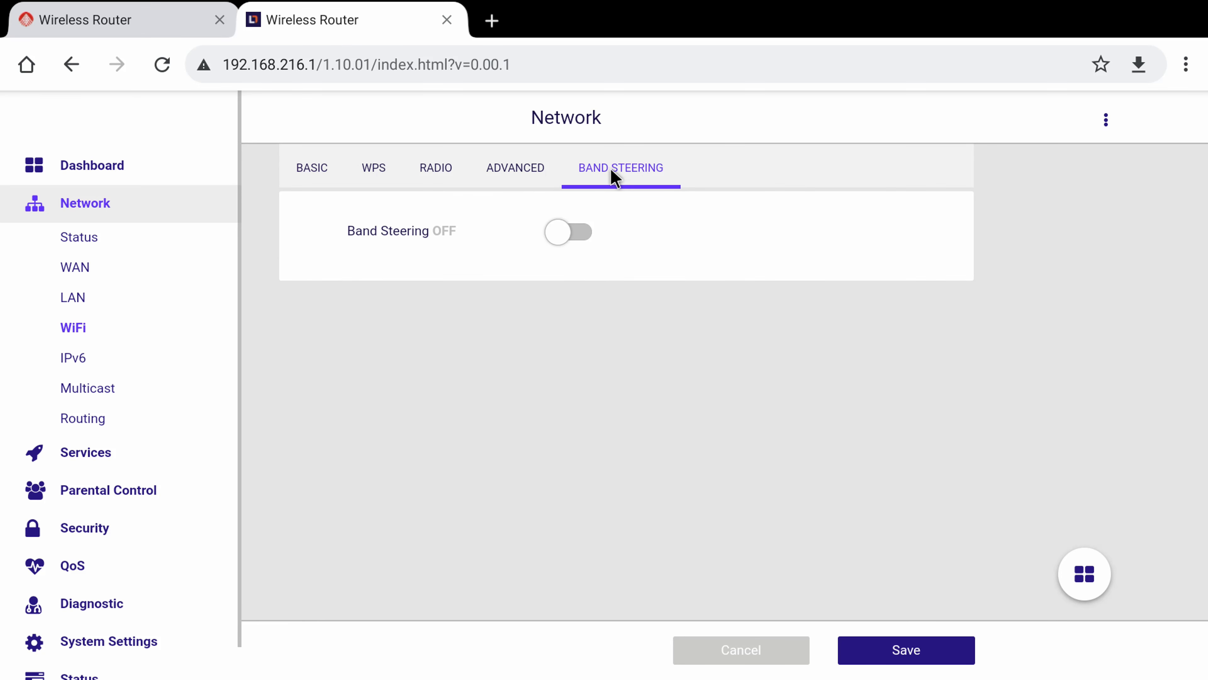
{"action": "mouse_move", "coordinate": [532, 233]}
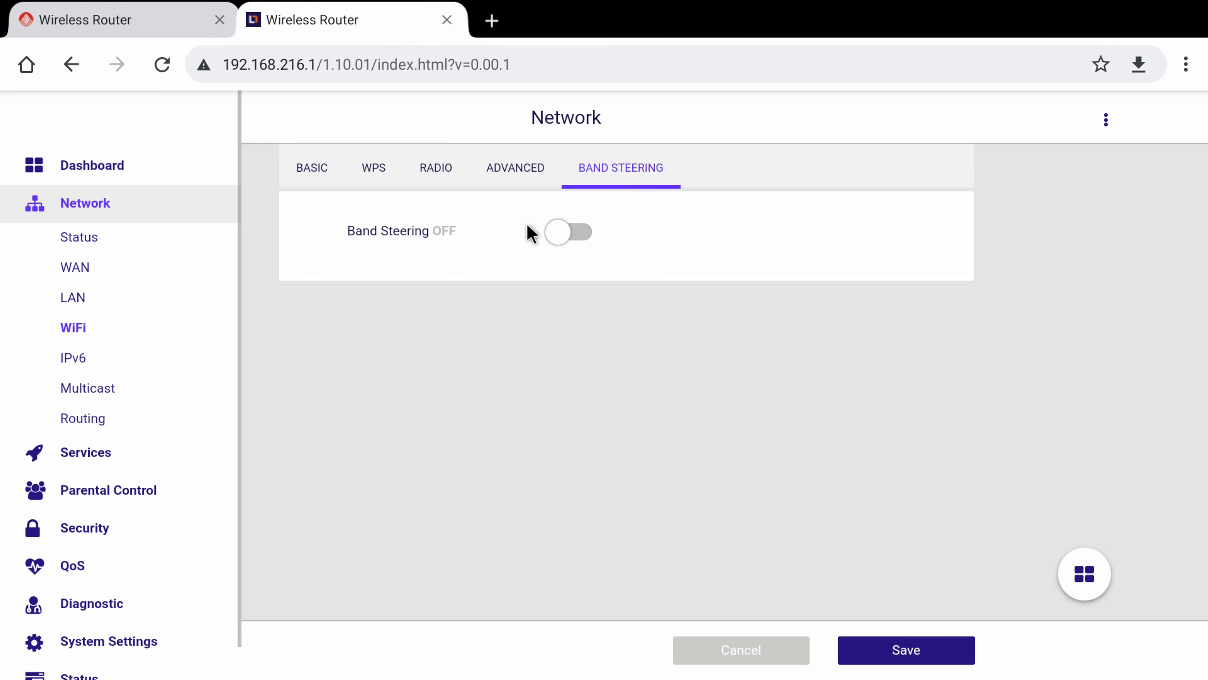
{"action": "left_click", "coordinate": [568, 232]}
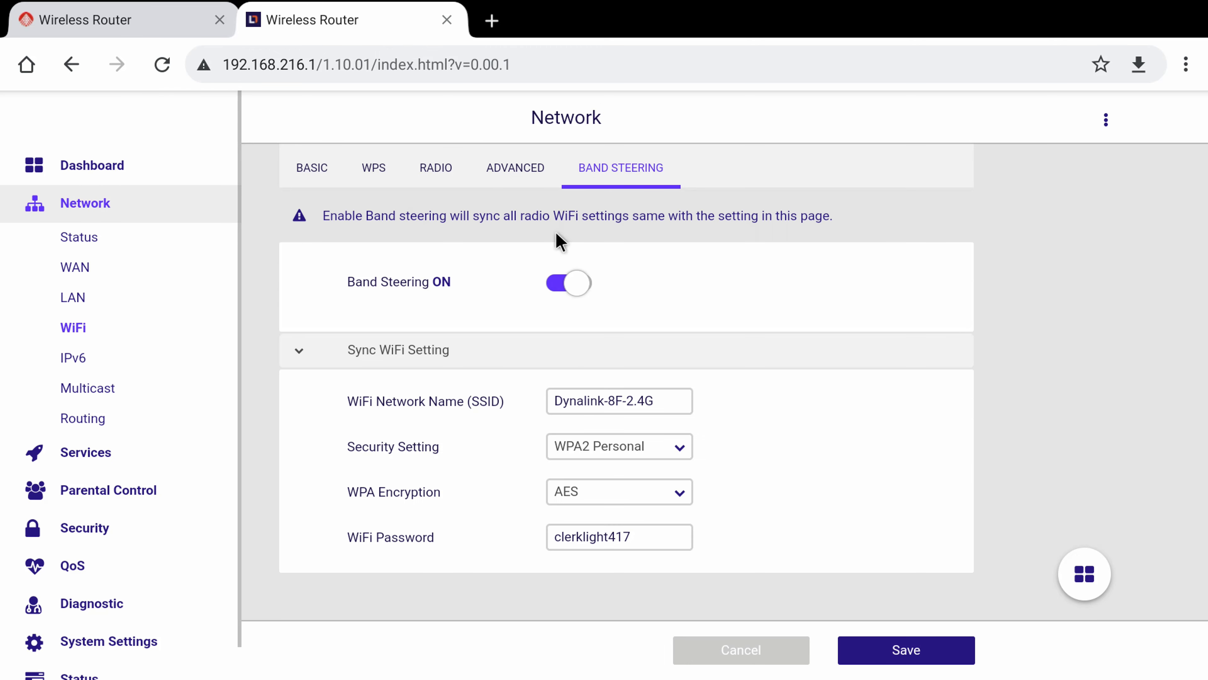
{"action": "scroll", "scroll_direction": "down", "scroll_amount": 3}
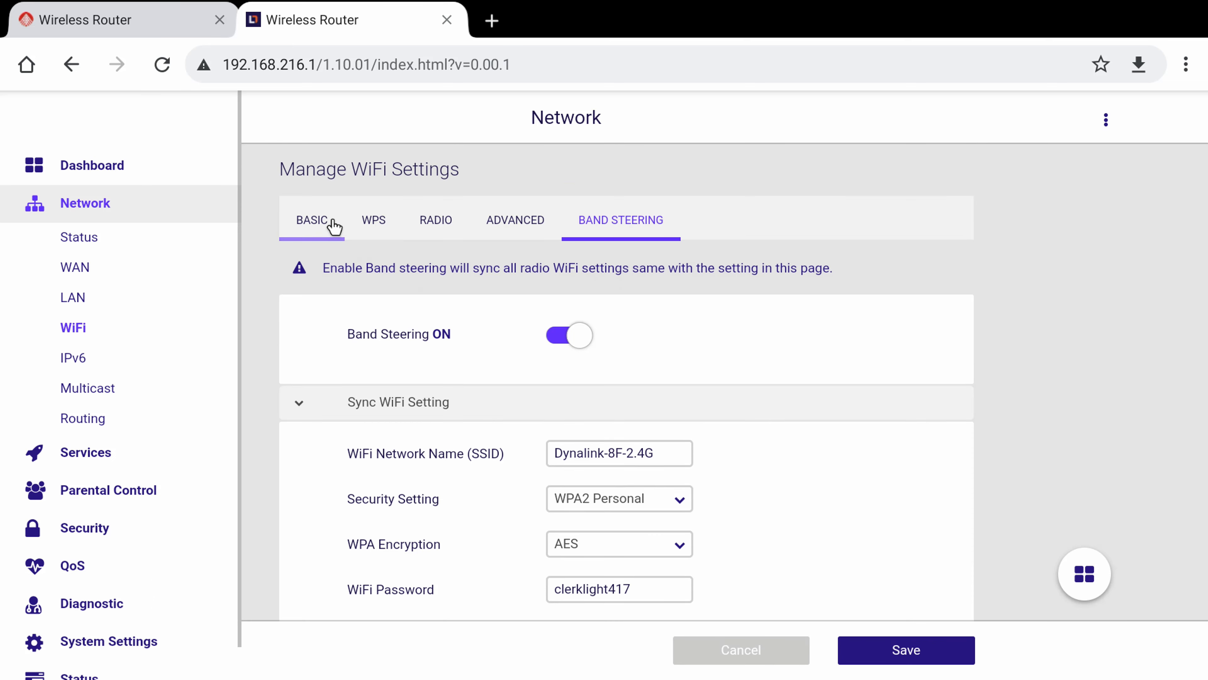
{"action": "left_click", "coordinate": [312, 219]}
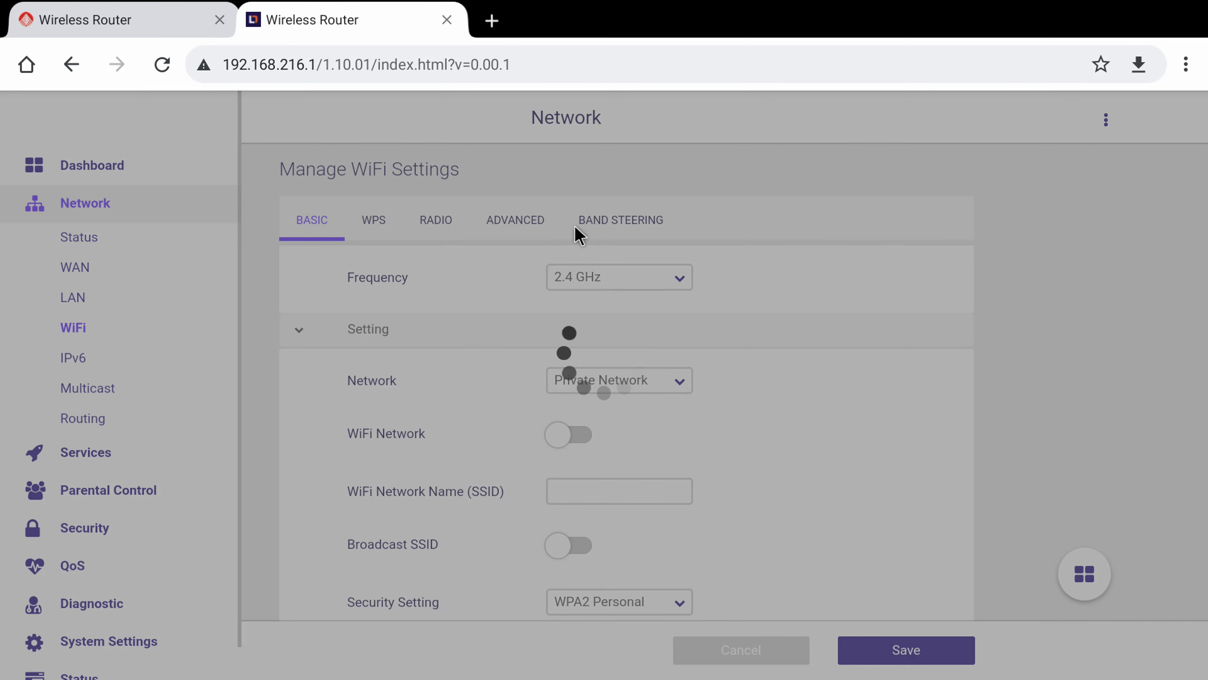
{"action": "left_click", "coordinate": [619, 219]}
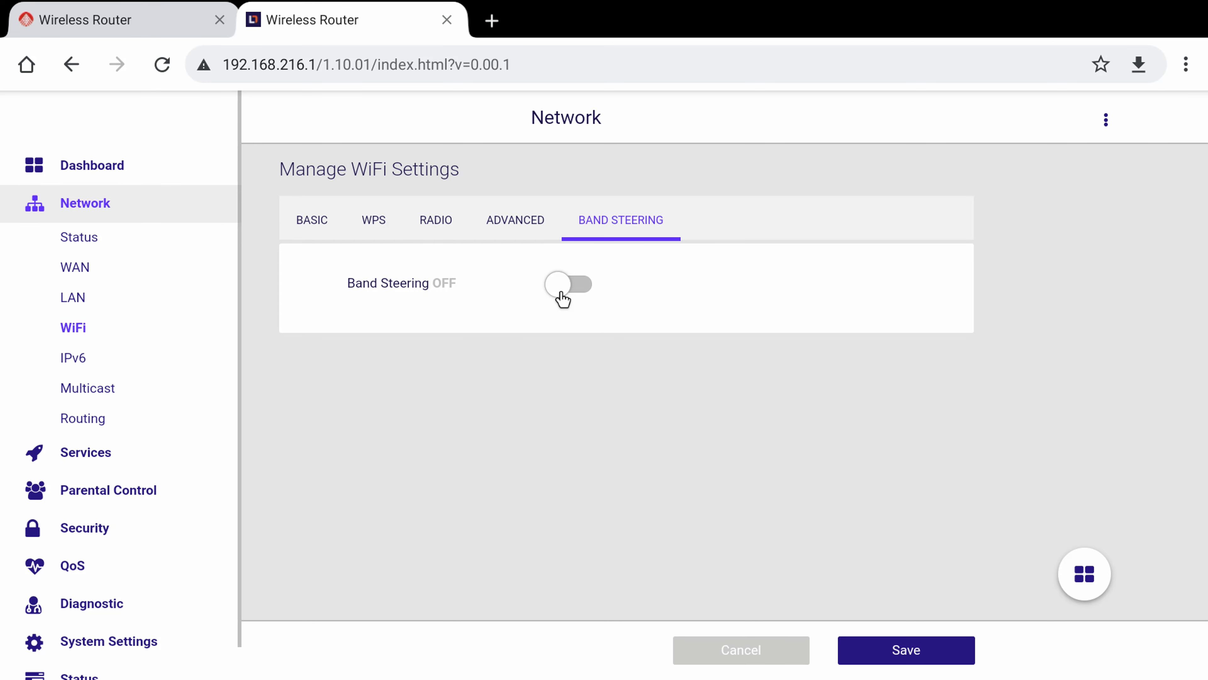
{"action": "left_click", "coordinate": [569, 287]}
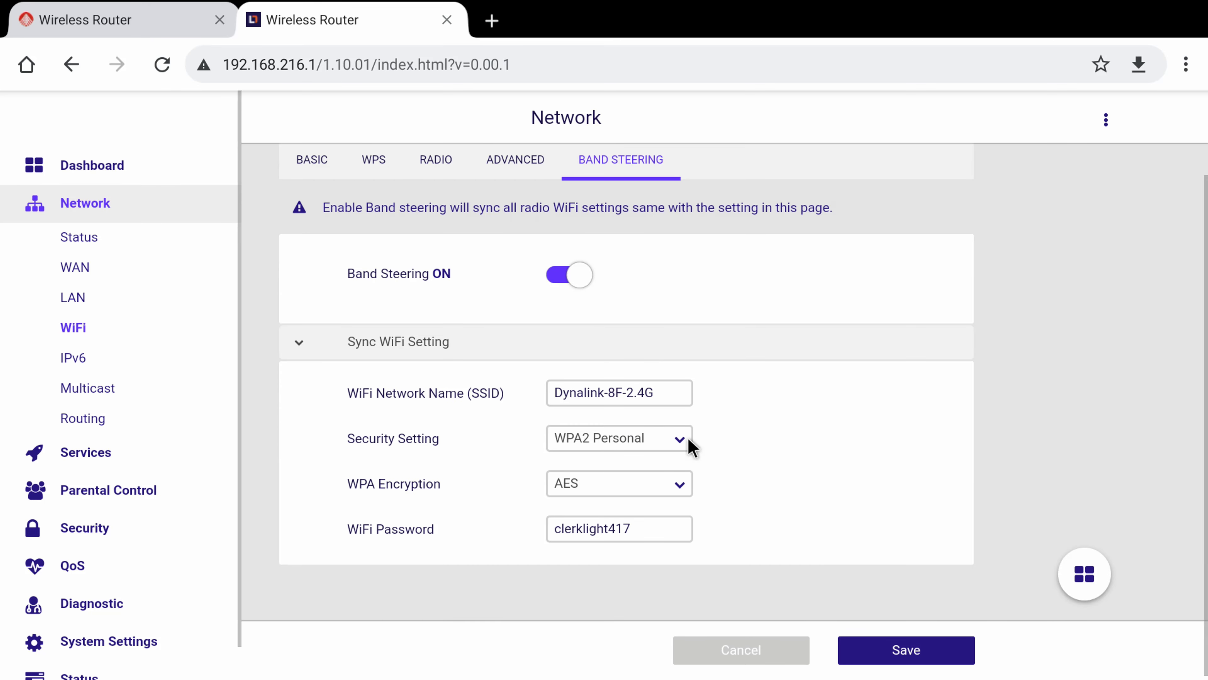
{"action": "mouse_move", "coordinate": [623, 565]}
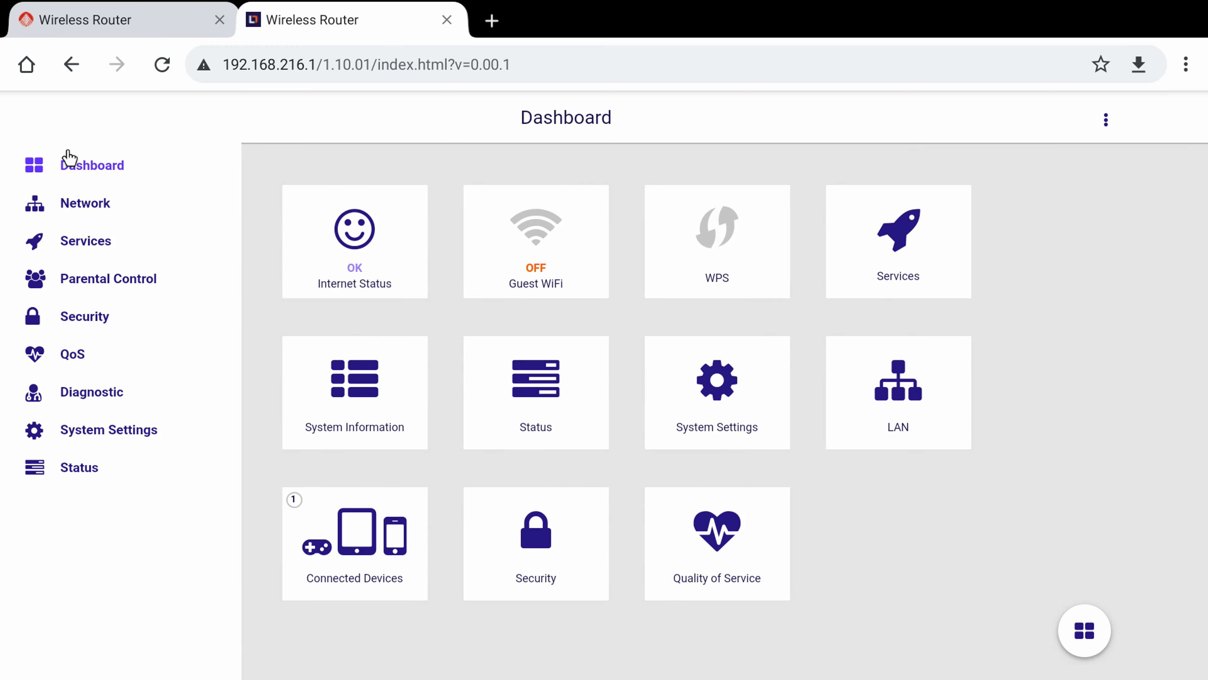
{"action": "left_click", "coordinate": [85, 202]}
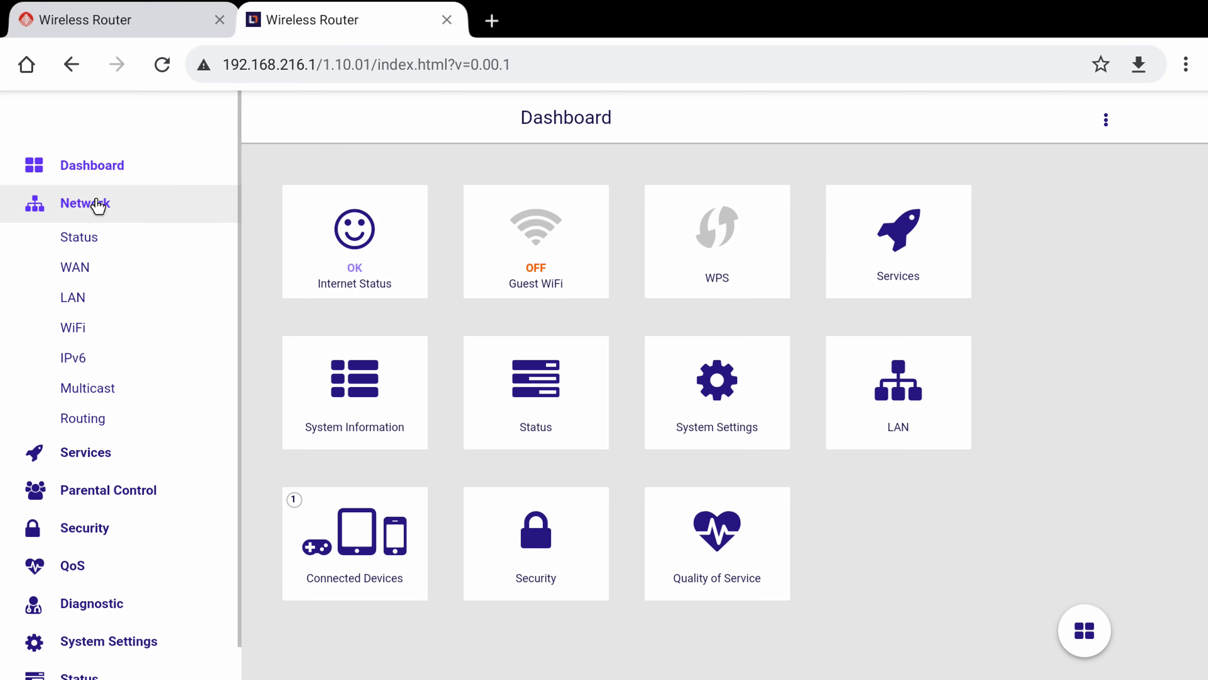
{"action": "left_click", "coordinate": [75, 266]}
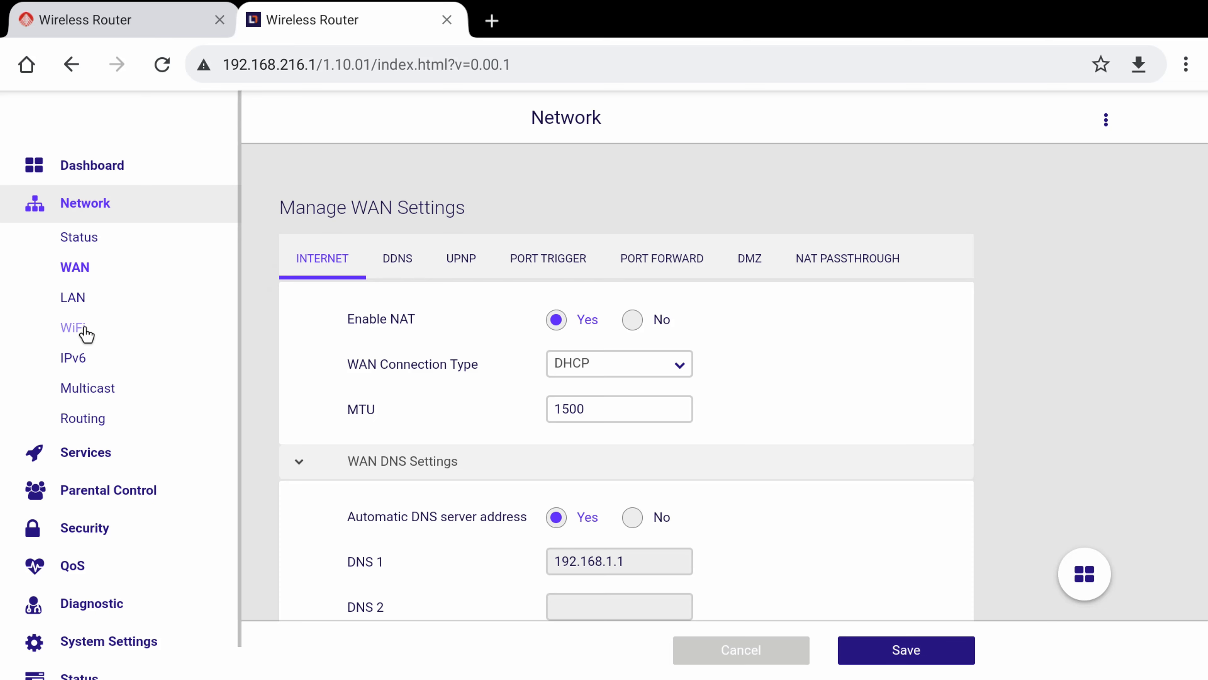
{"action": "left_click", "coordinate": [72, 296]}
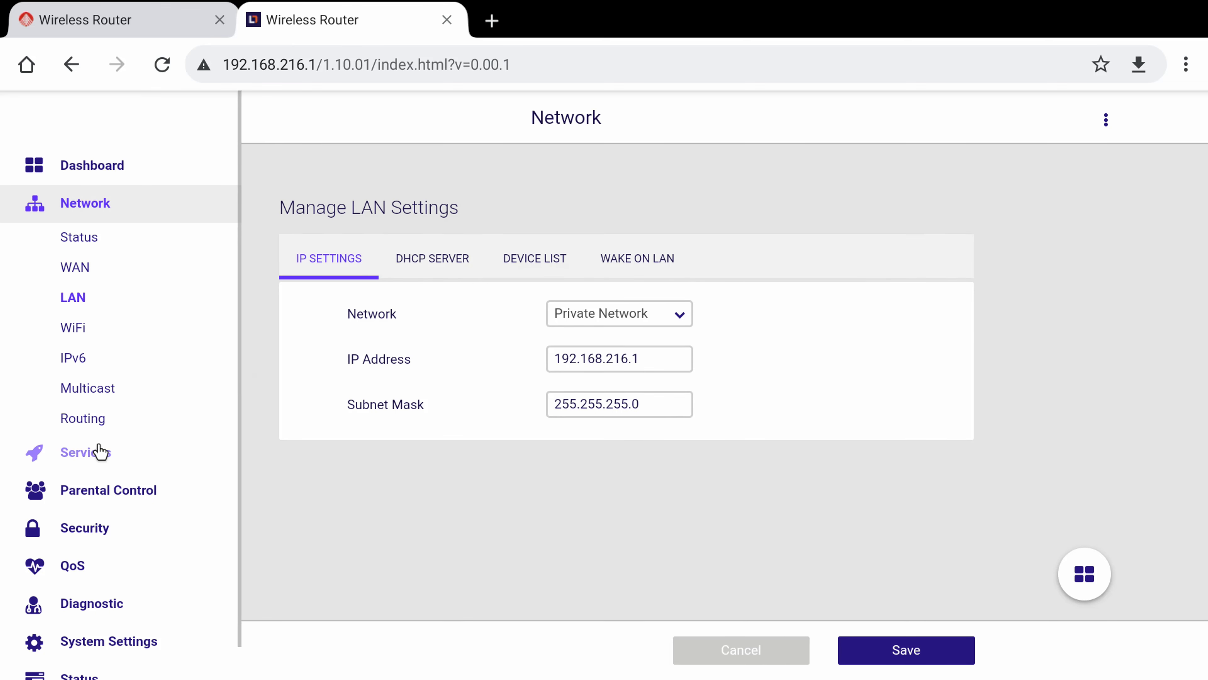
{"action": "left_click", "coordinate": [86, 452]}
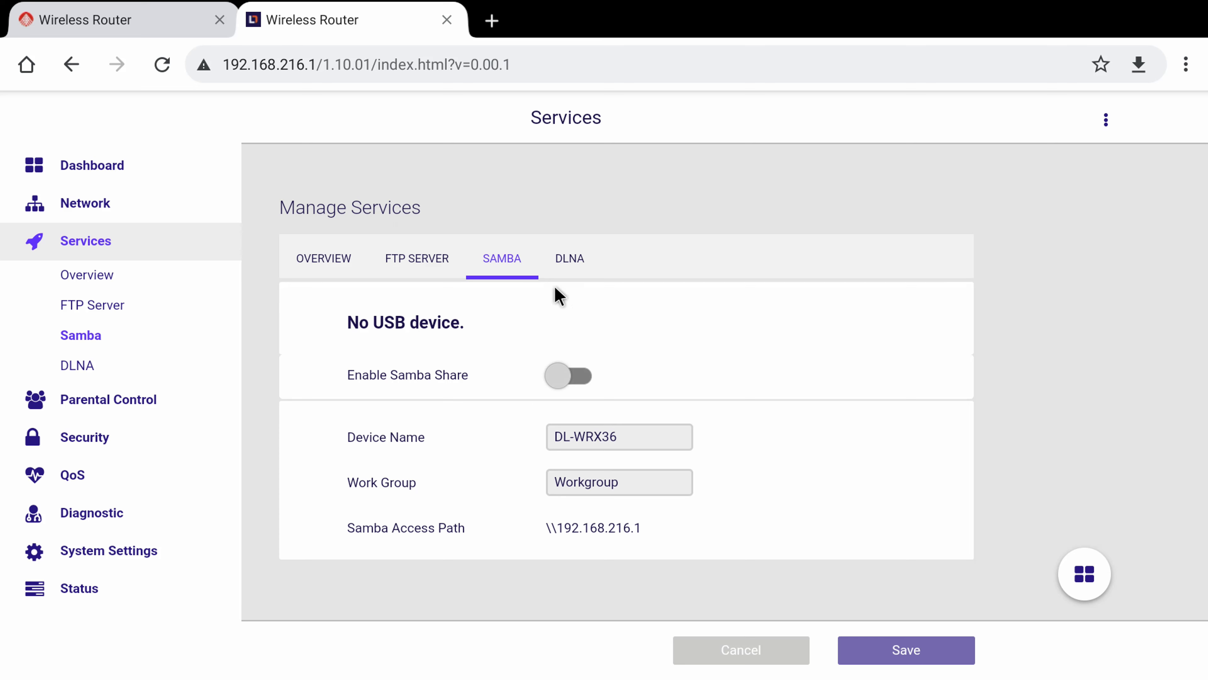
{"action": "left_click", "coordinate": [568, 258]}
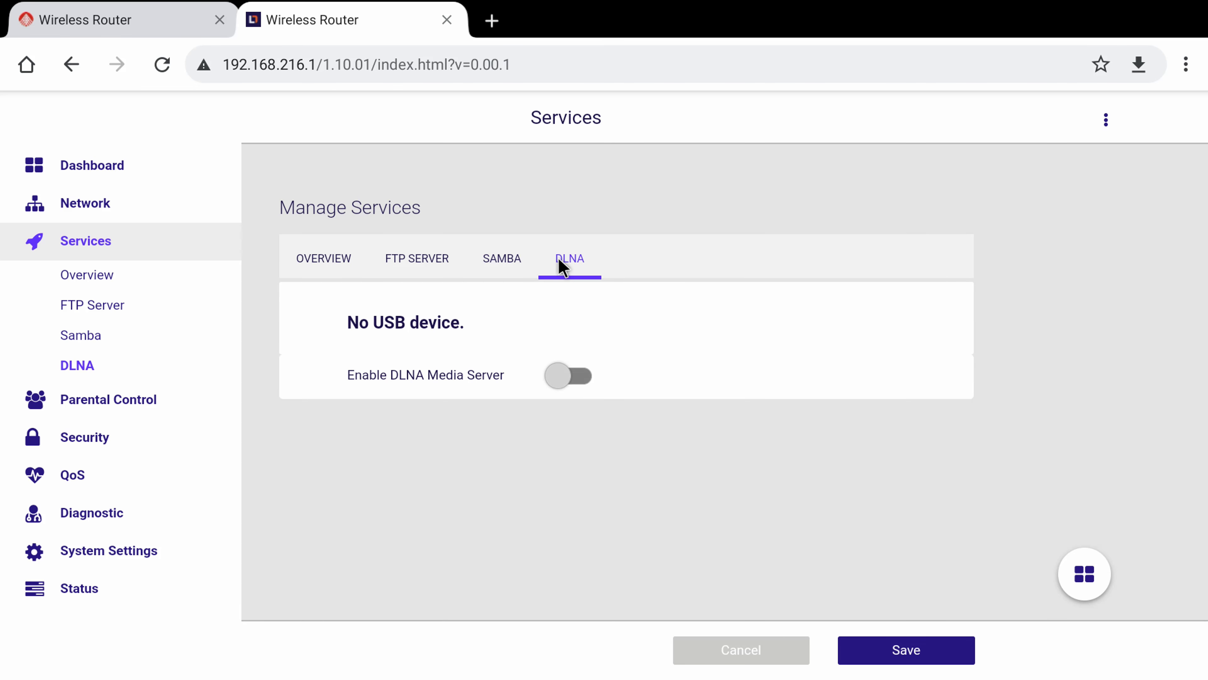
{"action": "left_click", "coordinate": [416, 258]}
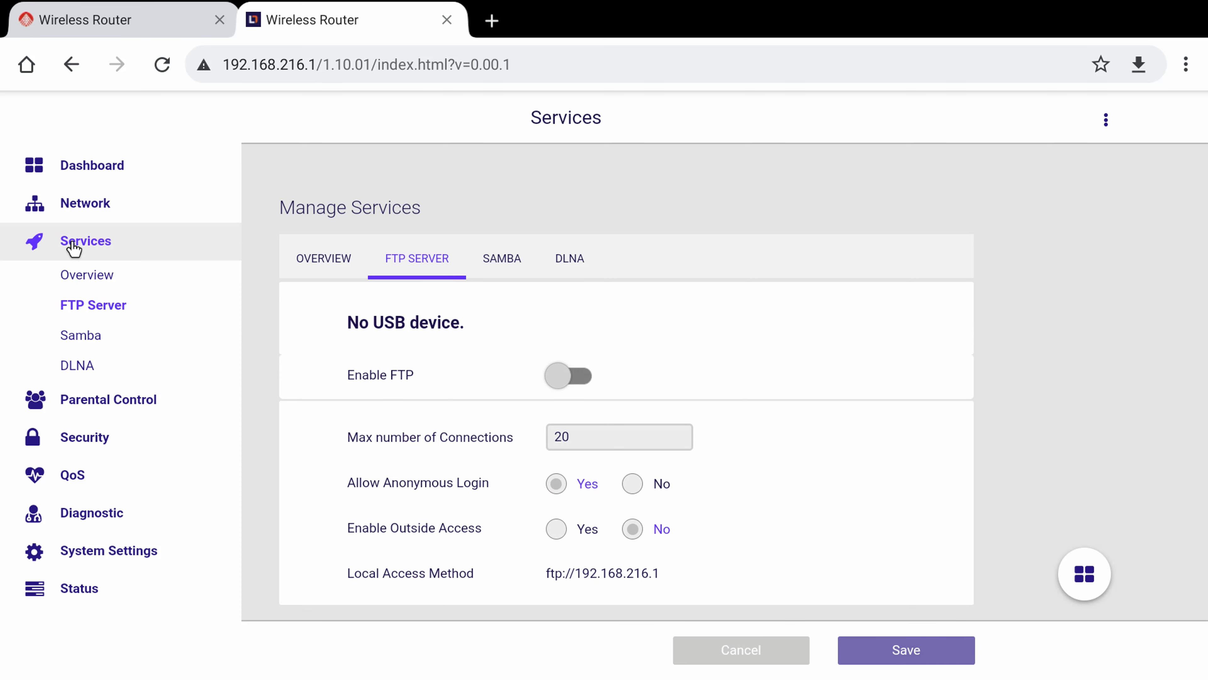
{"action": "left_click", "coordinate": [108, 279]}
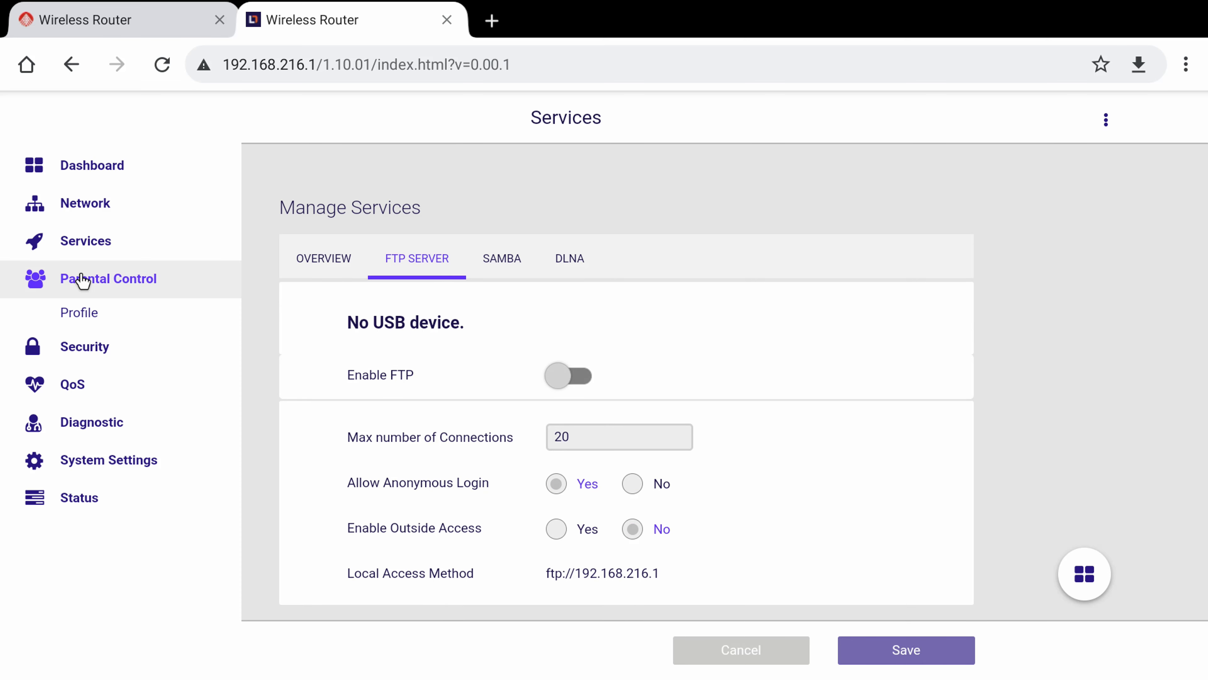
{"action": "left_click", "coordinate": [79, 312]}
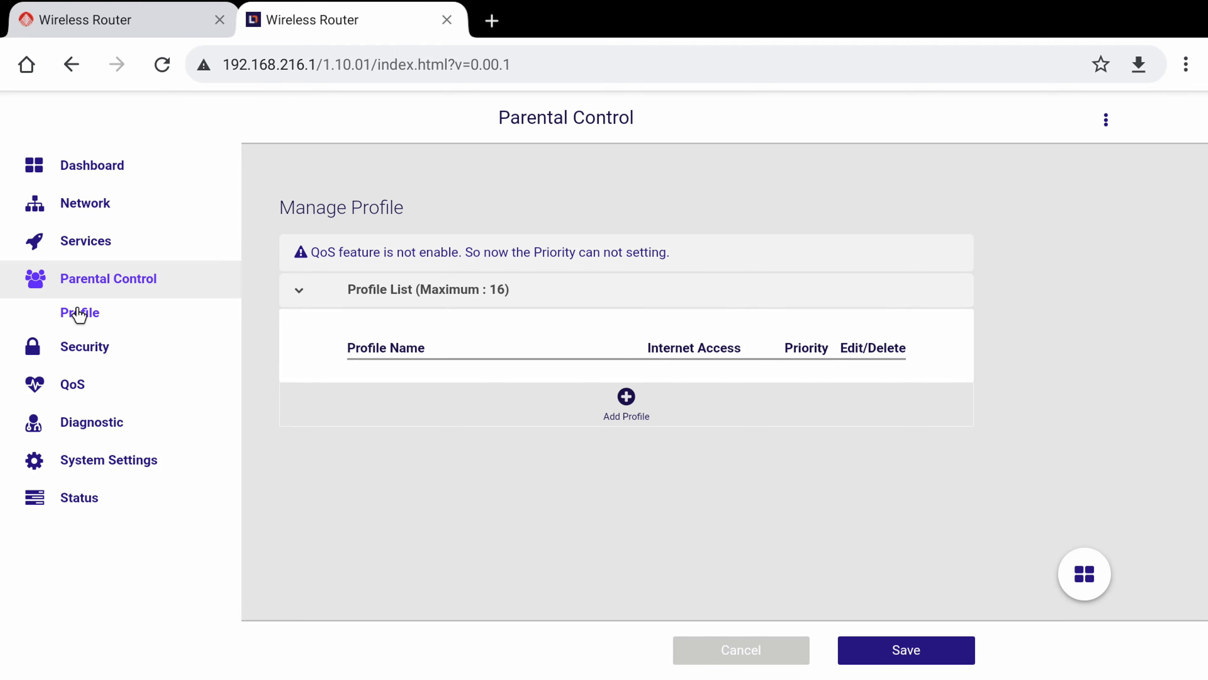
{"action": "left_click", "coordinate": [71, 384]}
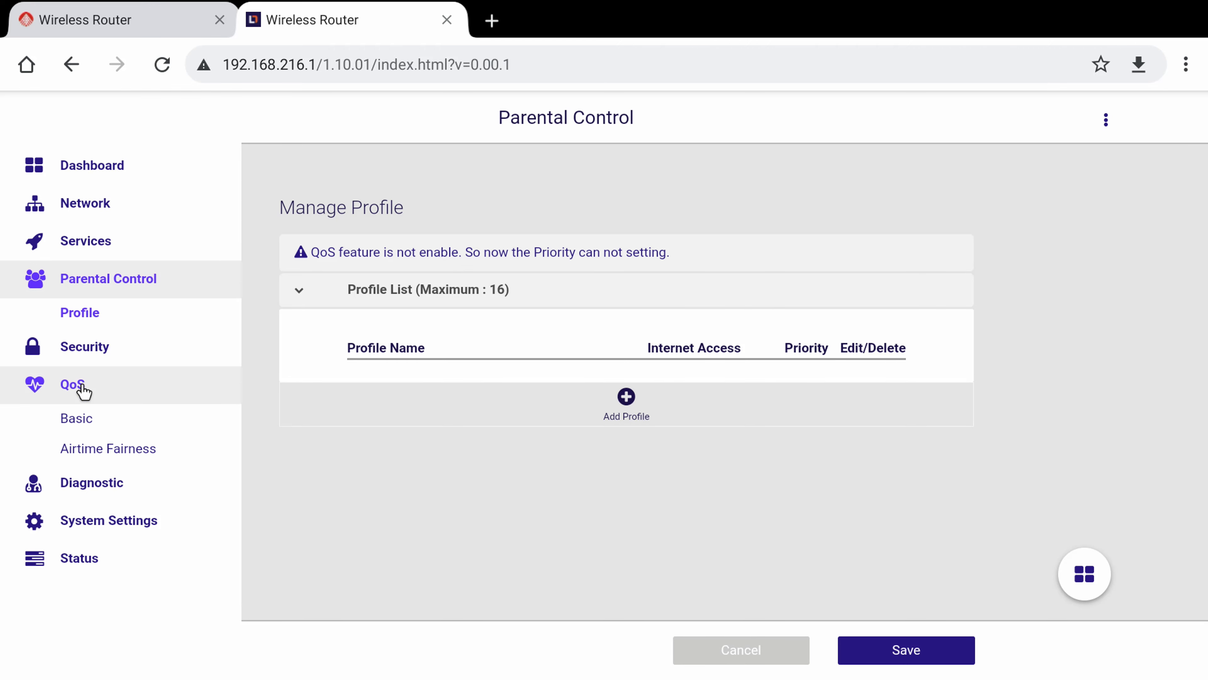
{"action": "left_click", "coordinate": [73, 385]}
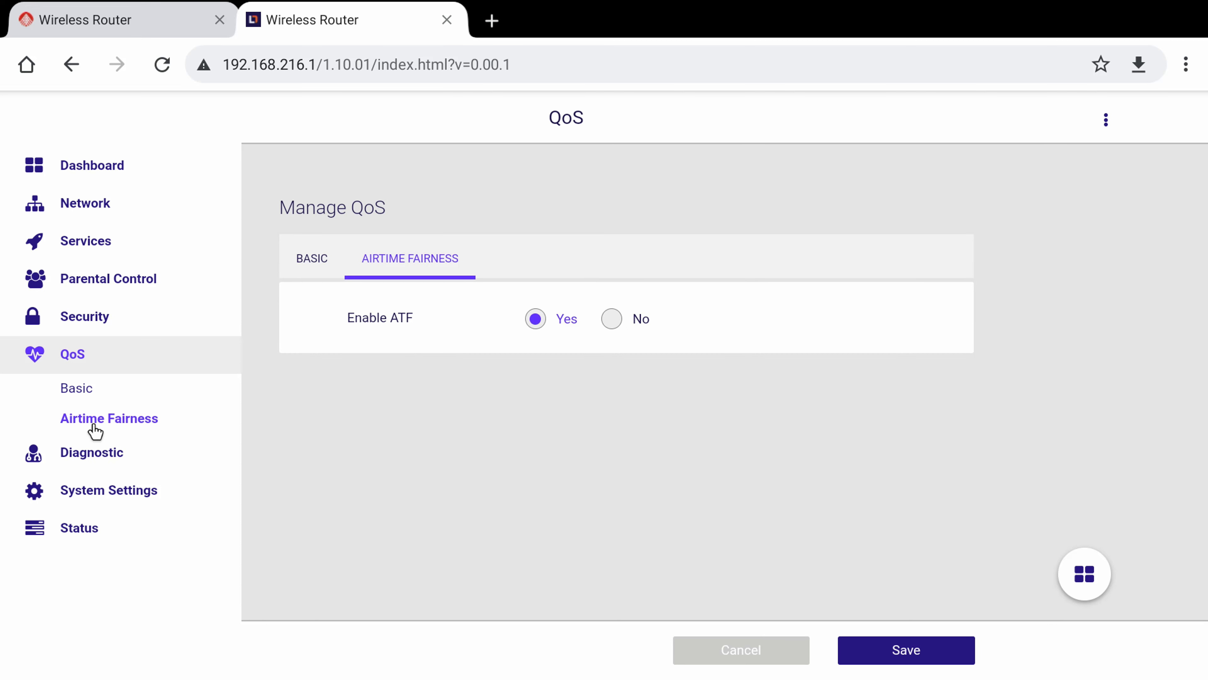
{"action": "left_click", "coordinate": [91, 452]}
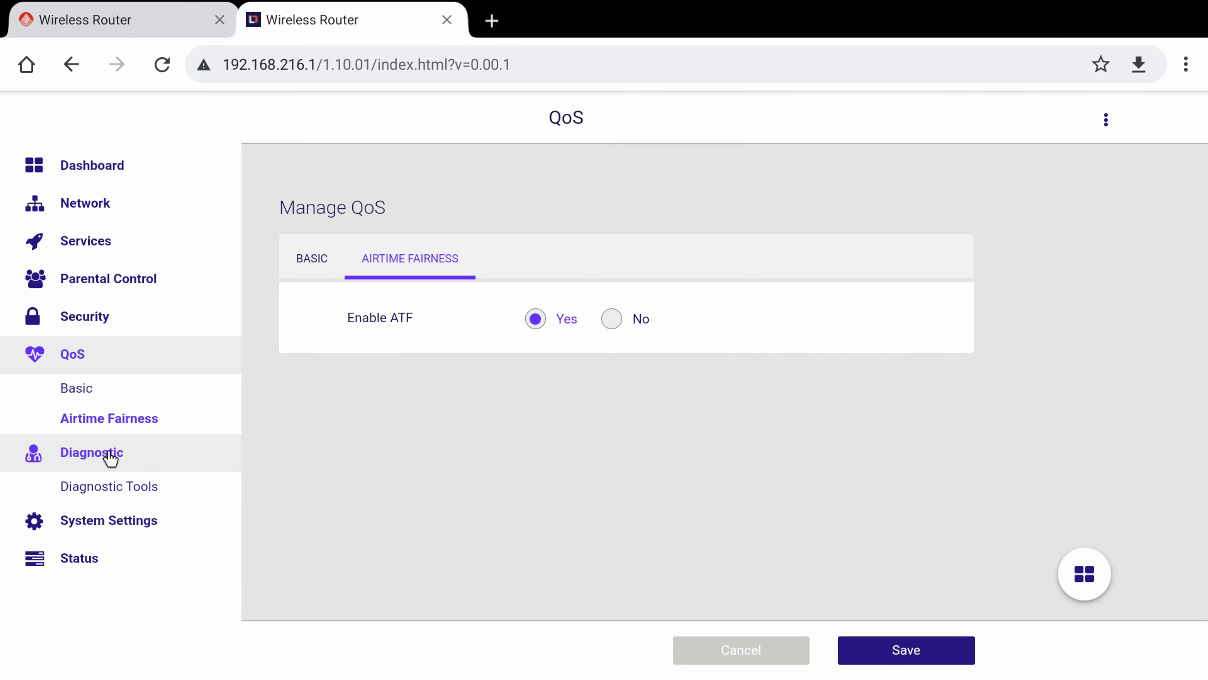
{"action": "left_click", "coordinate": [90, 452]}
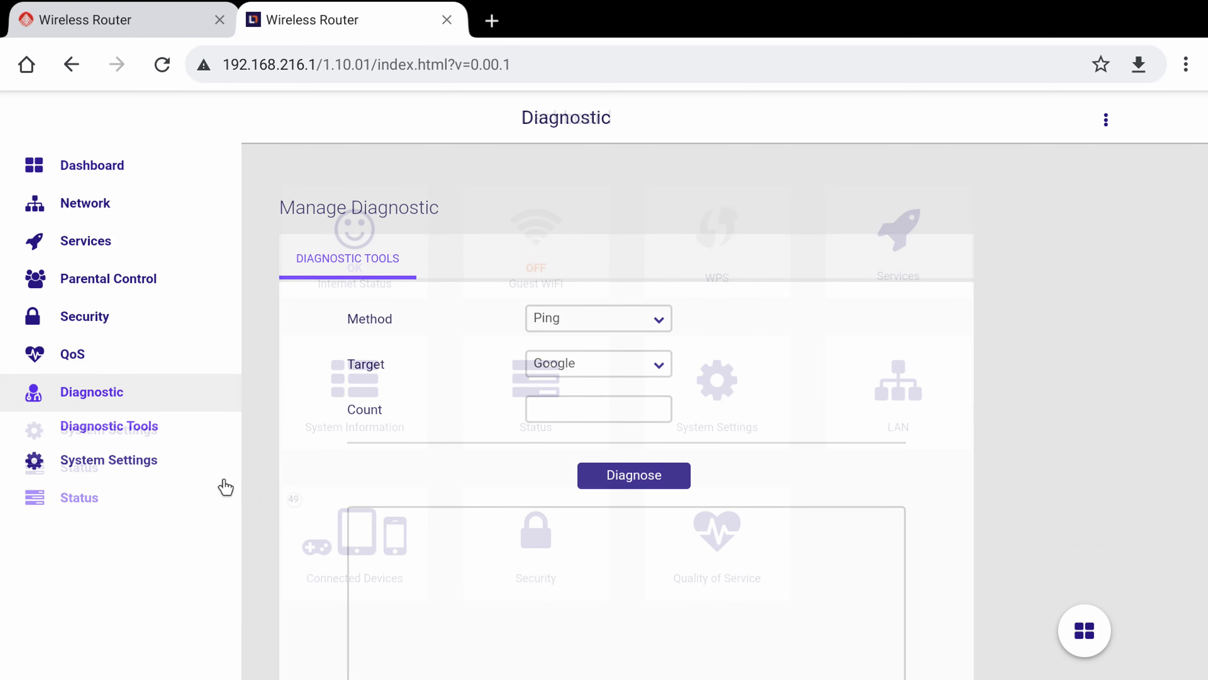
{"action": "left_click", "coordinate": [91, 164]}
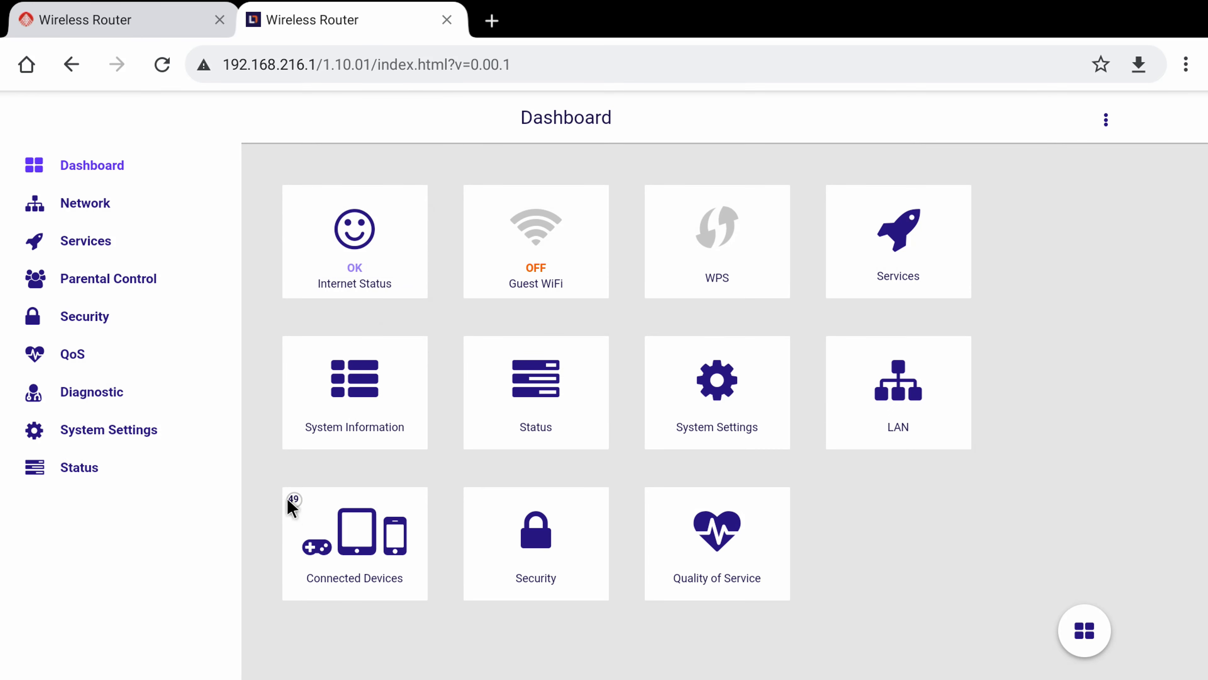
{"action": "mouse_move", "coordinate": [341, 535]}
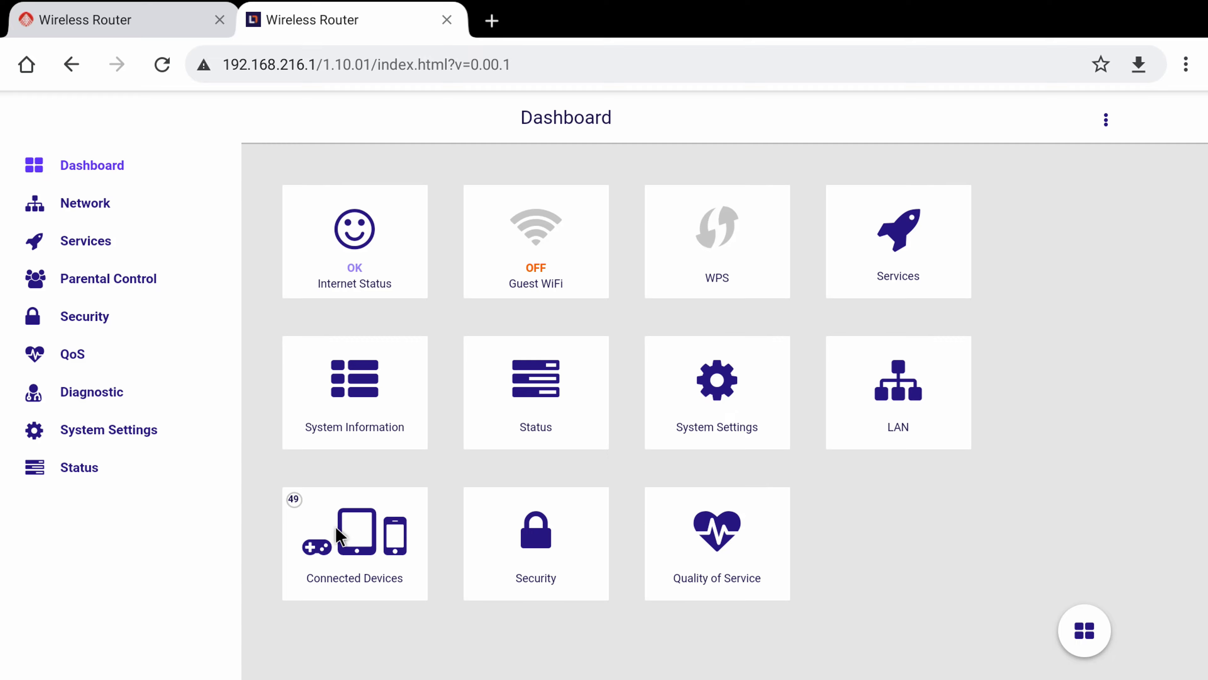
{"action": "left_click", "coordinate": [354, 543]}
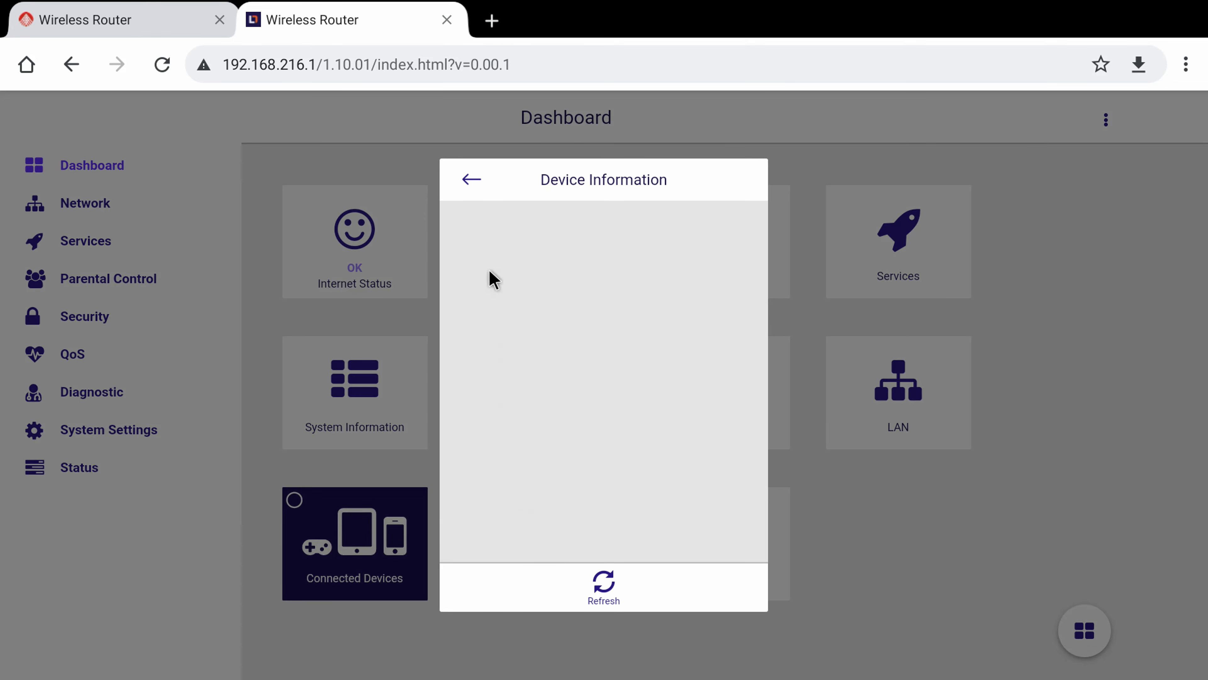
{"action": "left_click", "coordinate": [470, 178]}
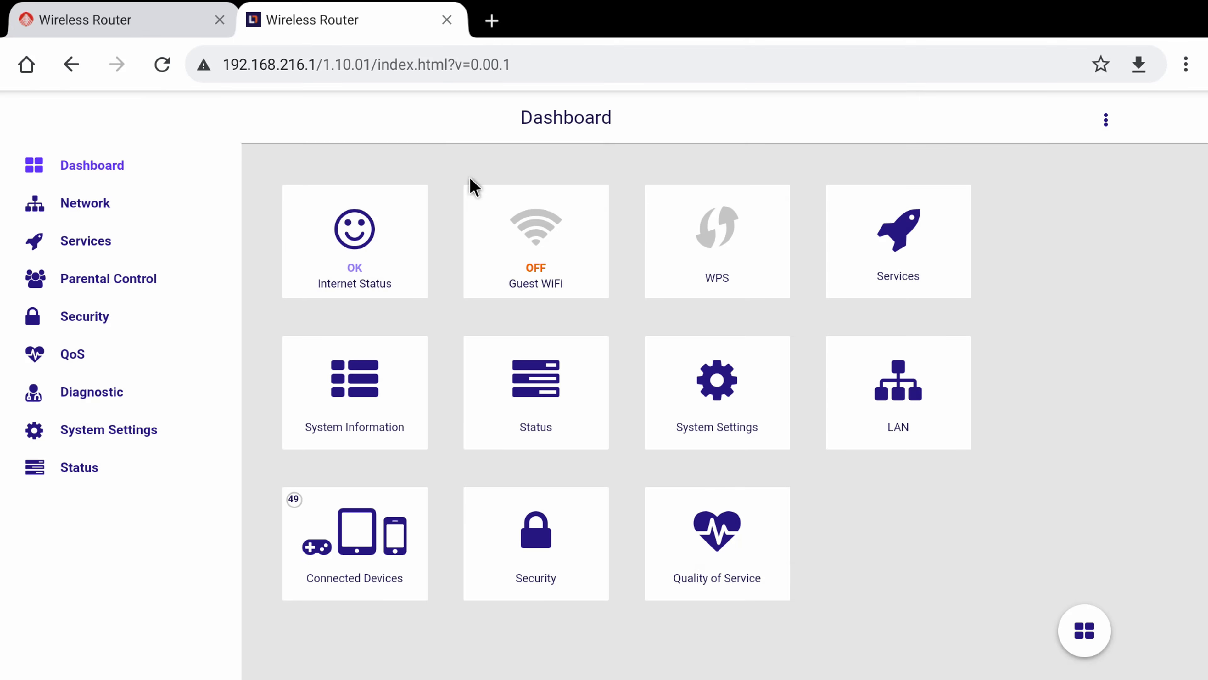
{"action": "mouse_move", "coordinate": [318, 516]}
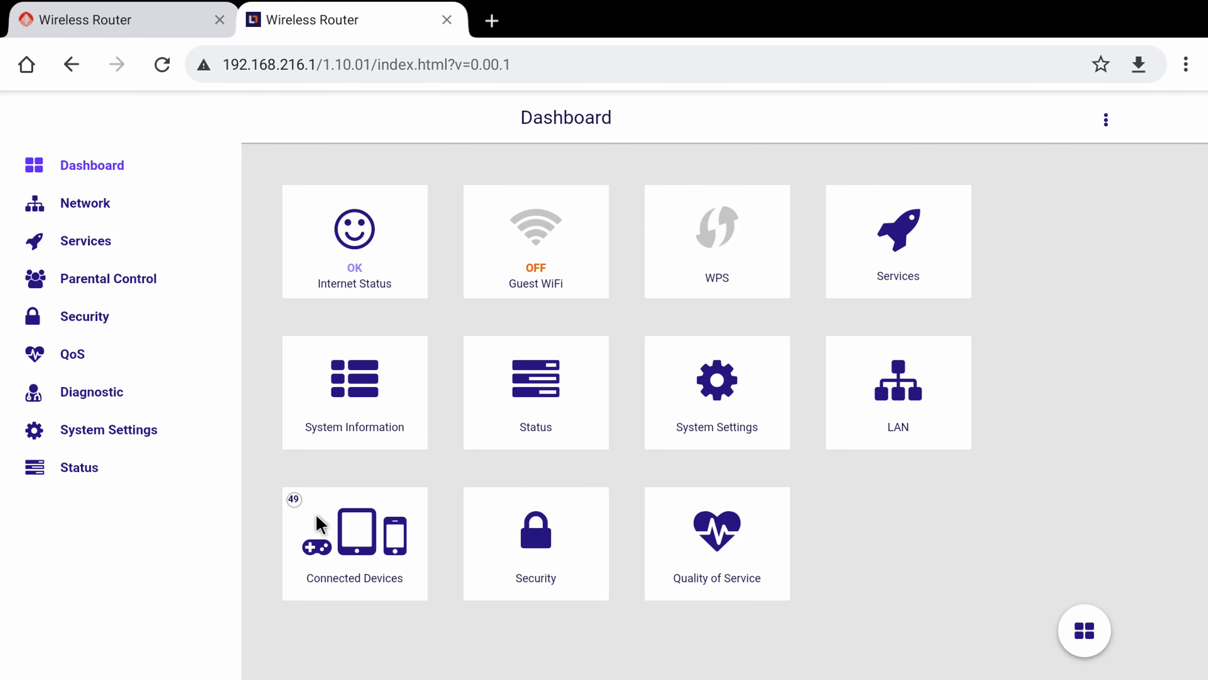
{"action": "mouse_move", "coordinate": [154, 246]}
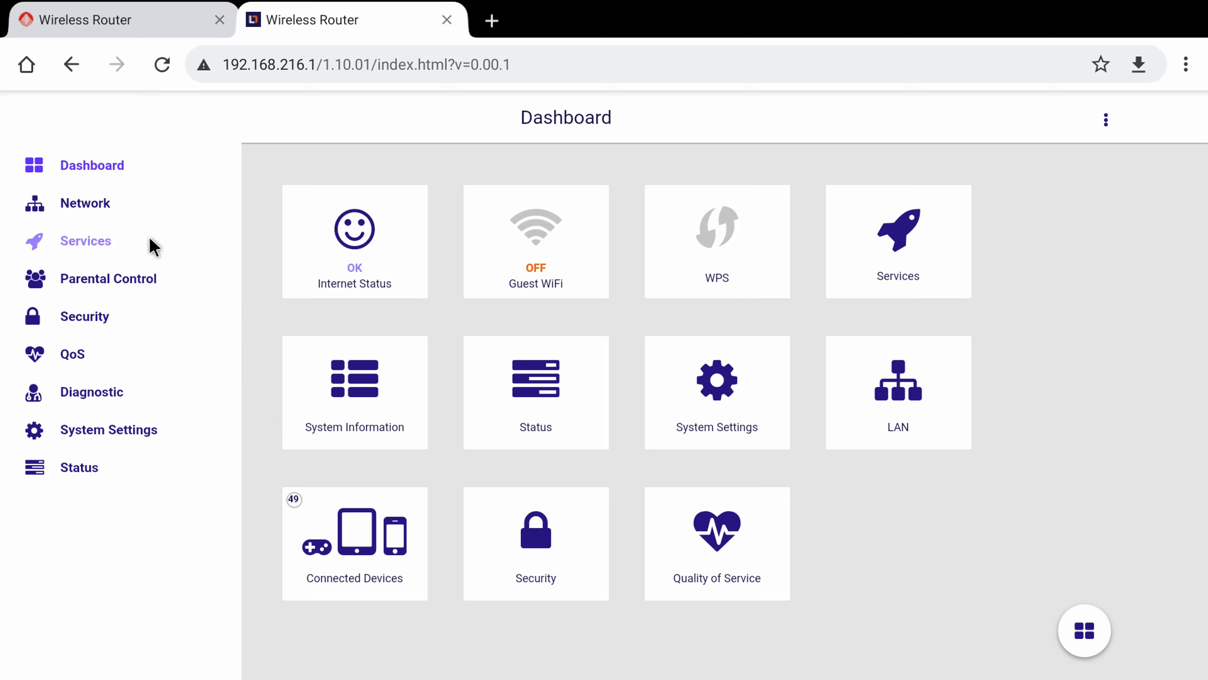
Go to Network > WiFi to show Manage WiFi Settings on the Basic tab
{"action": "left_click", "coordinate": [85, 202]}
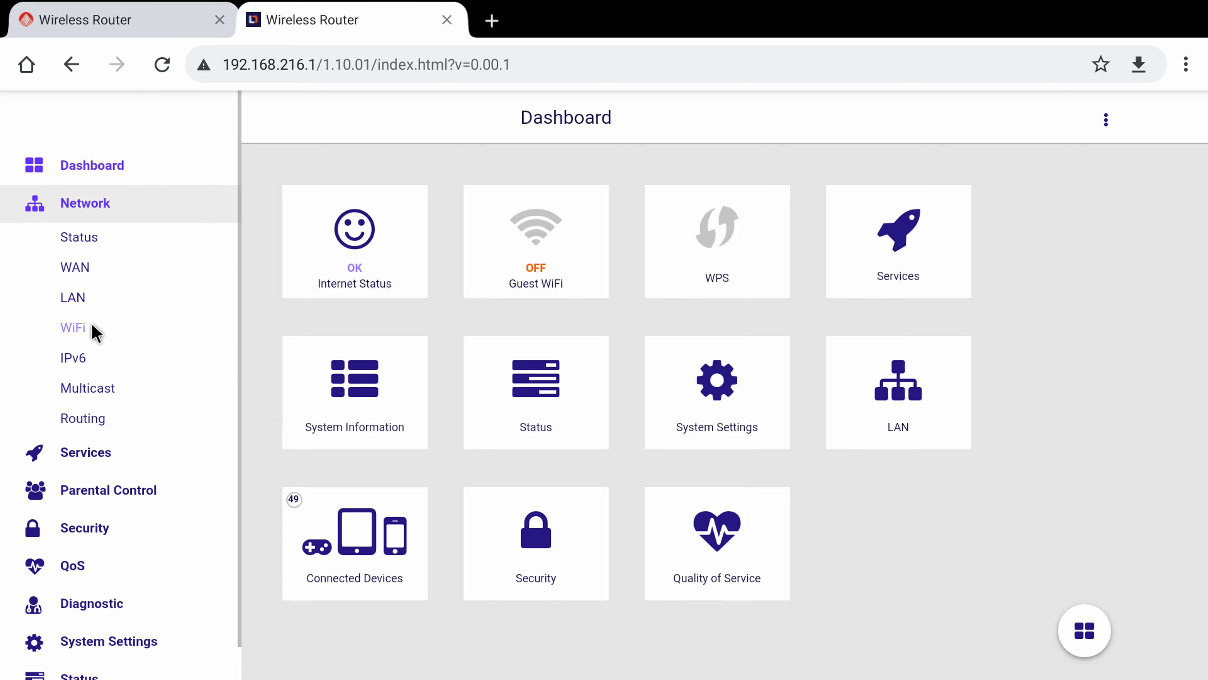
{"action": "left_click", "coordinate": [73, 328]}
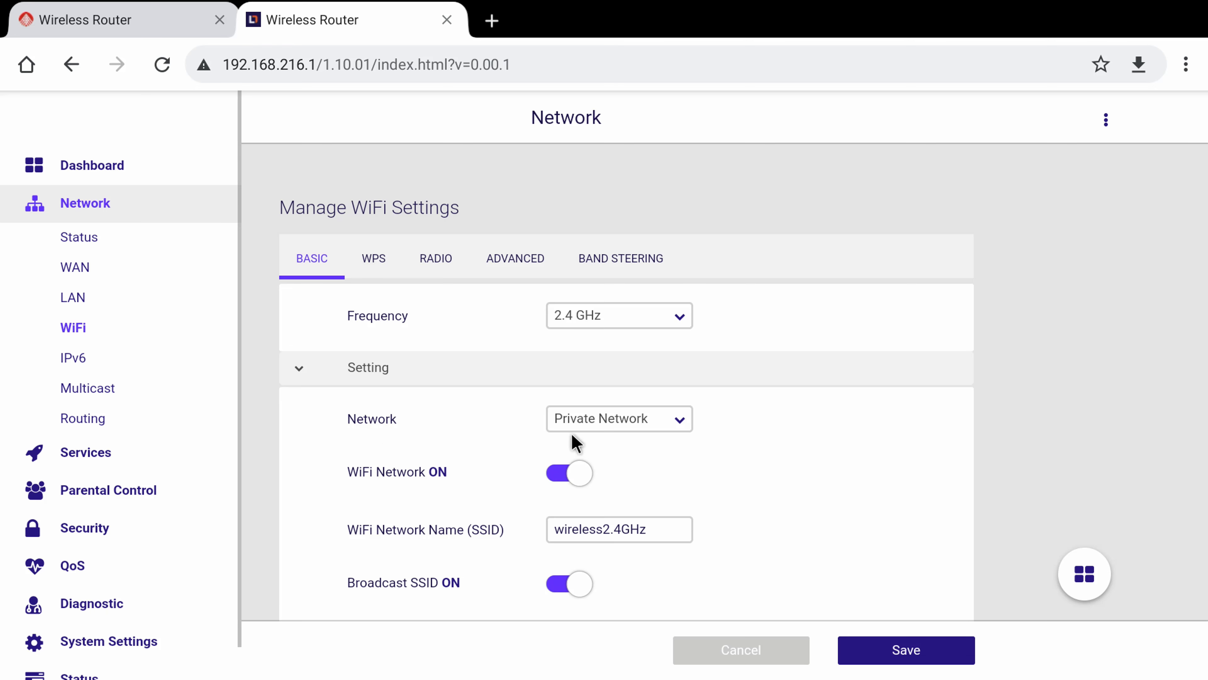
{"action": "mouse_move", "coordinate": [715, 473]}
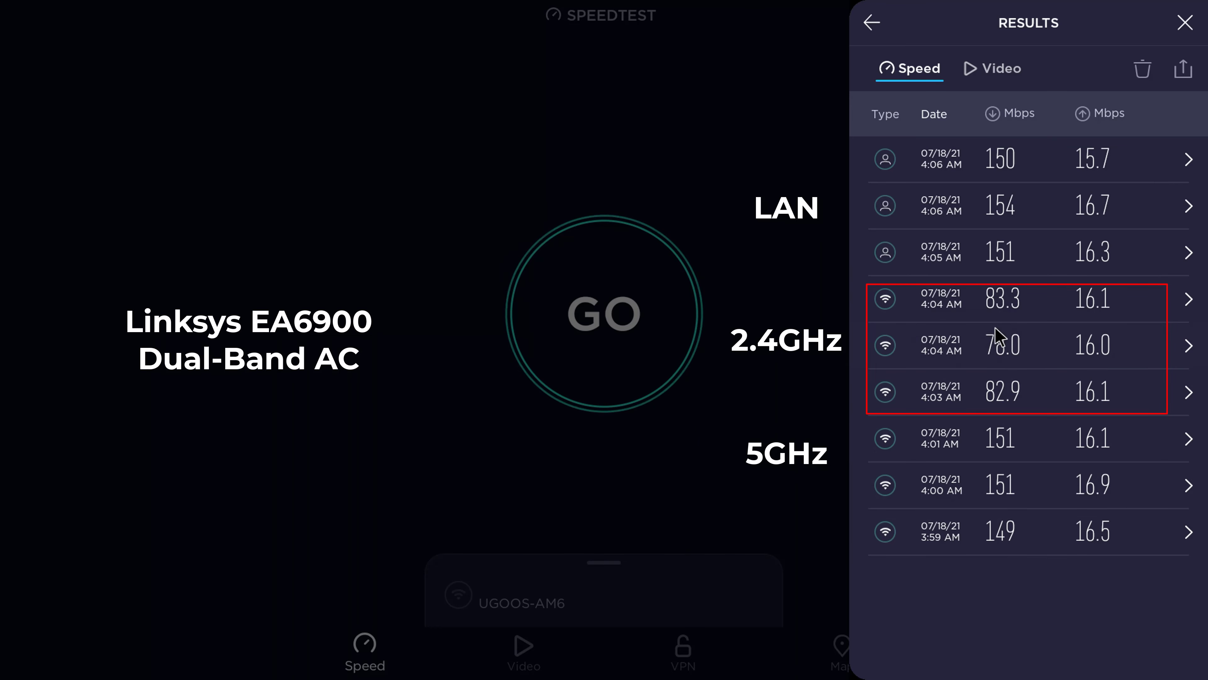
{"action": "mouse_move", "coordinate": [1016, 392]}
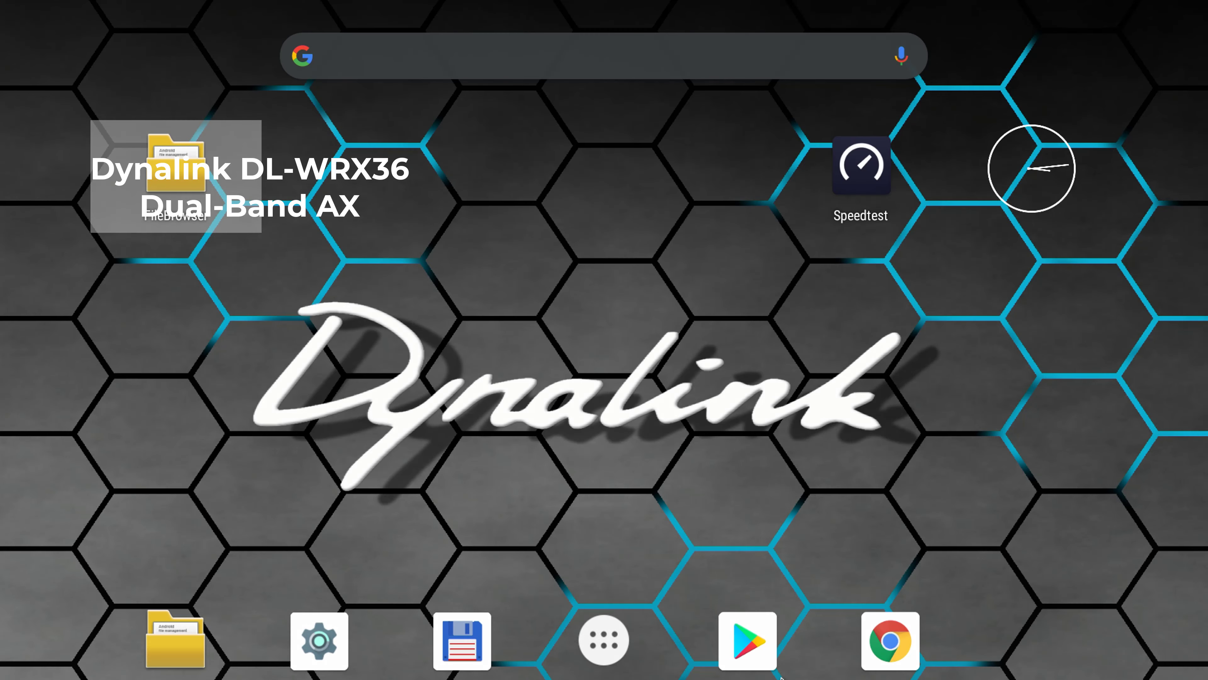
Launch Speedtest by Ookla to review the saved Dynalink DL-WRX36 LAN and Wi-Fi results
{"action": "left_click", "coordinate": [860, 164]}
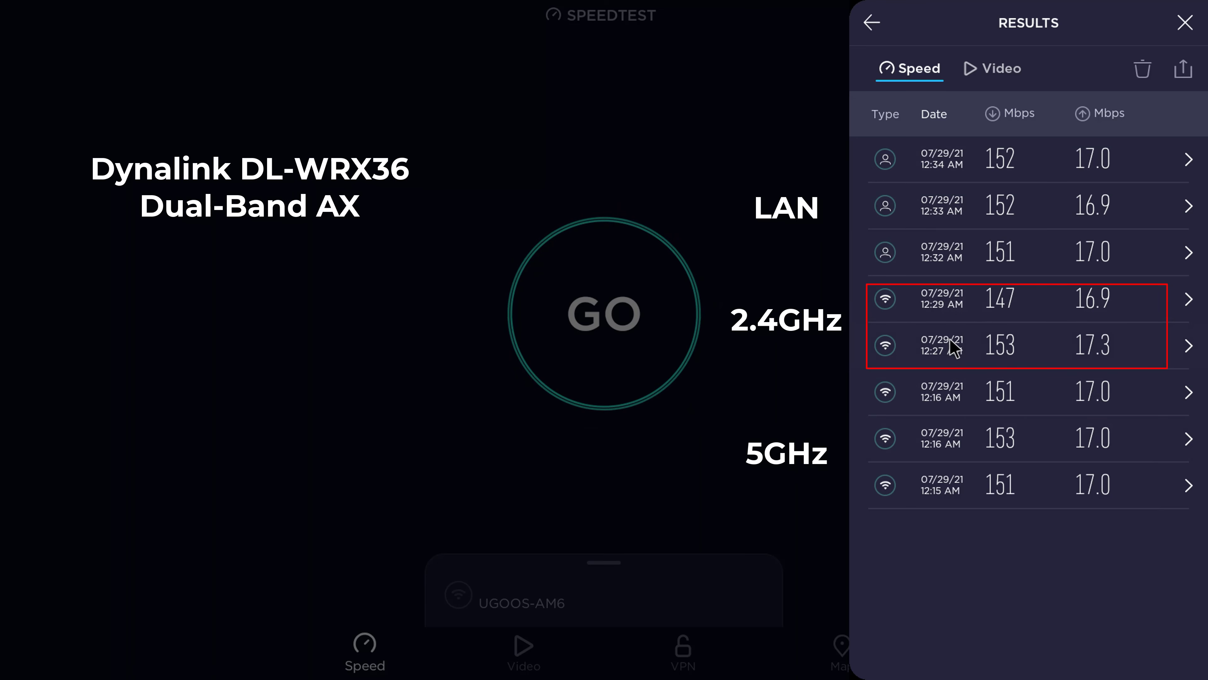
{"action": "mouse_move", "coordinate": [1009, 322]}
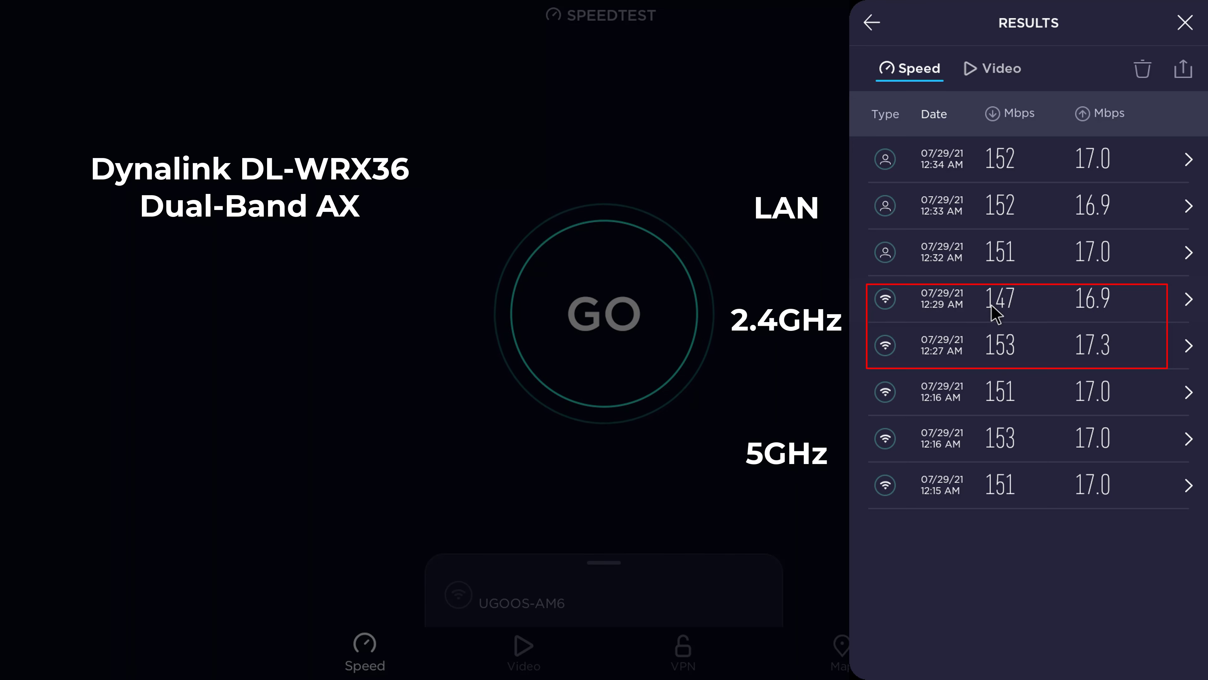
{"action": "mouse_move", "coordinate": [896, 312]}
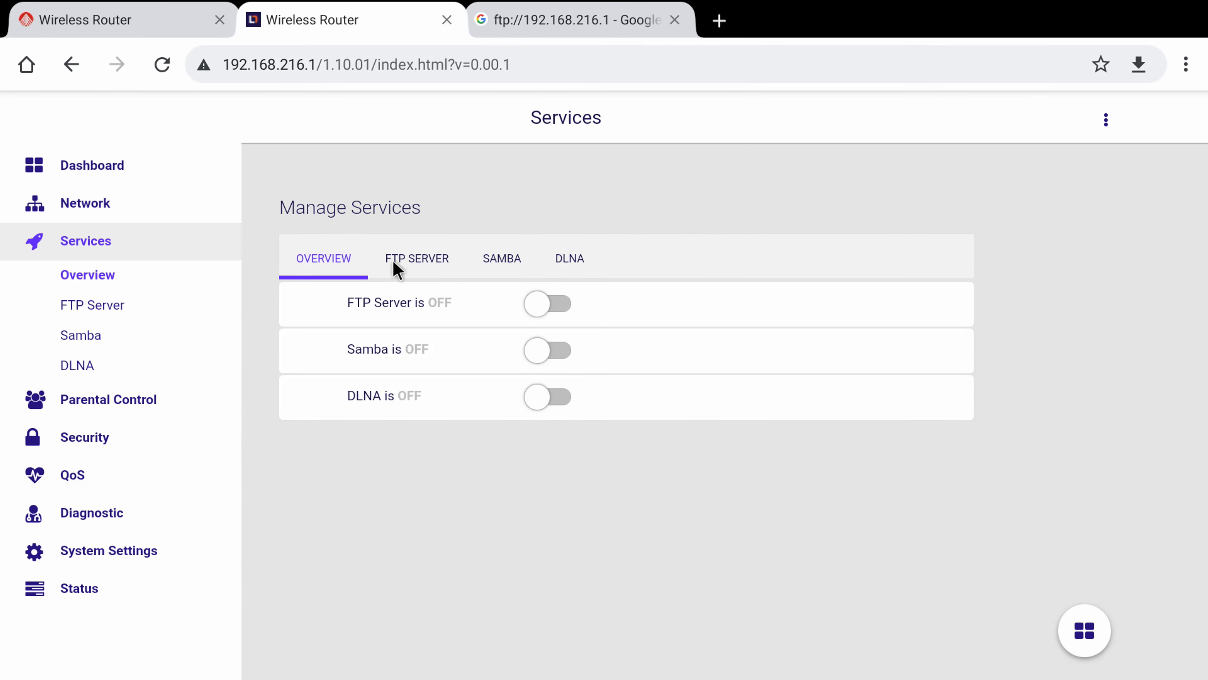
Enable Samba Share in the Samba settings and confirm sharing the disk on the network
{"action": "left_click", "coordinate": [416, 258]}
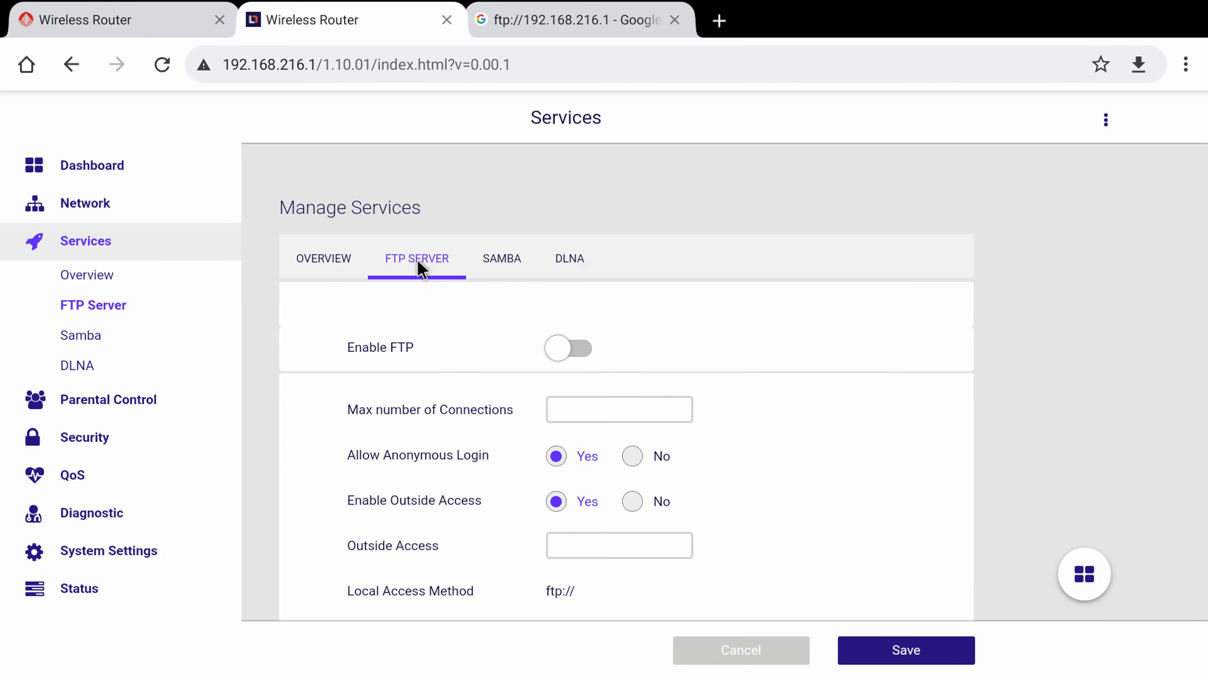
{"action": "left_click", "coordinate": [501, 258]}
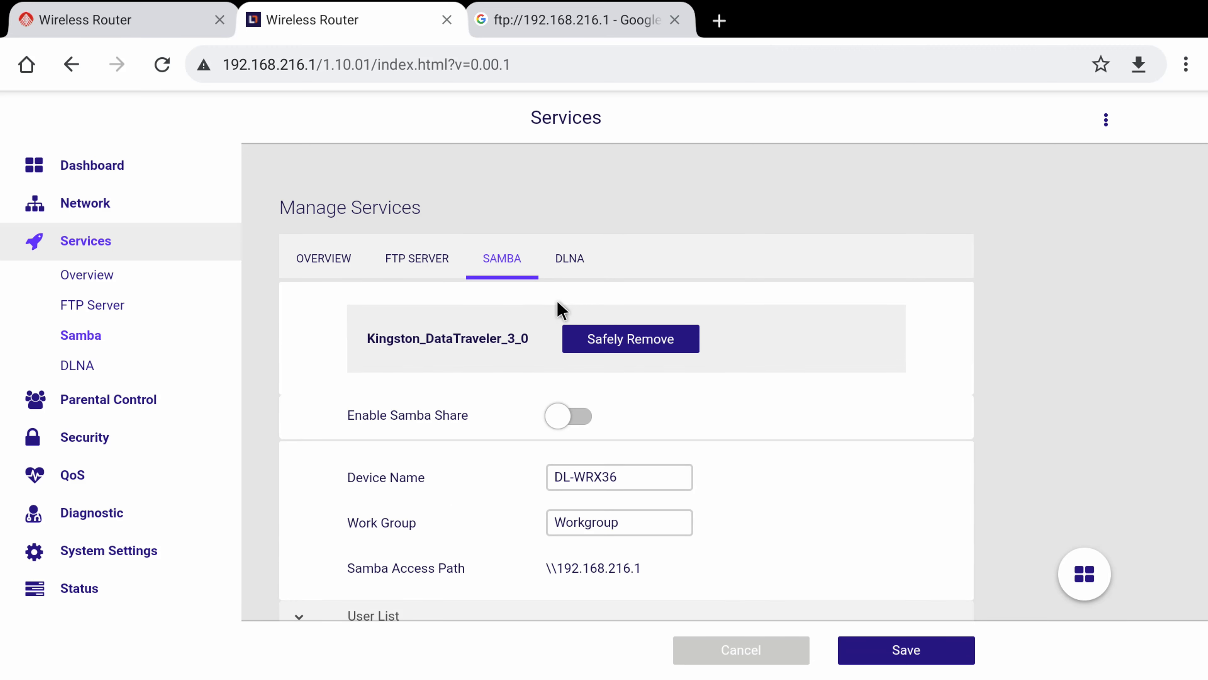
{"action": "mouse_move", "coordinate": [568, 416]}
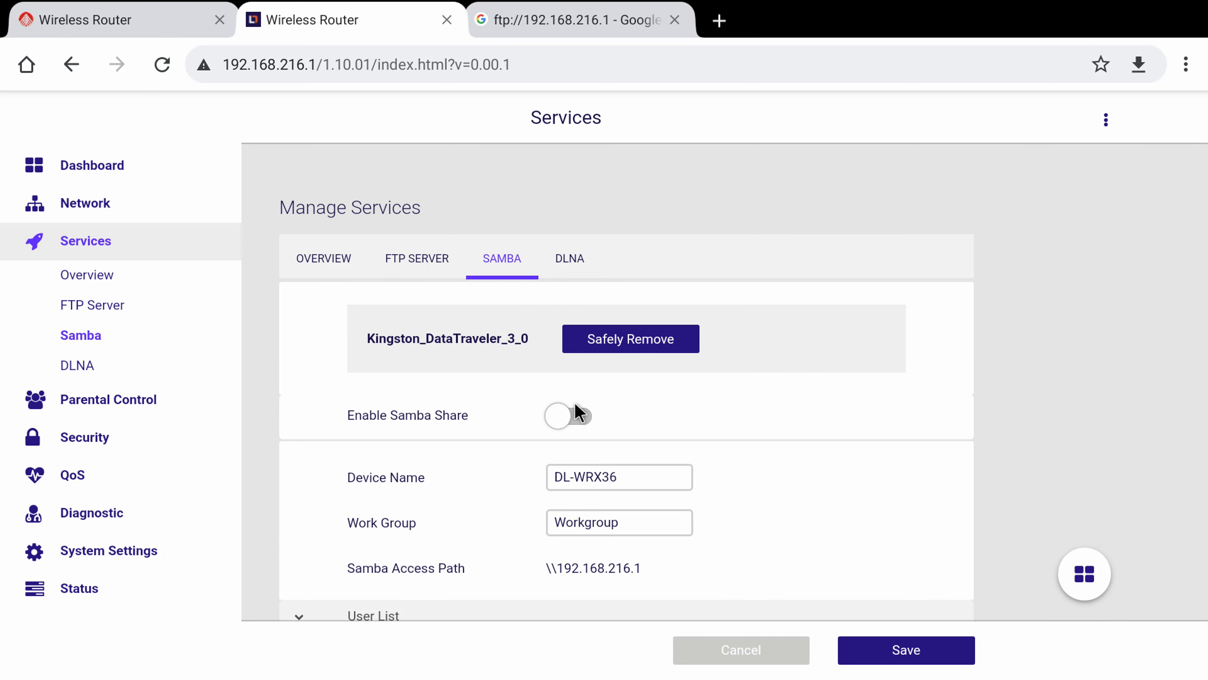
{"action": "left_click", "coordinate": [567, 416]}
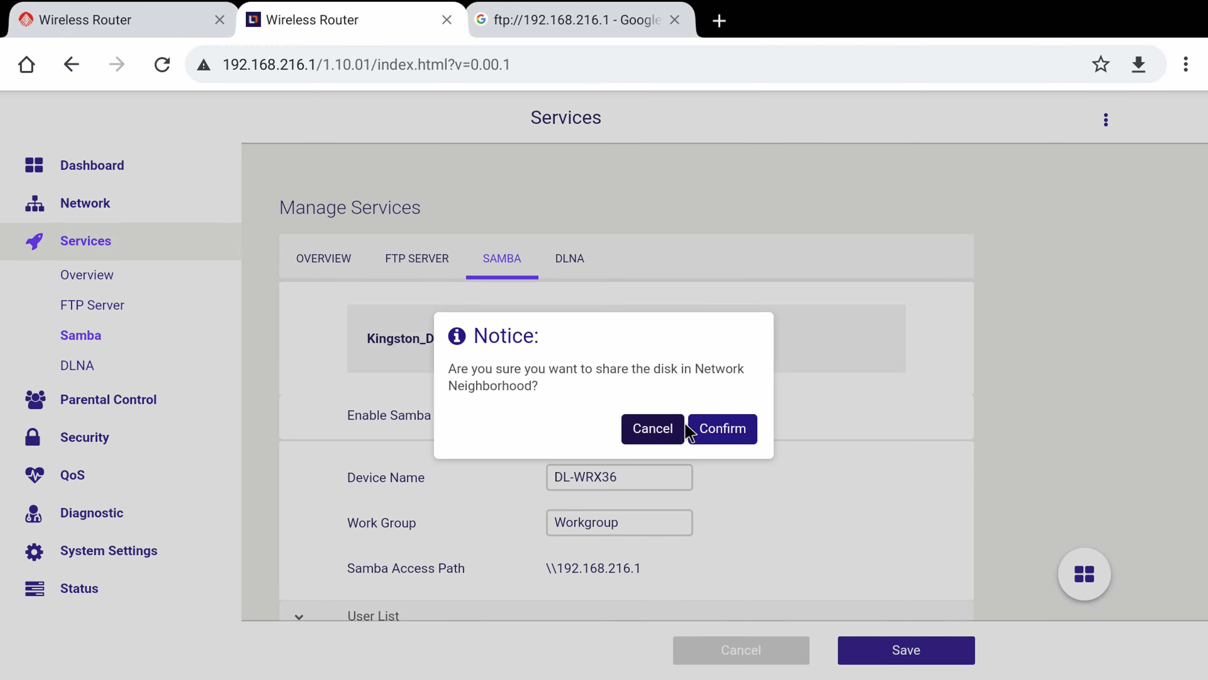
{"action": "left_click", "coordinate": [721, 428]}
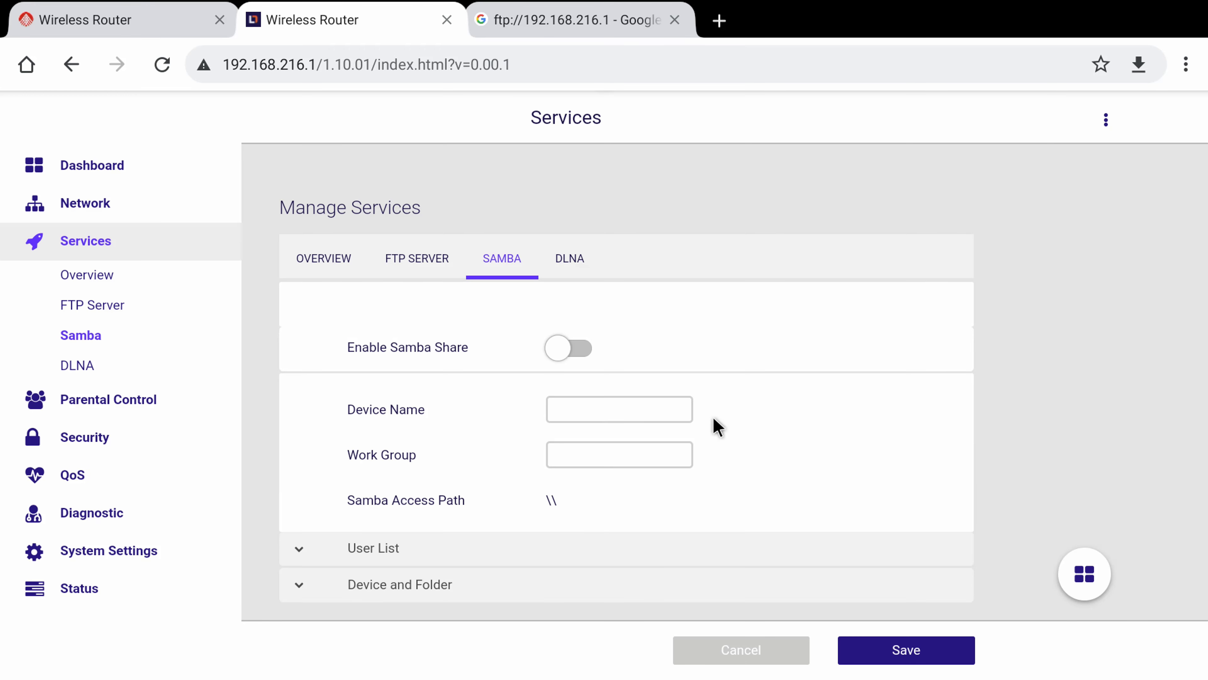
Share the 4K 60fps 10bit HDR Video Samples folder anonymously, then move to FTP Server settings
{"action": "left_click", "coordinate": [568, 347]}
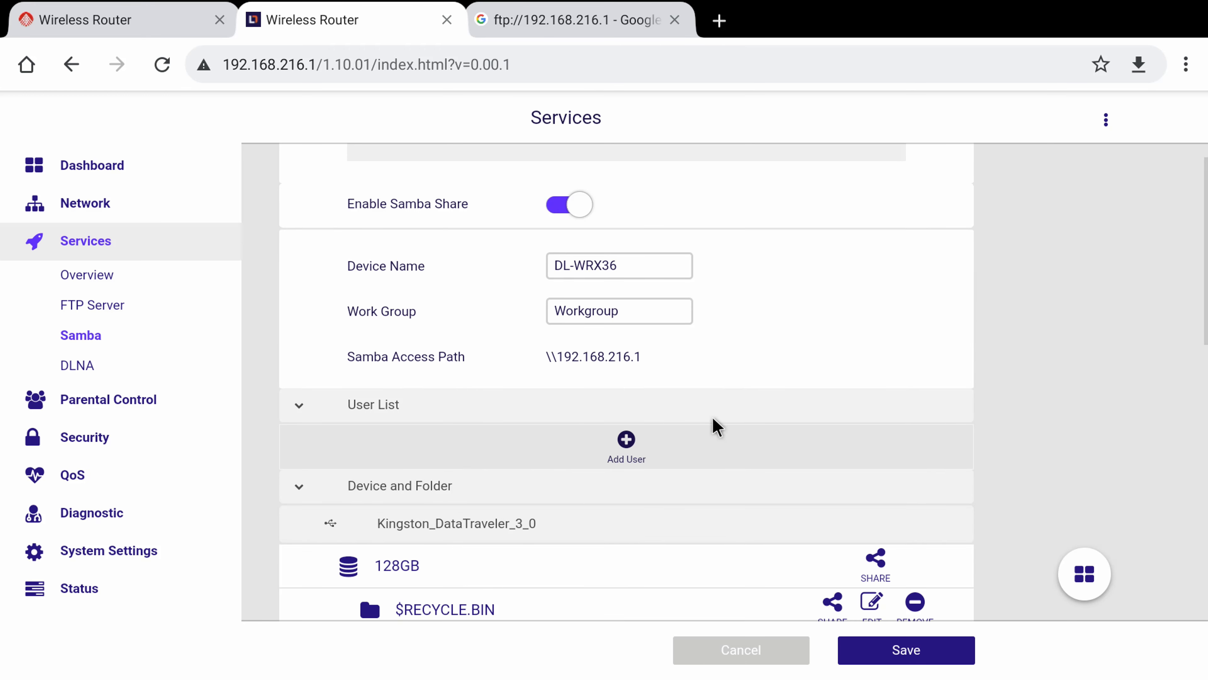
{"action": "scroll", "scroll_direction": "down", "scroll_amount": 3}
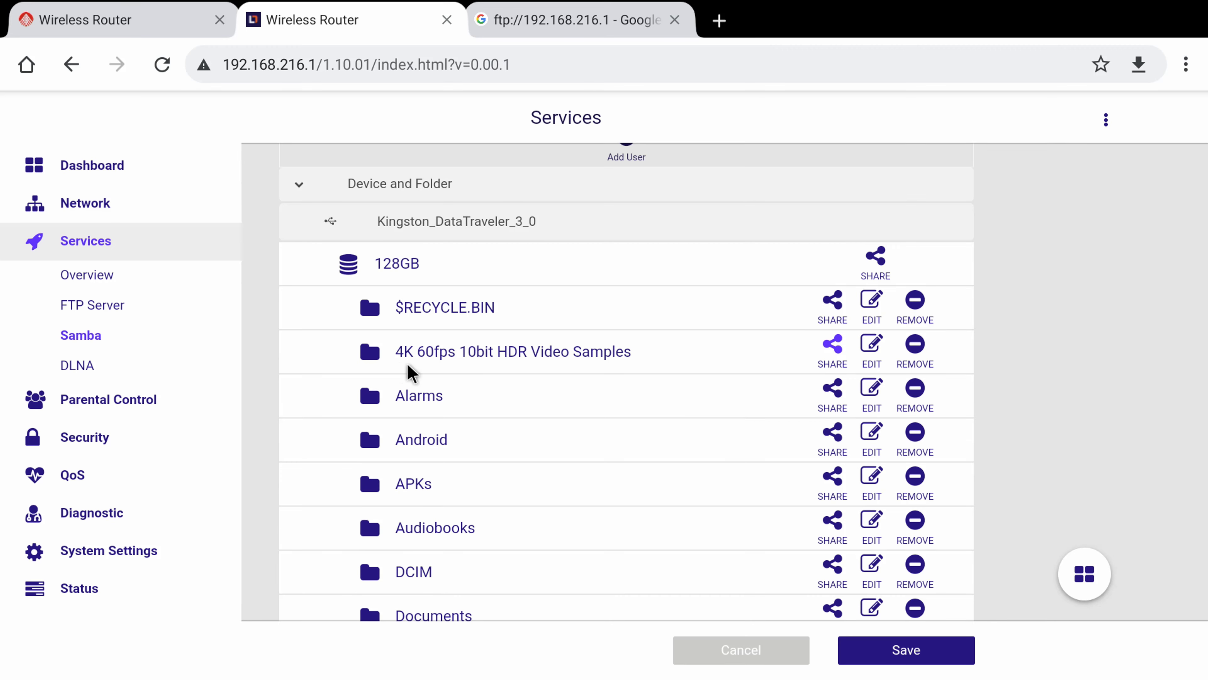
{"action": "mouse_move", "coordinate": [831, 345]}
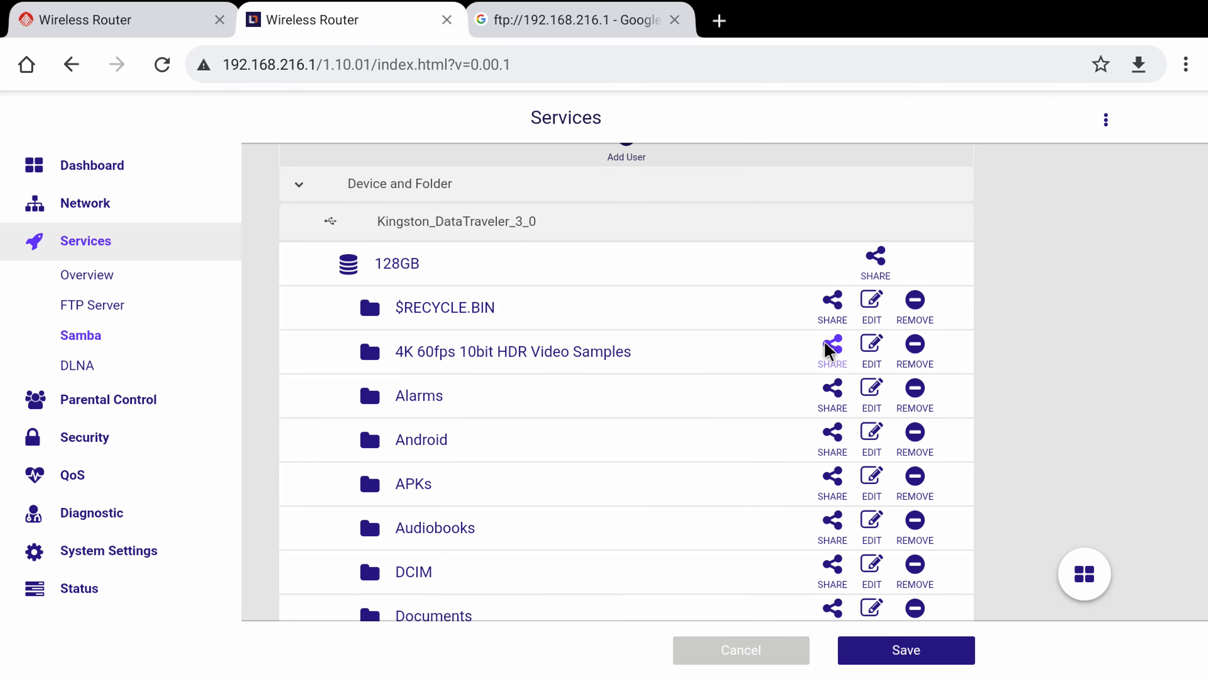
{"action": "left_click", "coordinate": [831, 344]}
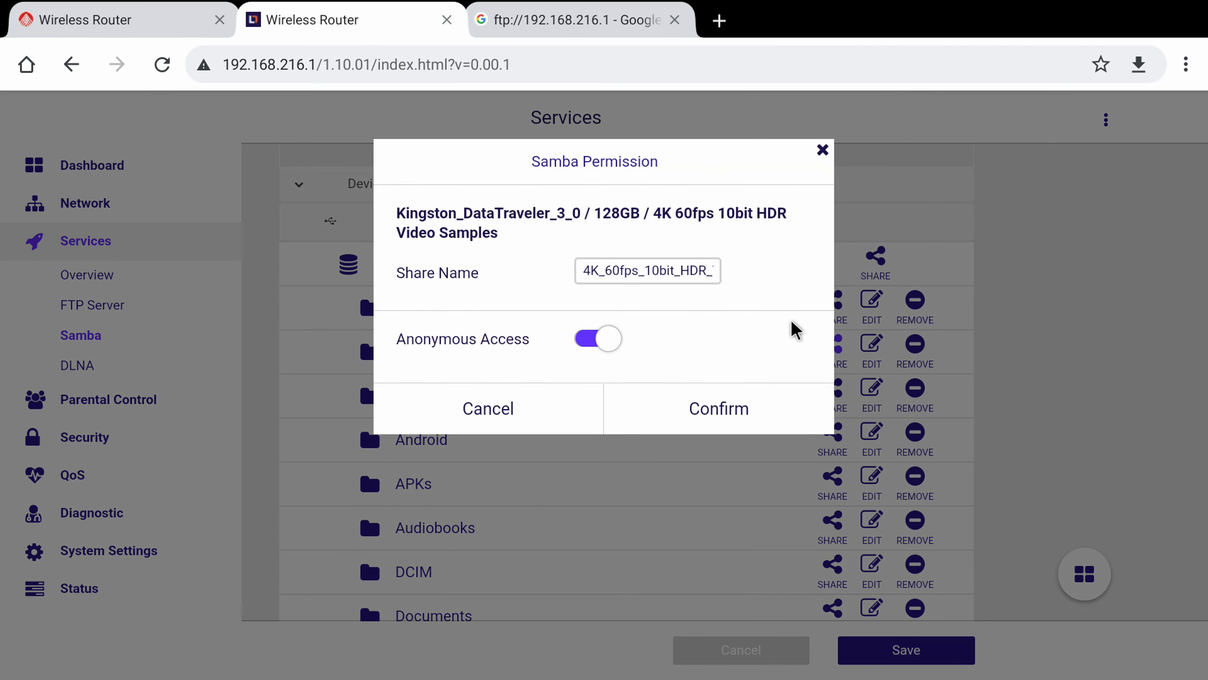
{"action": "mouse_move", "coordinate": [640, 329]}
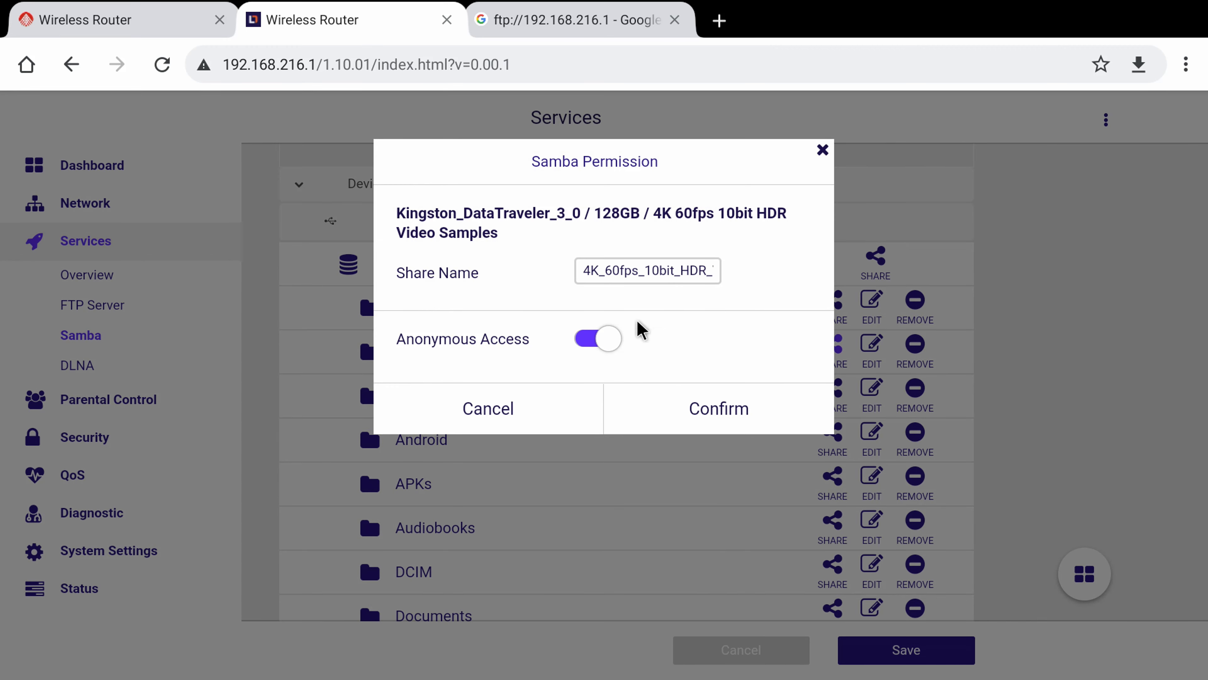
{"action": "left_click", "coordinate": [717, 409]}
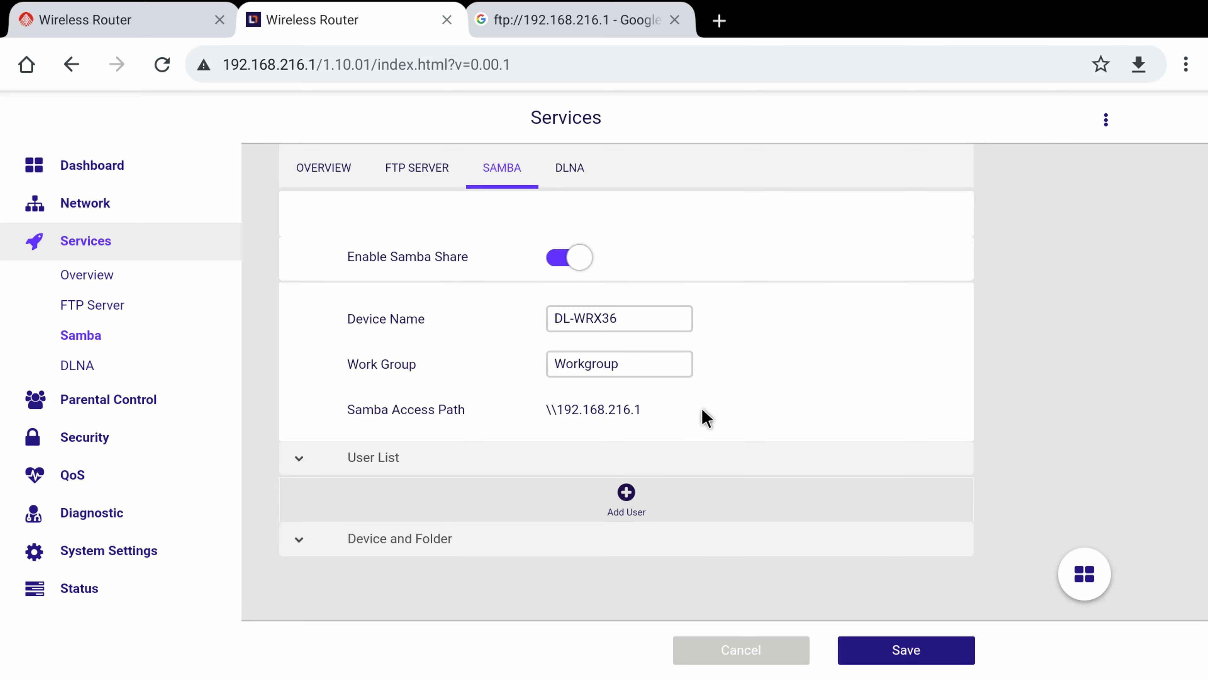
{"action": "scroll", "scroll_direction": "down", "scroll_amount": 3}
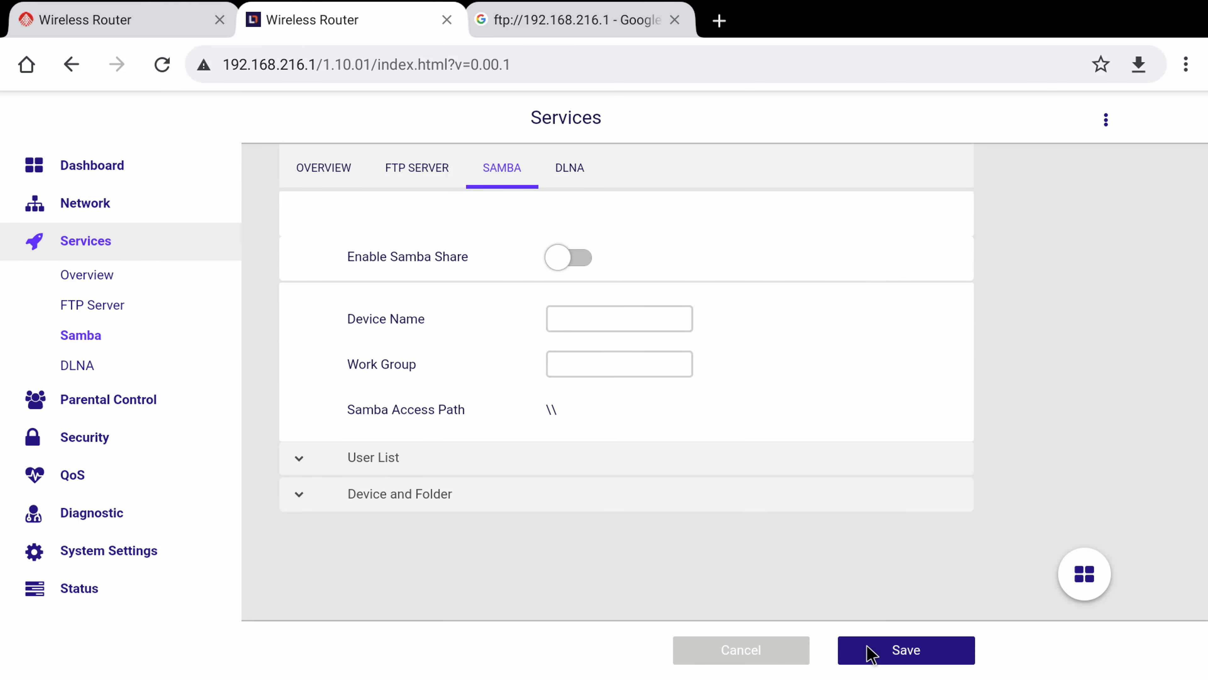
{"action": "scroll", "scroll_direction": "down", "scroll_amount": 3}
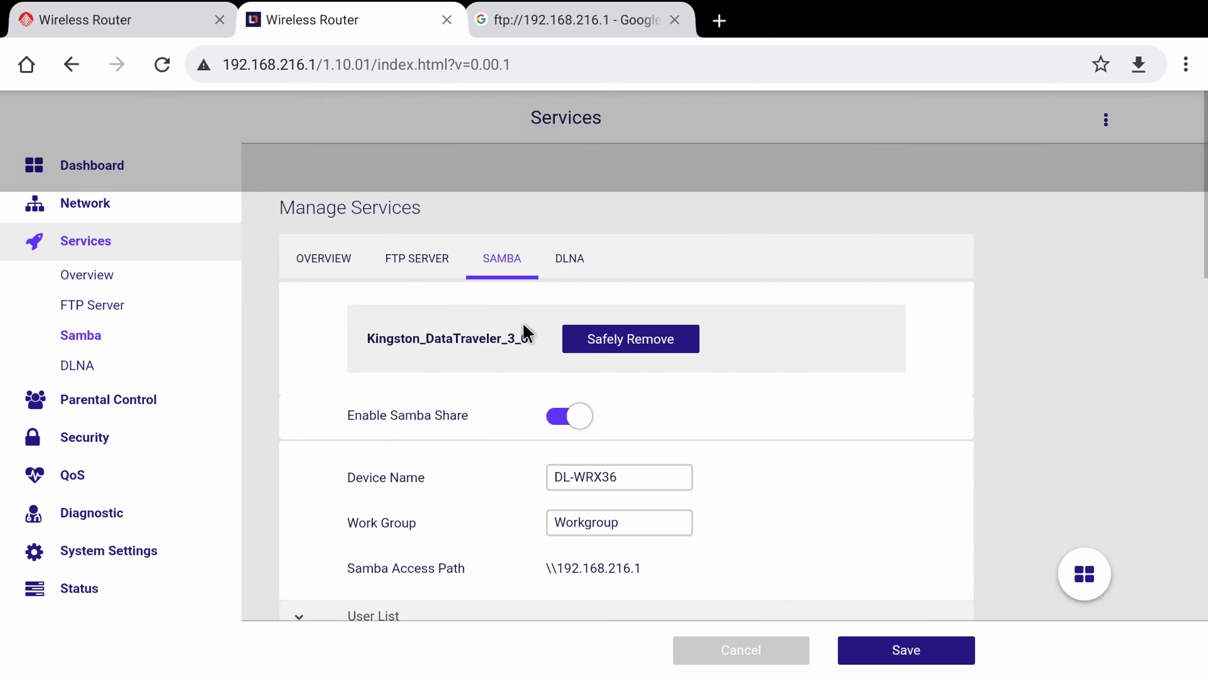
{"action": "left_click", "coordinate": [416, 258]}
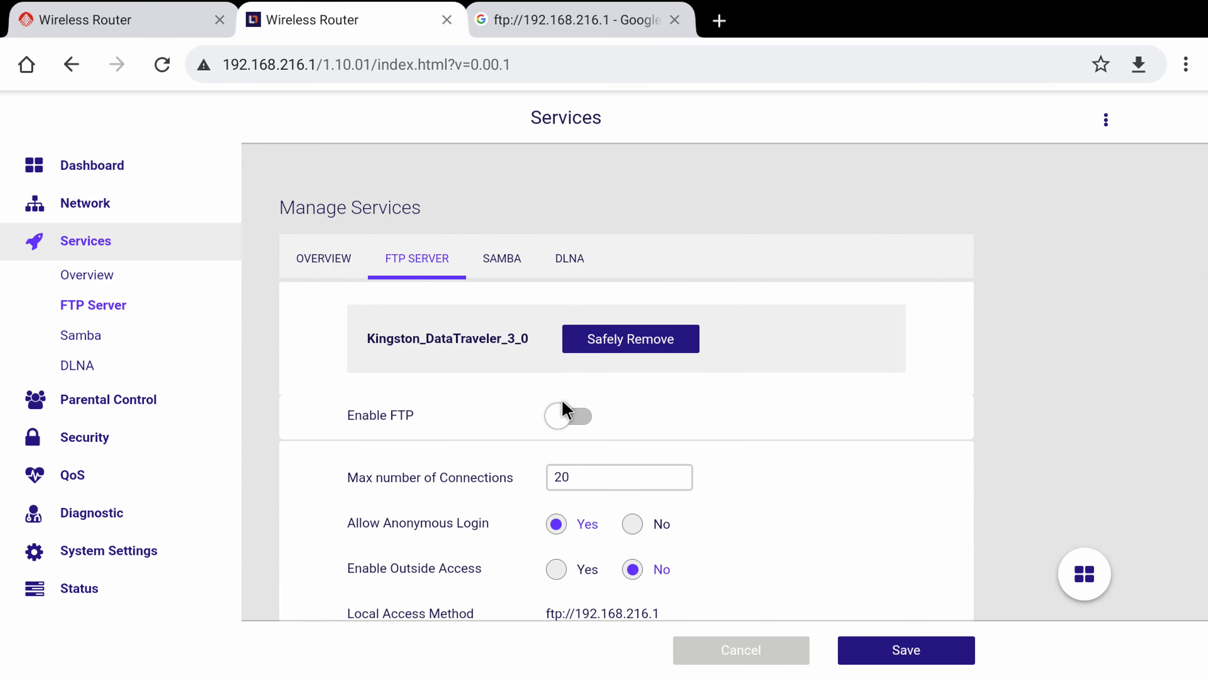
Enable FTP, confirm sharing the USB disk via FTP, and save the settings
{"action": "left_click", "coordinate": [567, 416]}
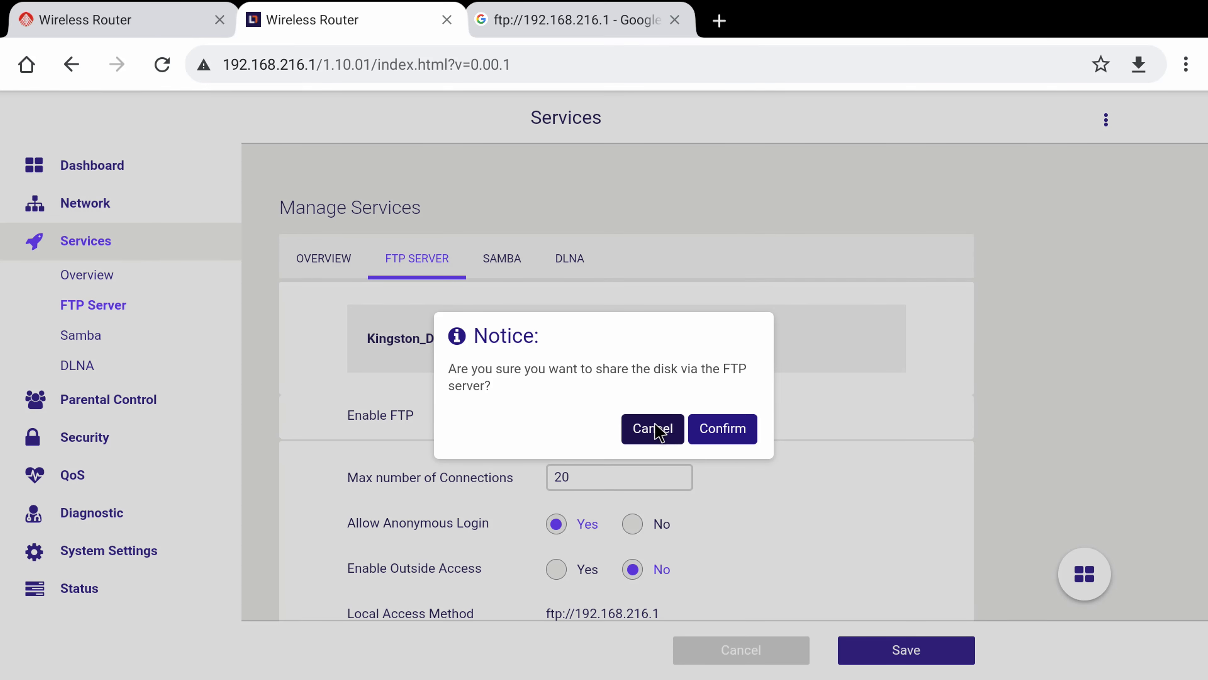
{"action": "left_click", "coordinate": [722, 428]}
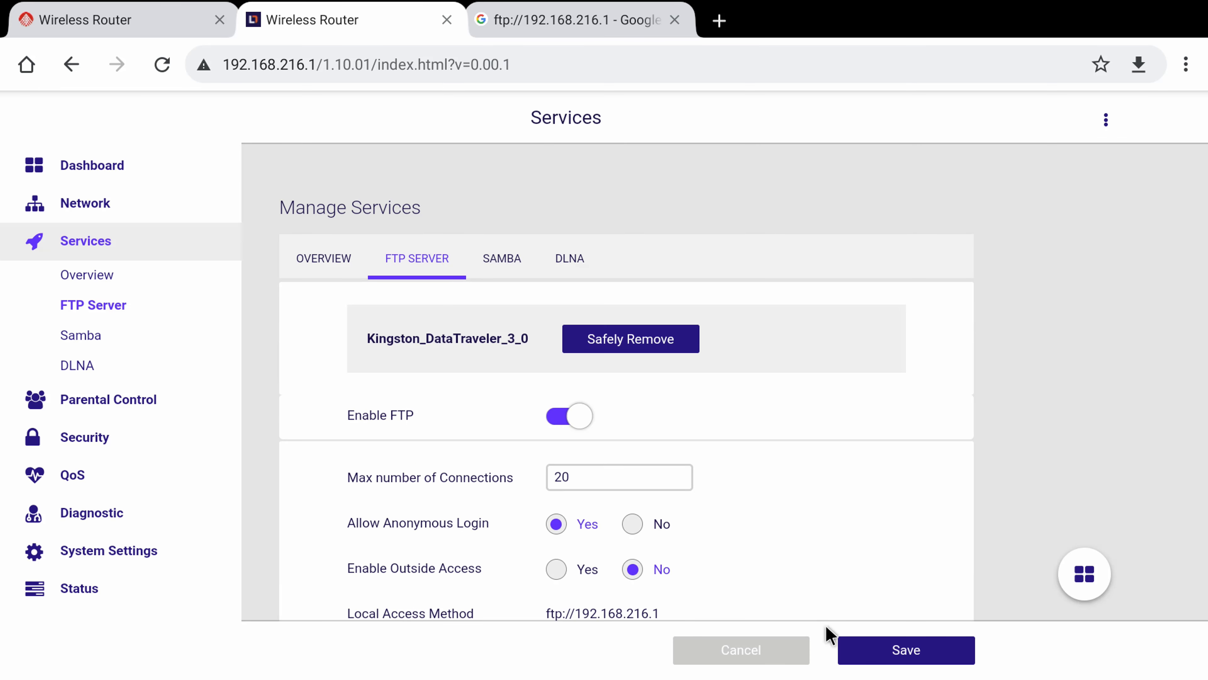
{"action": "left_click", "coordinate": [905, 649]}
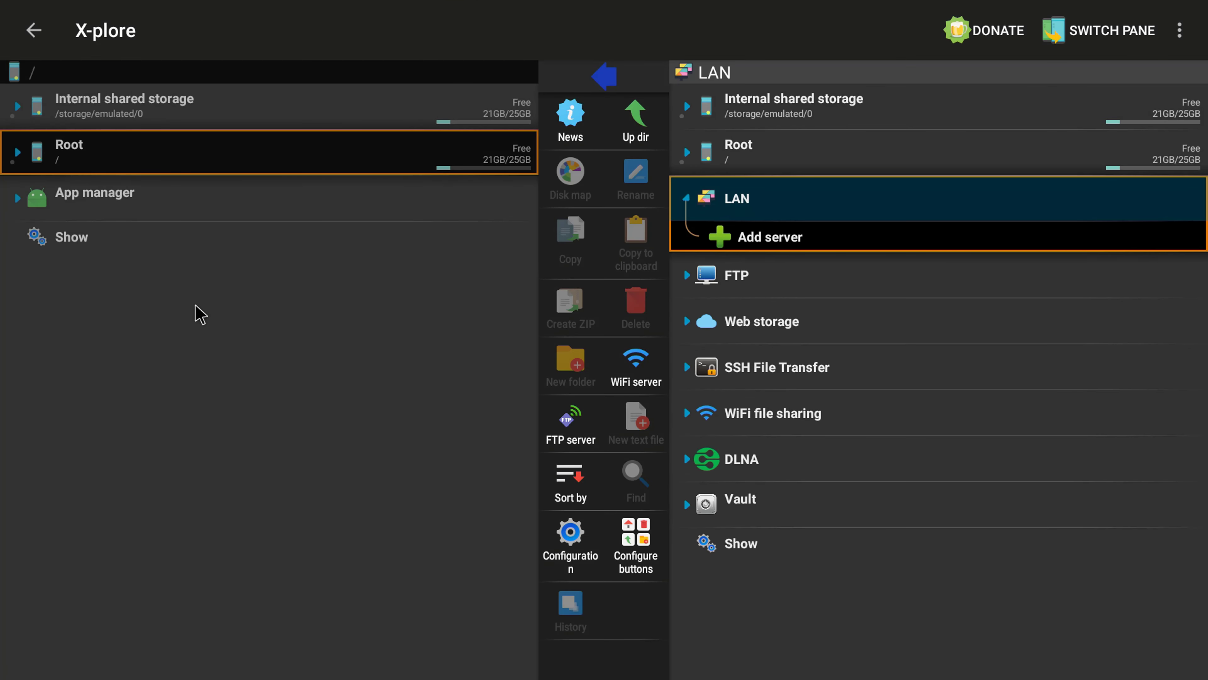
{"action": "mouse_move", "coordinate": [116, 60]}
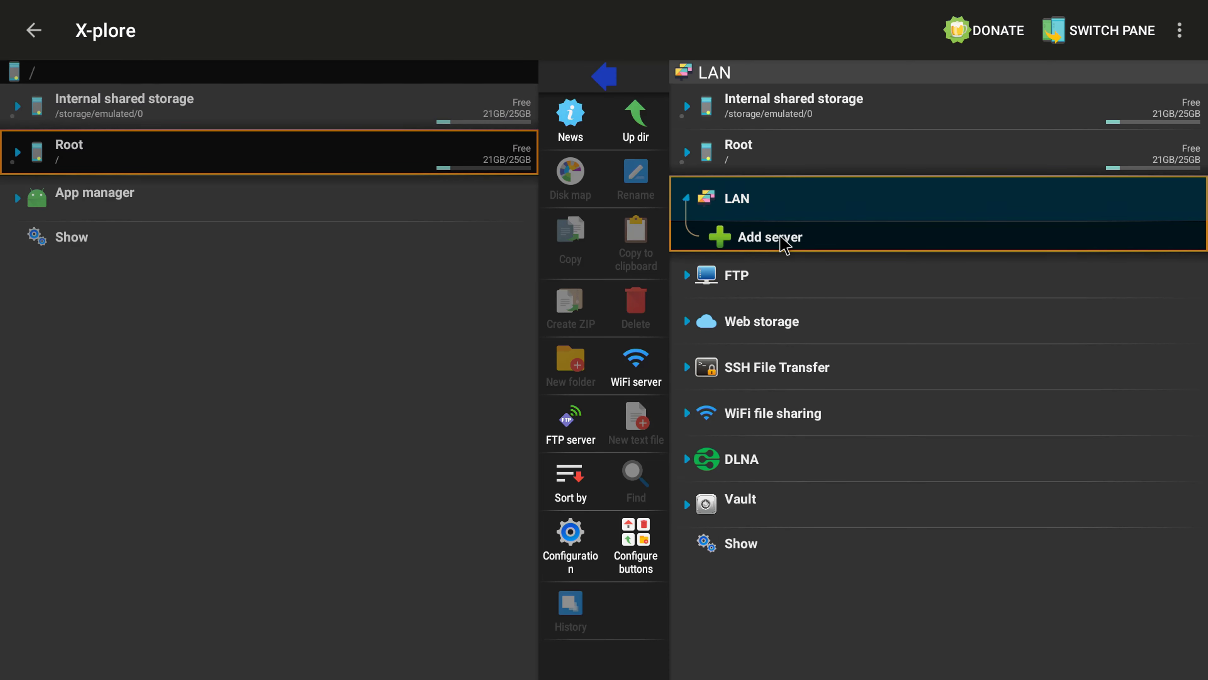
Scan the LAN, expand router 192.168.216.1 and open its 4K_60fps_10bit_HDR_Video_Samples share
{"action": "left_click", "coordinate": [736, 198]}
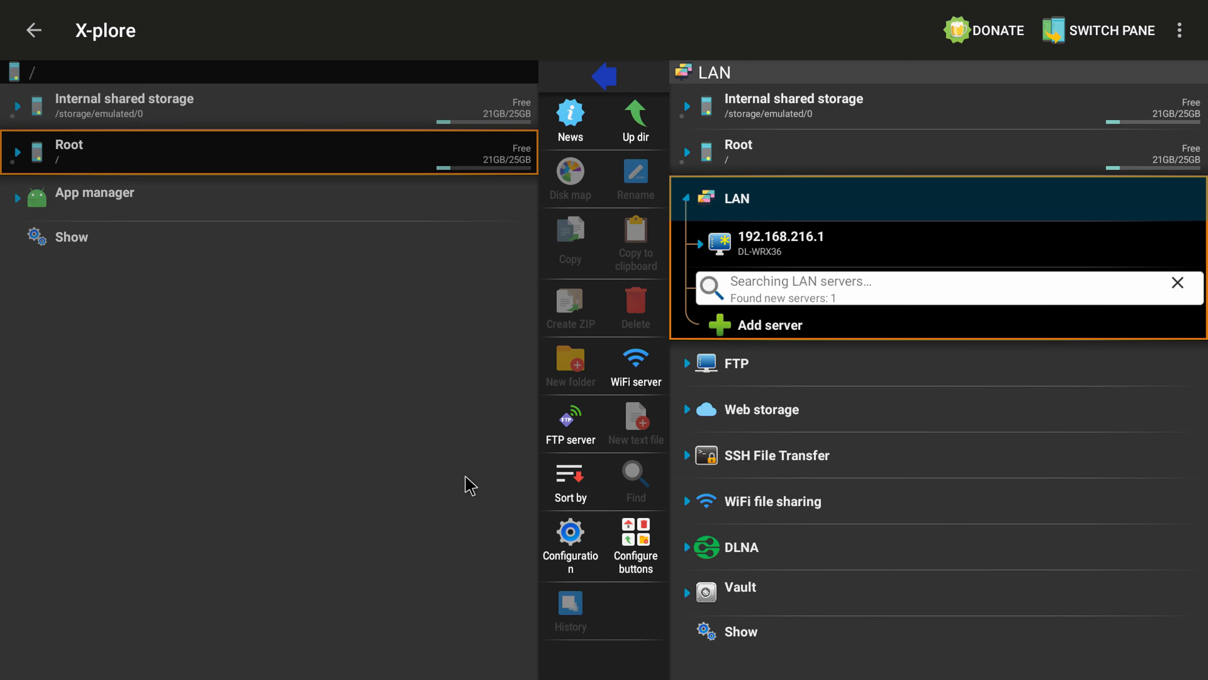
{"action": "mouse_move", "coordinate": [811, 302]}
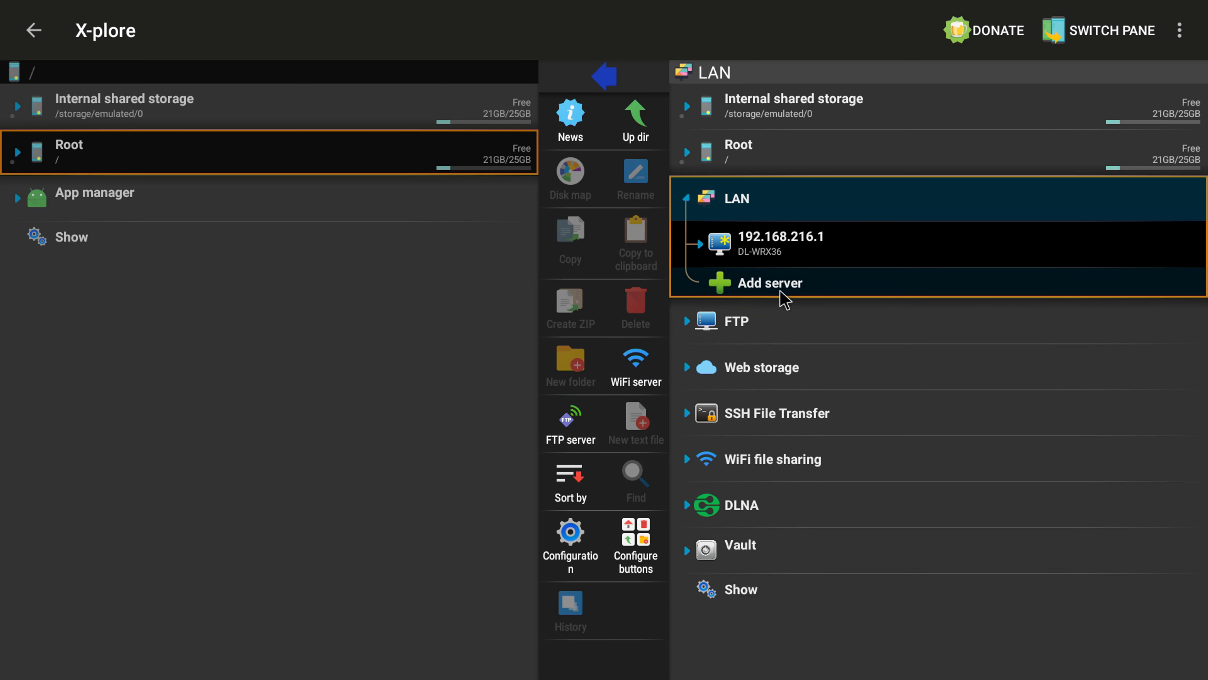
{"action": "mouse_move", "coordinate": [836, 245]}
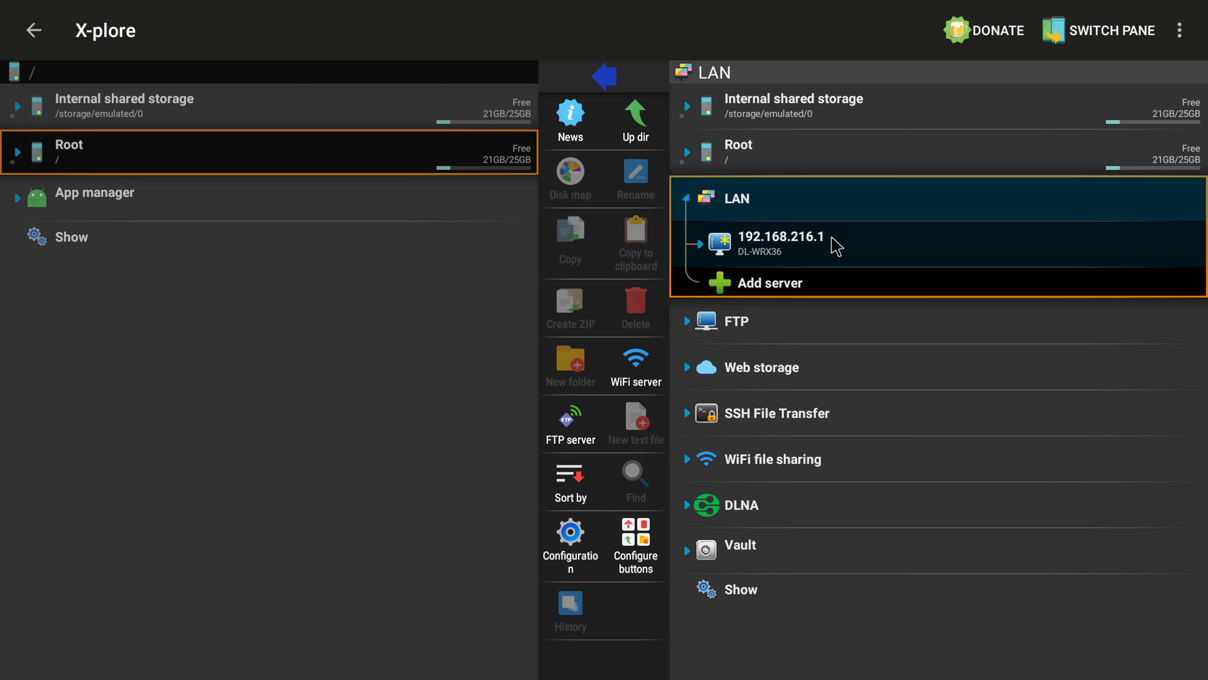
{"action": "left_click", "coordinate": [780, 242]}
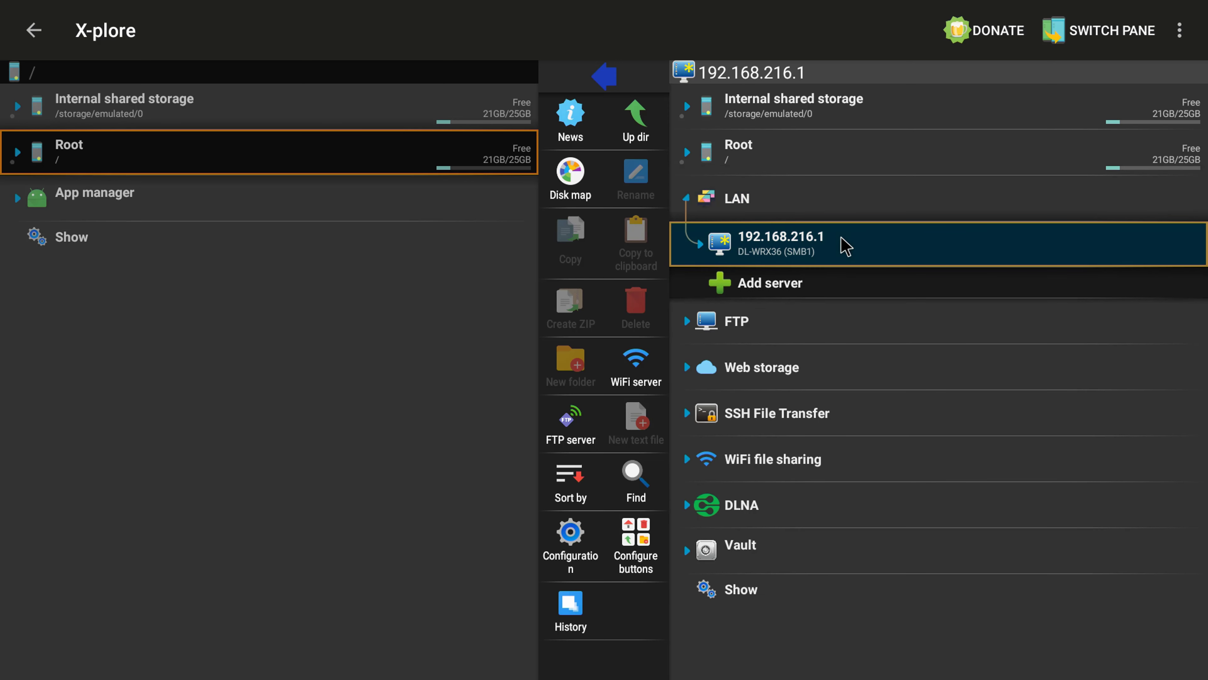
{"action": "left_click", "coordinate": [780, 244]}
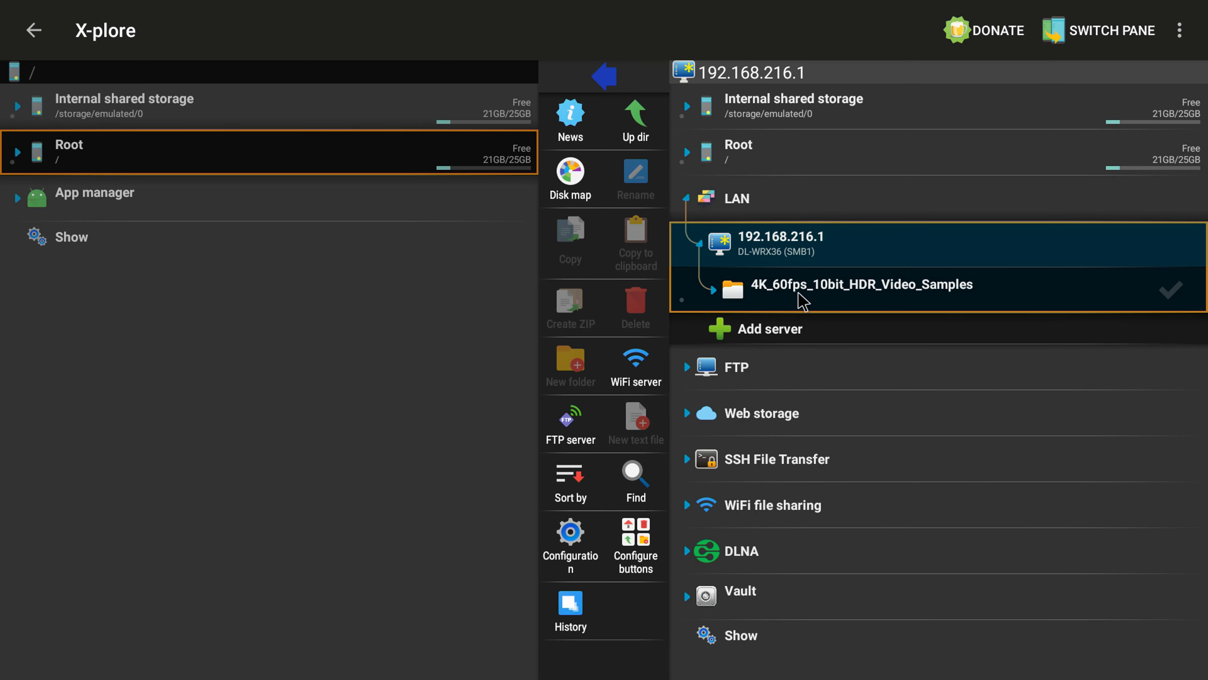
{"action": "double_click", "coordinate": [861, 284]}
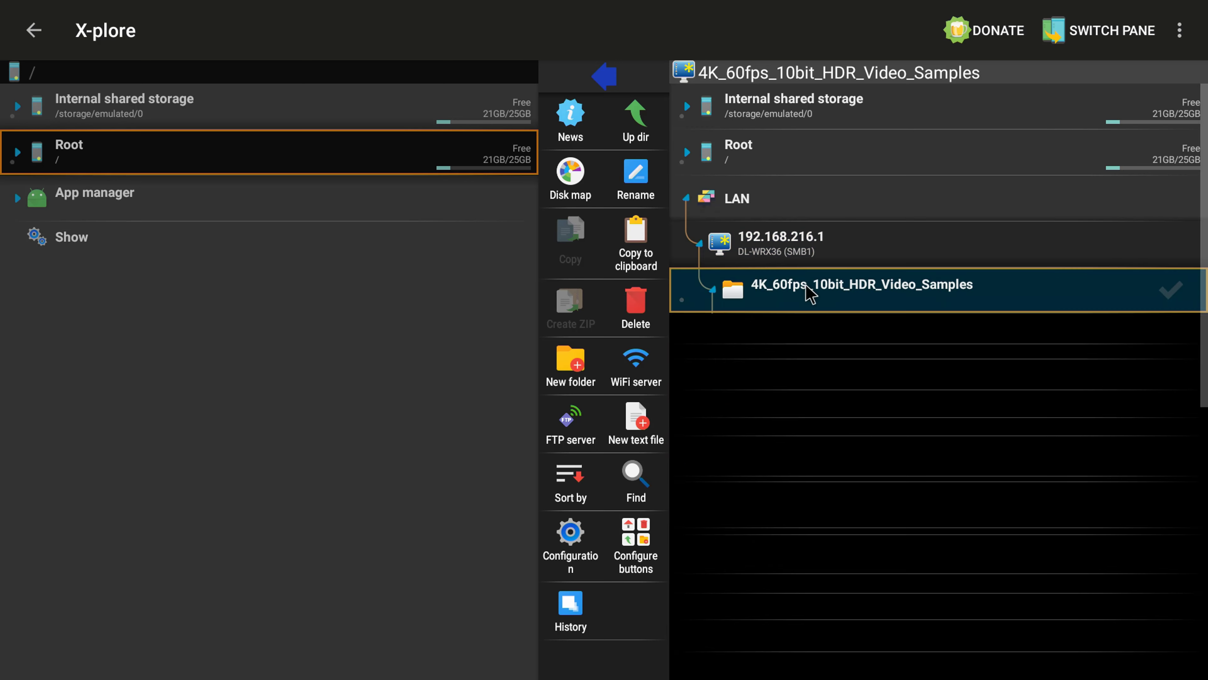